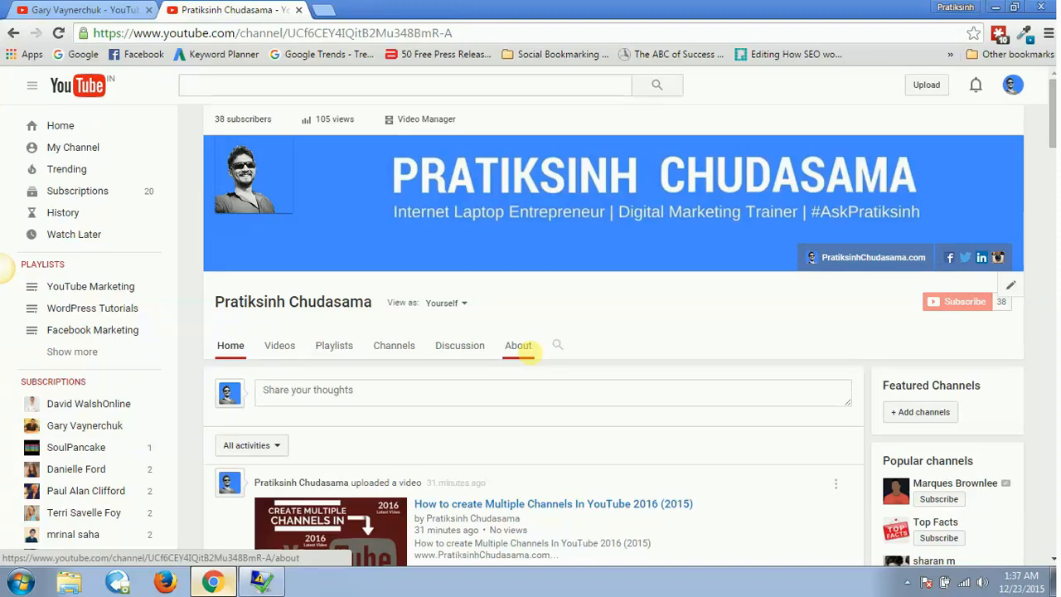
{"action": "mouse_move", "coordinate": [406, 309]}
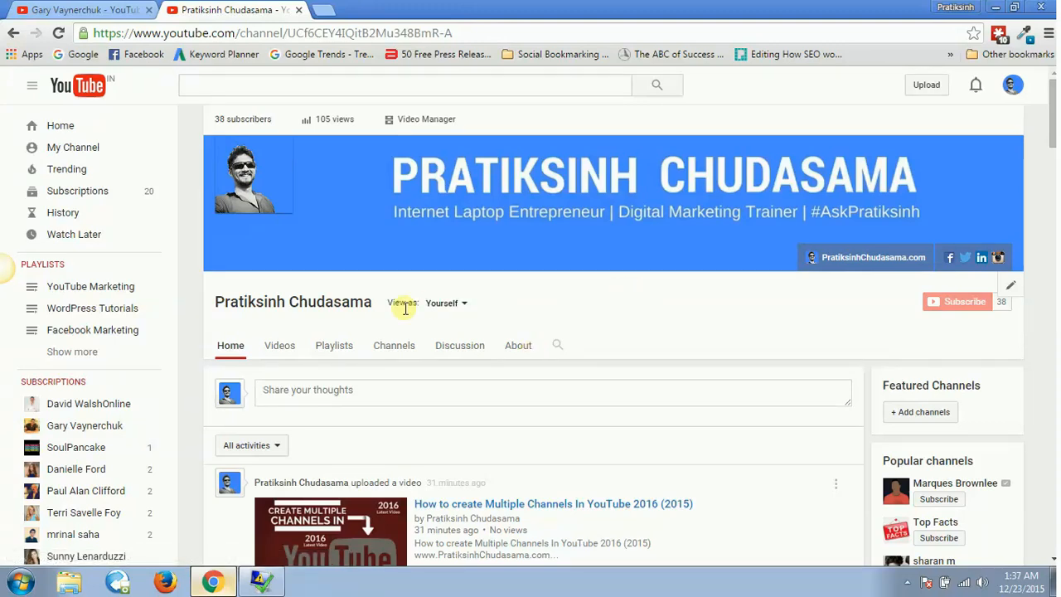
{"action": "mouse_move", "coordinate": [359, 324]}
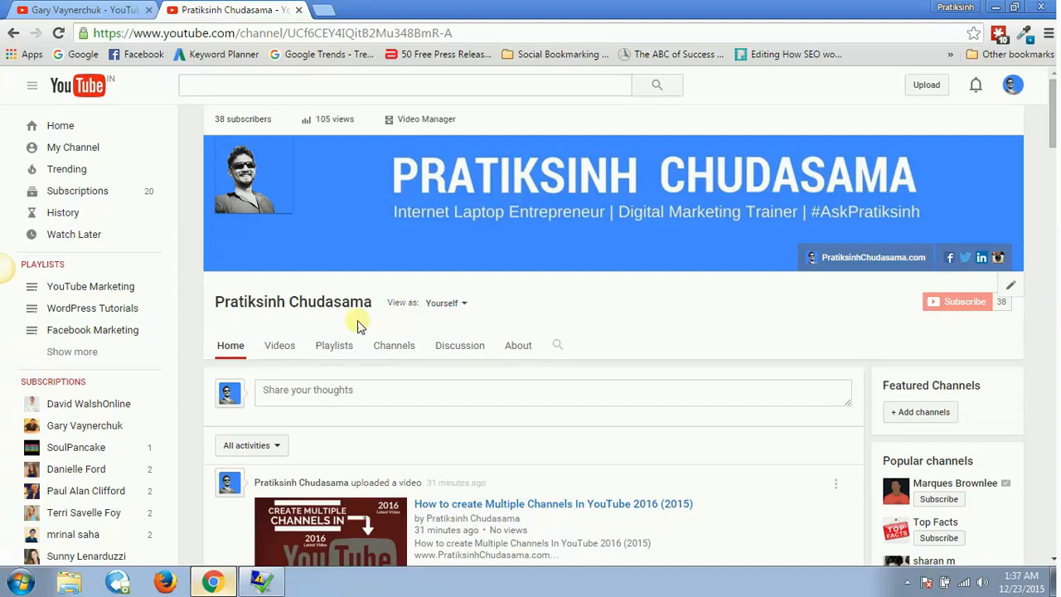
{"action": "mouse_move", "coordinate": [340, 422]}
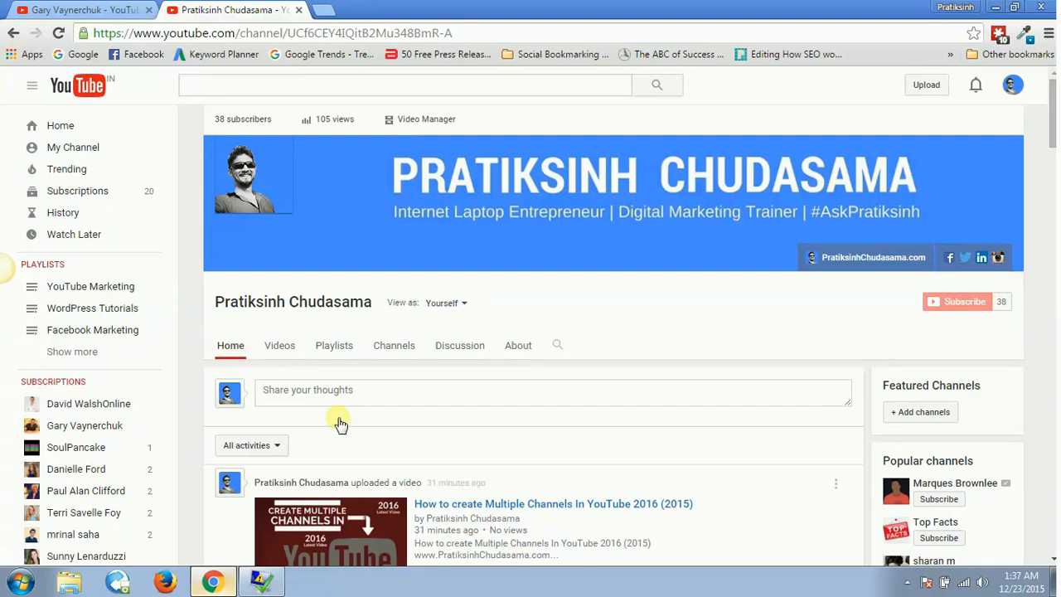
{"action": "scroll", "scroll_direction": "down", "scroll_amount": 3}
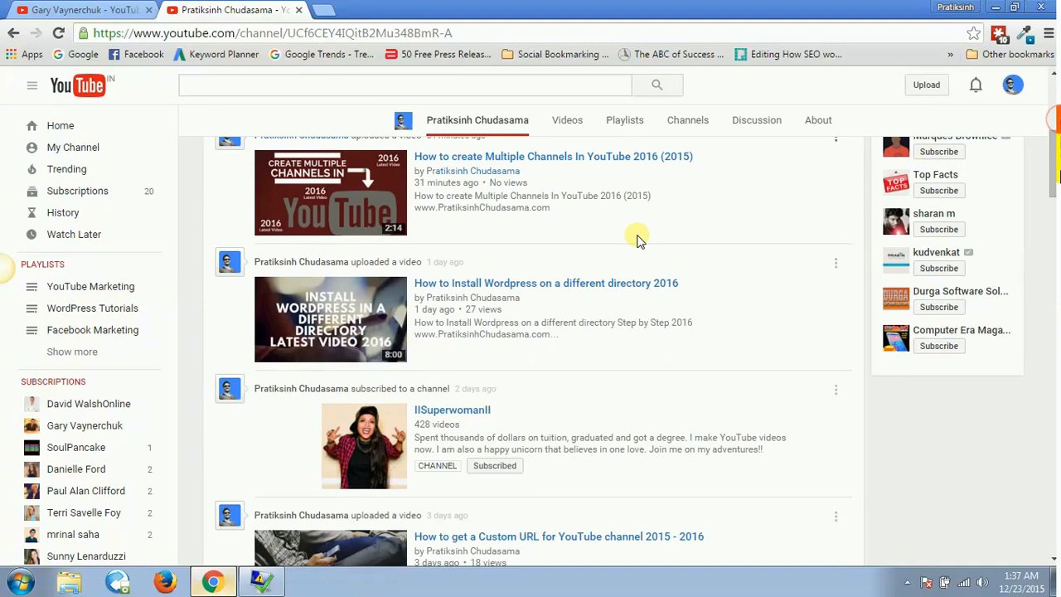
{"action": "mouse_move", "coordinate": [425, 238]}
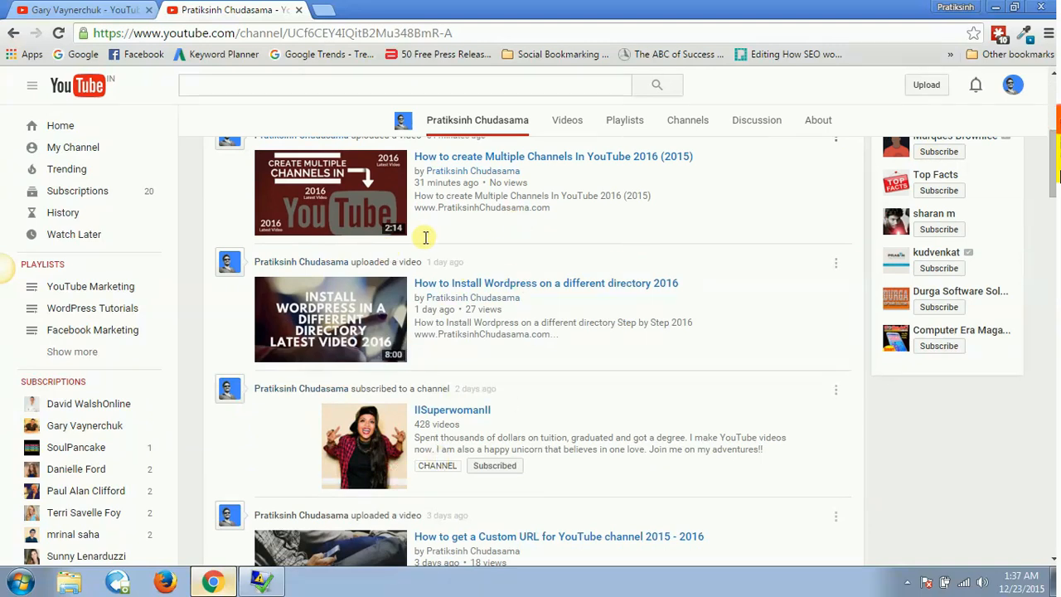
{"action": "mouse_move", "coordinate": [470, 232]}
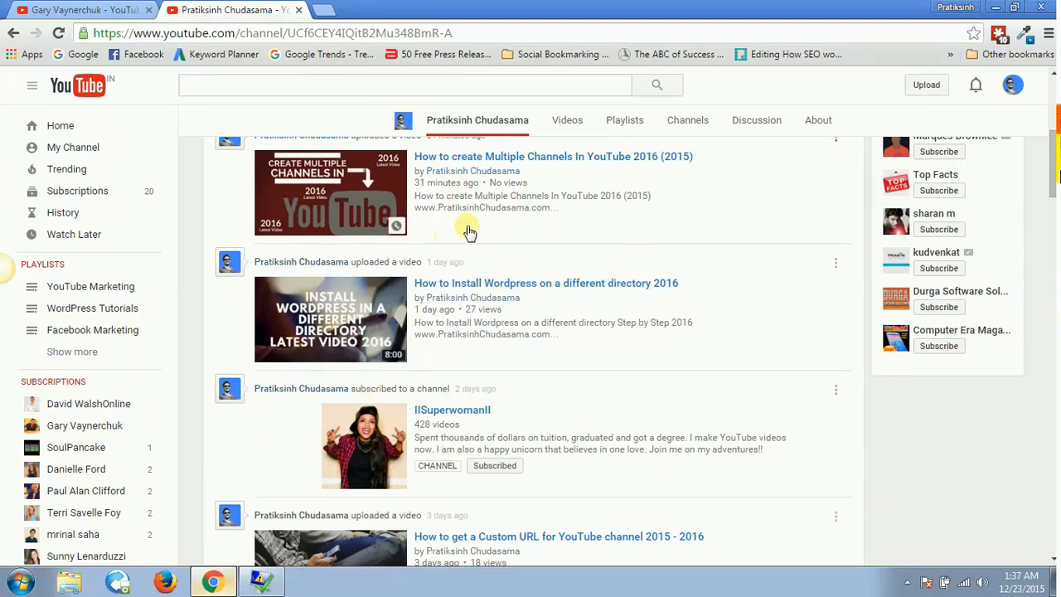
{"action": "mouse_move", "coordinate": [450, 185]}
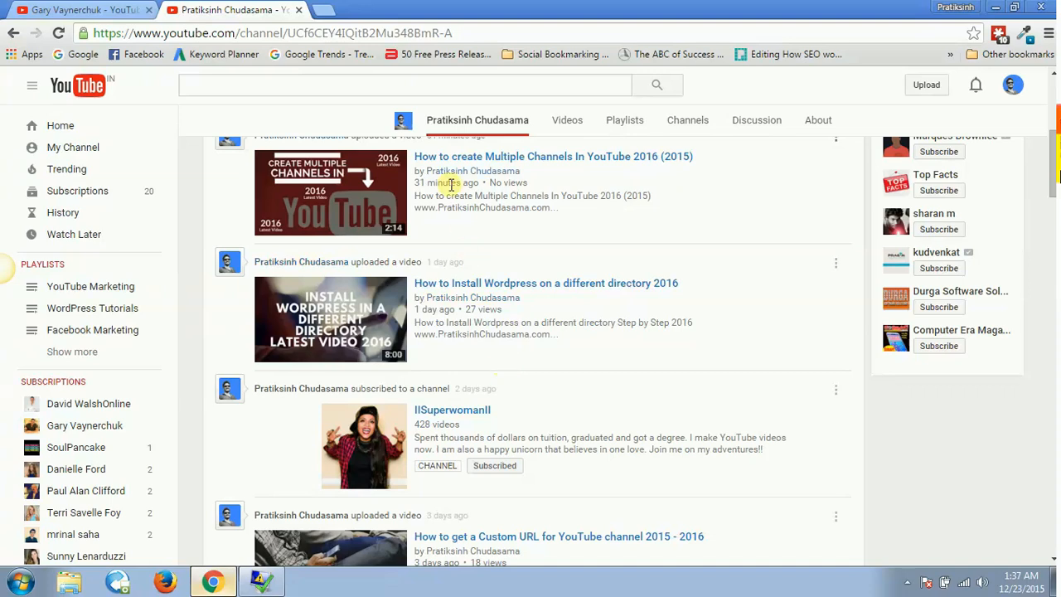
{"action": "mouse_move", "coordinate": [393, 388]}
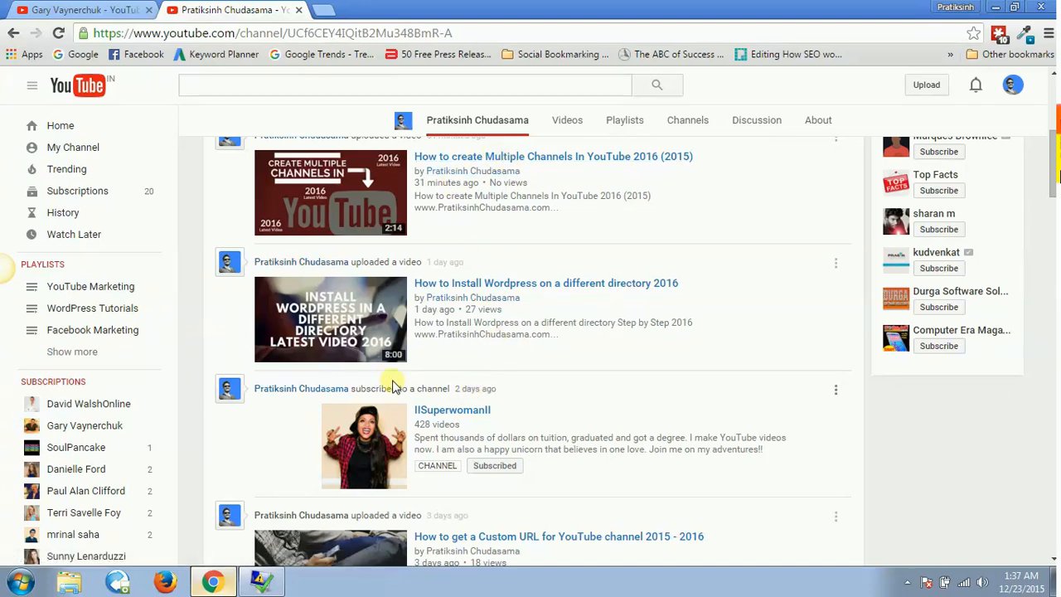
{"action": "scroll", "scroll_direction": "down", "scroll_amount": 3}
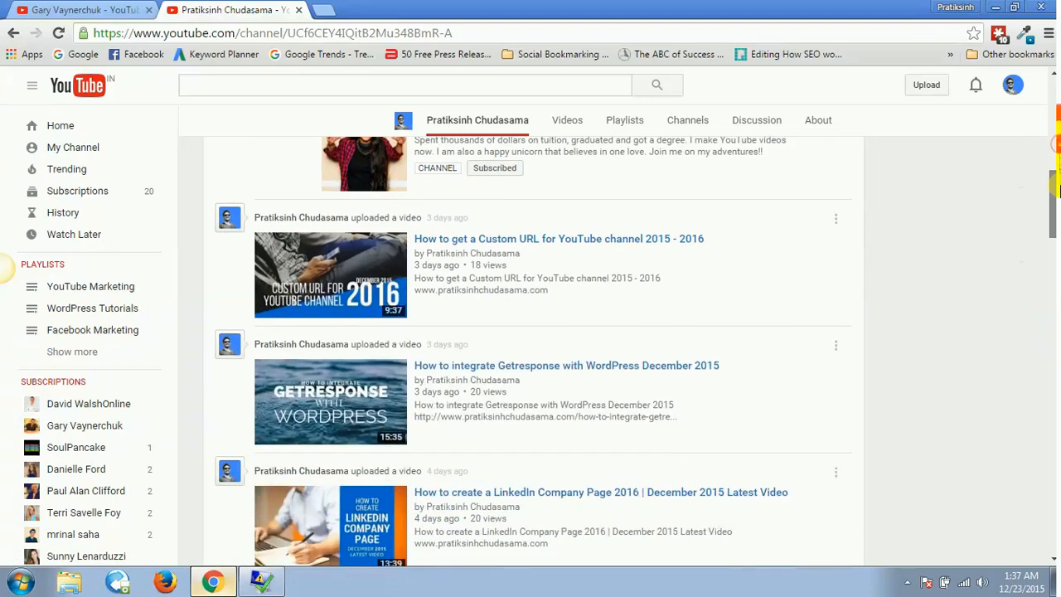
{"action": "scroll", "scroll_direction": "down", "scroll_amount": 3}
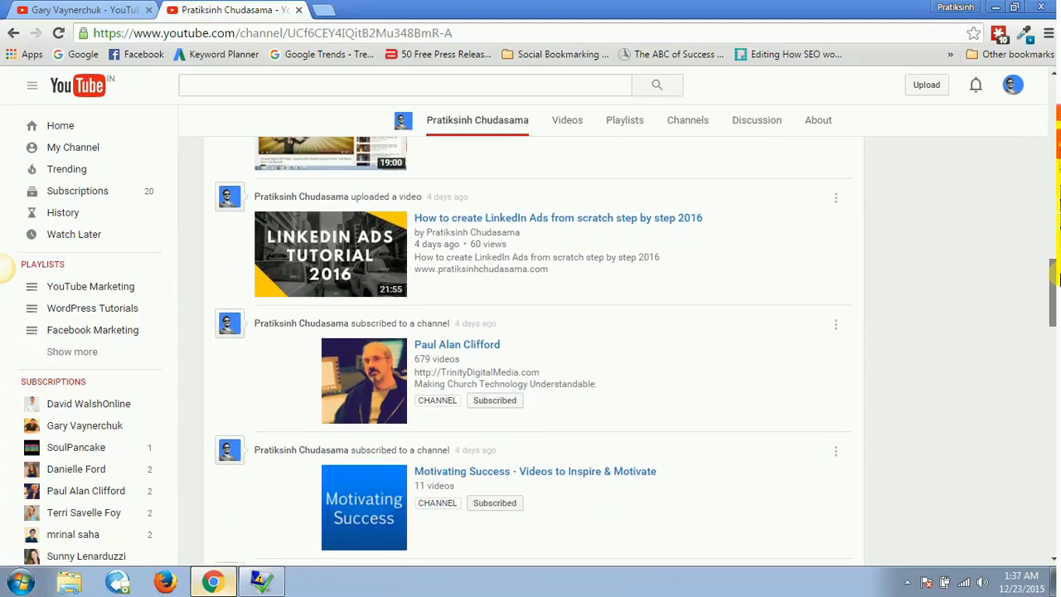
{"action": "scroll", "scroll_direction": "up", "scroll_amount": 3}
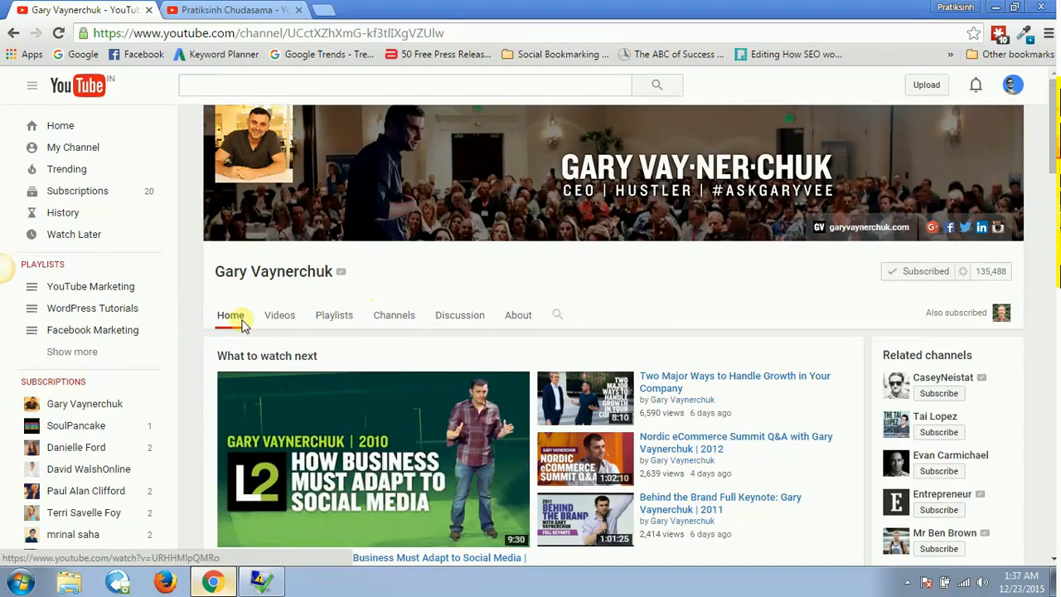
{"action": "mouse_move", "coordinate": [509, 365]}
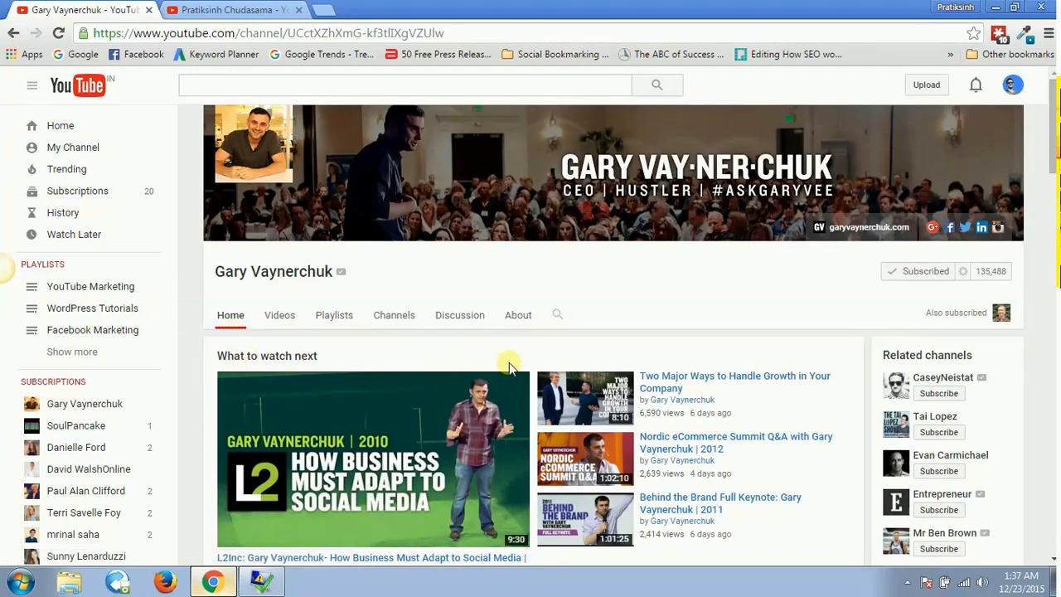
{"action": "mouse_move", "coordinate": [390, 414]}
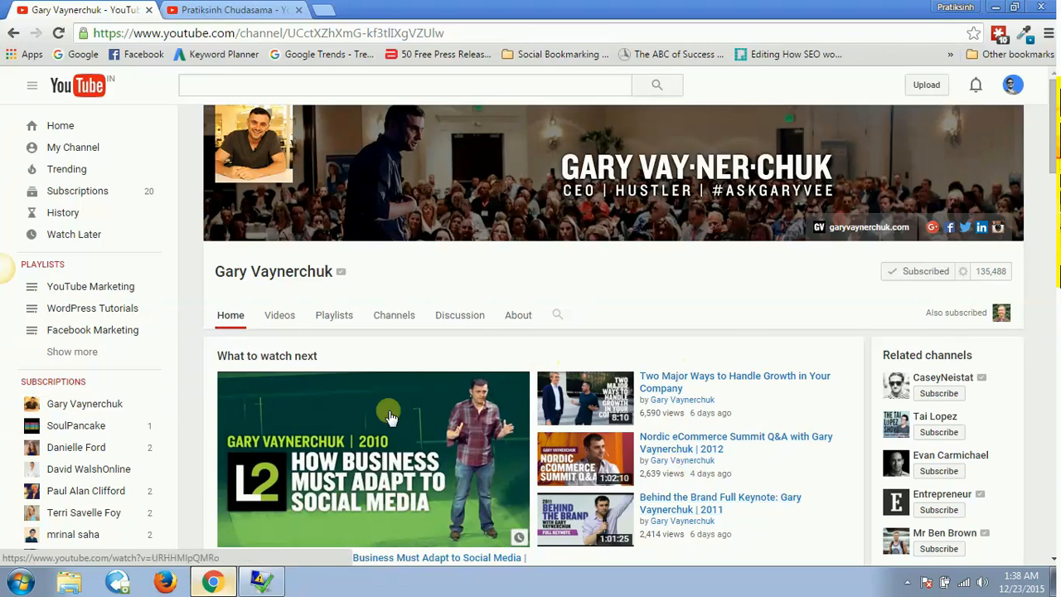
{"action": "scroll", "scroll_direction": "down", "scroll_amount": 3}
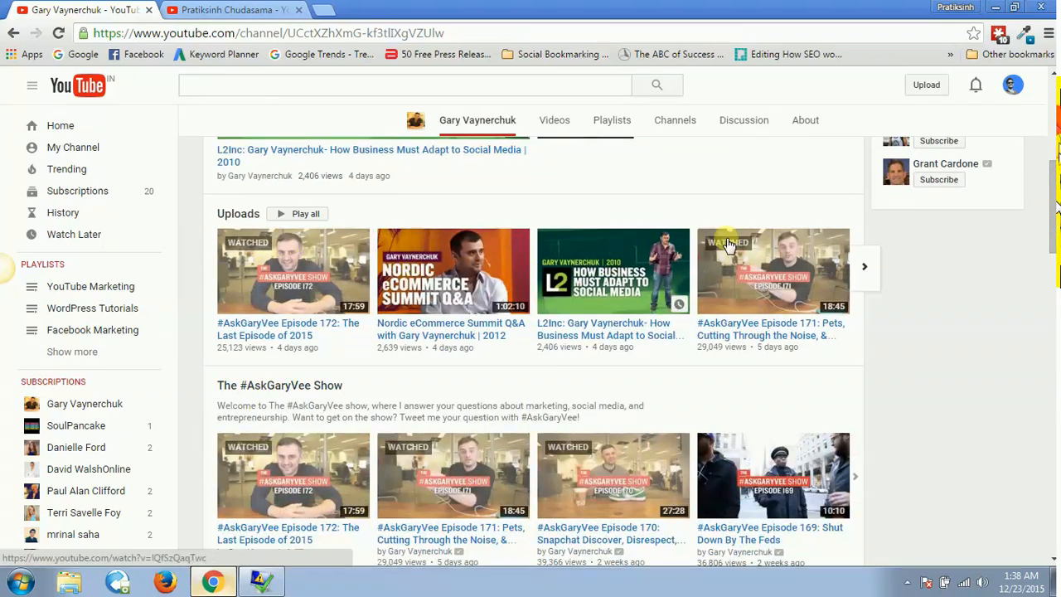
{"action": "mouse_move", "coordinate": [366, 405]}
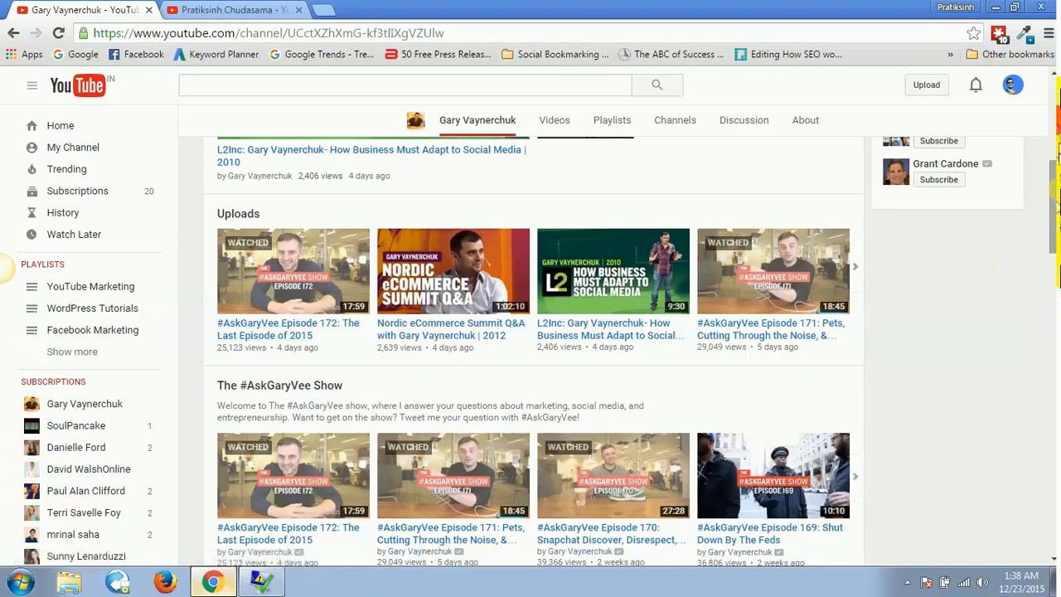
{"action": "scroll", "scroll_direction": "down", "scroll_amount": 3}
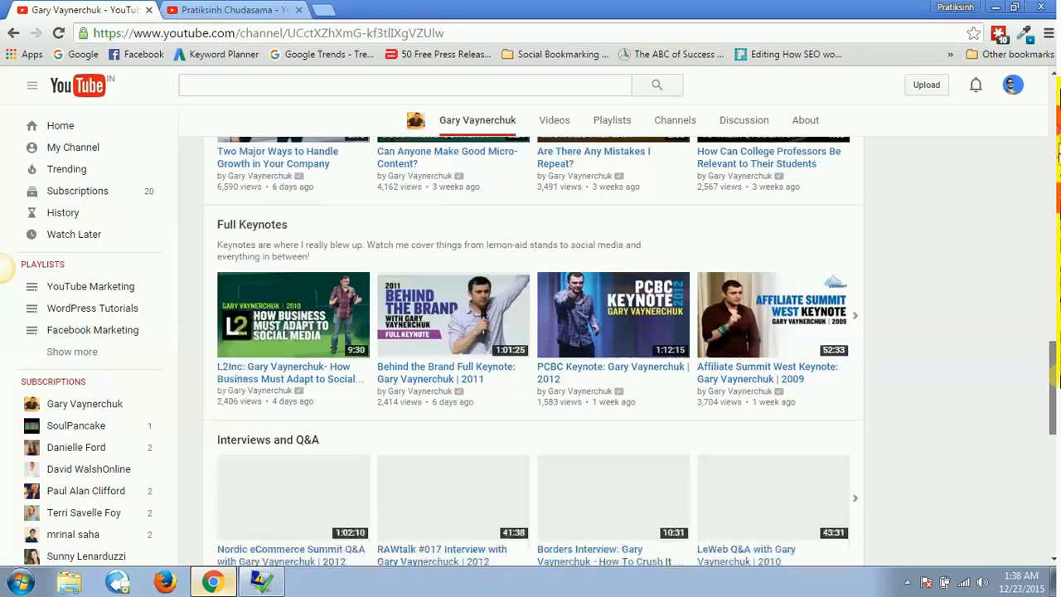
{"action": "scroll", "scroll_direction": "down", "scroll_amount": 3}
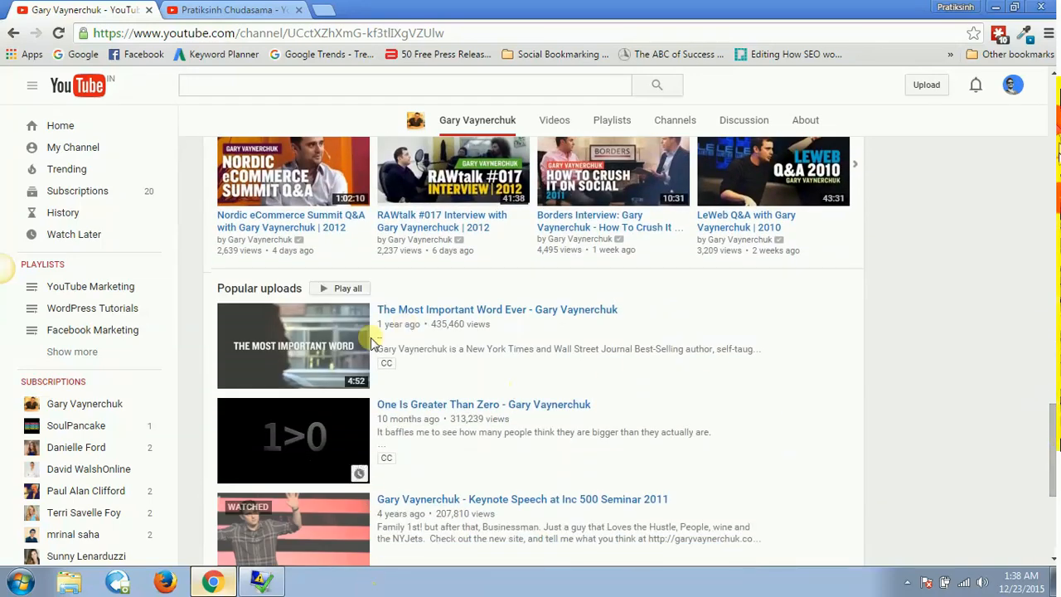
{"action": "scroll", "scroll_direction": "down", "scroll_amount": 3}
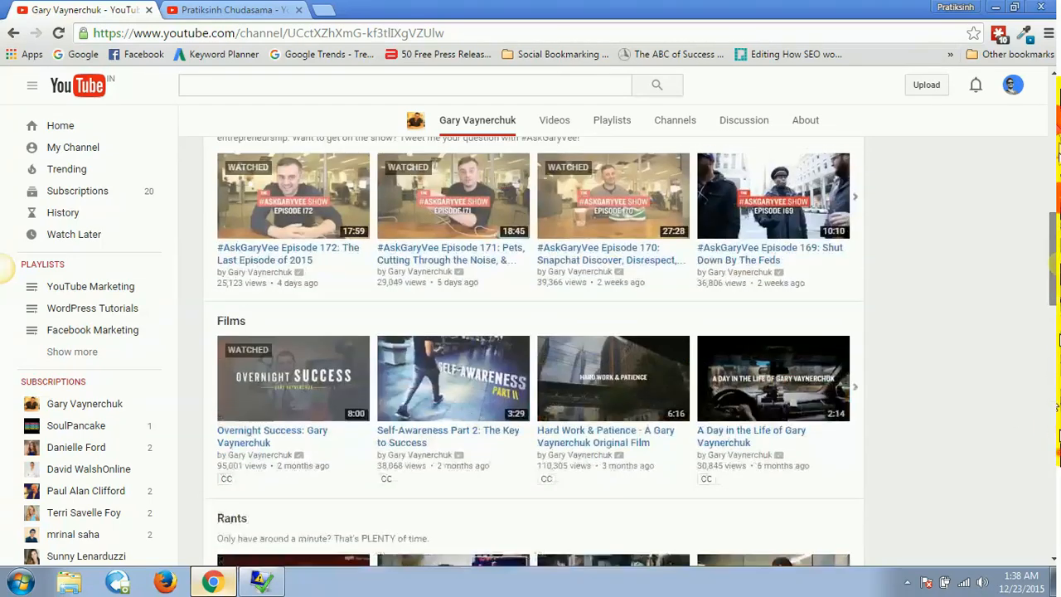
{"action": "scroll", "scroll_direction": "up", "scroll_amount": 3}
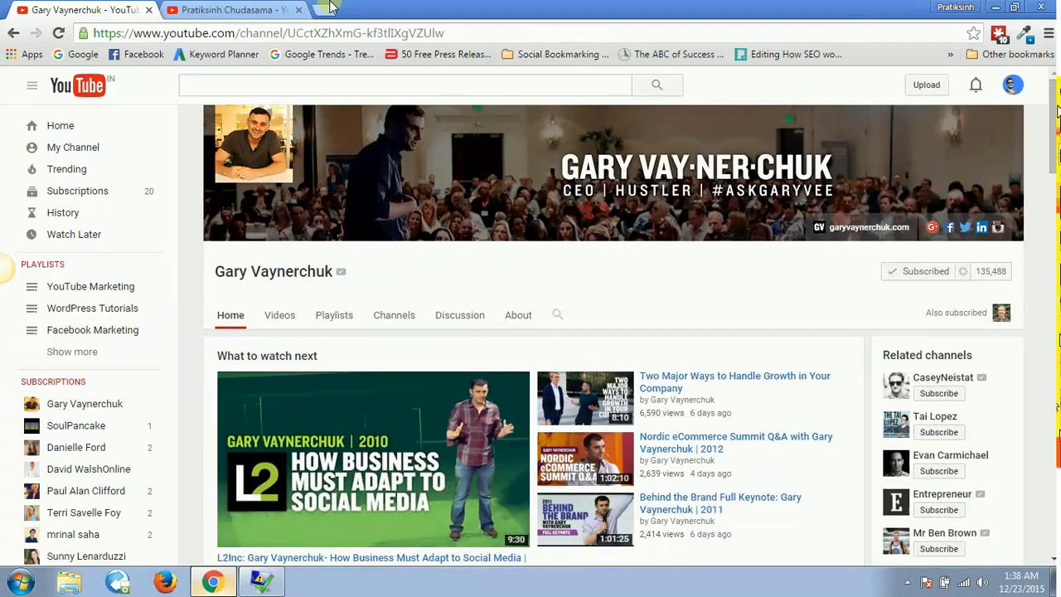
- Go back to the Pratiksinh Chudasama channel and open its channel options menu
{"action": "left_click", "coordinate": [232, 9]}
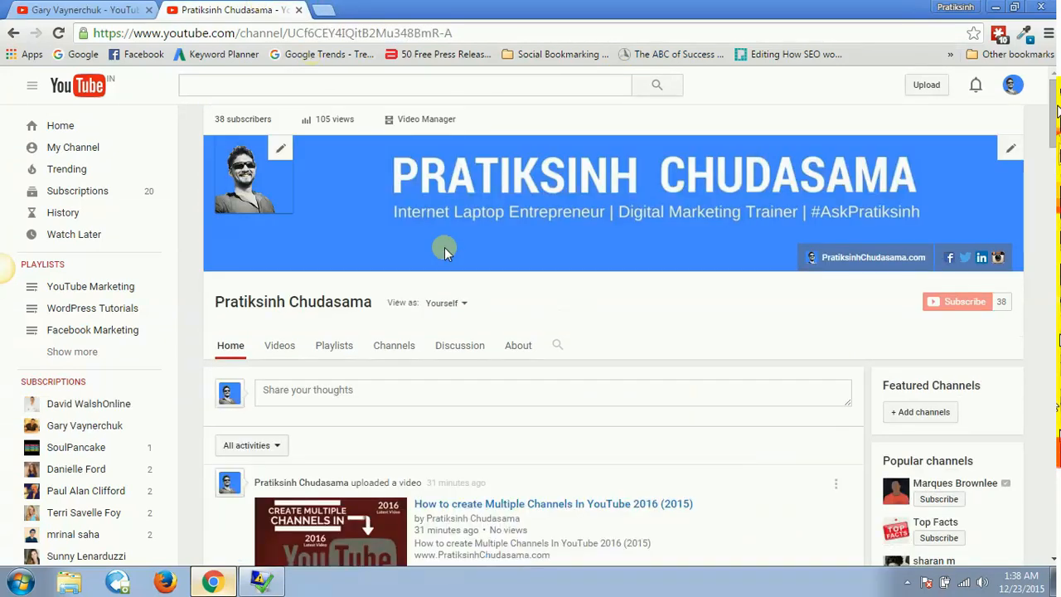
{"action": "mouse_move", "coordinate": [599, 331]}
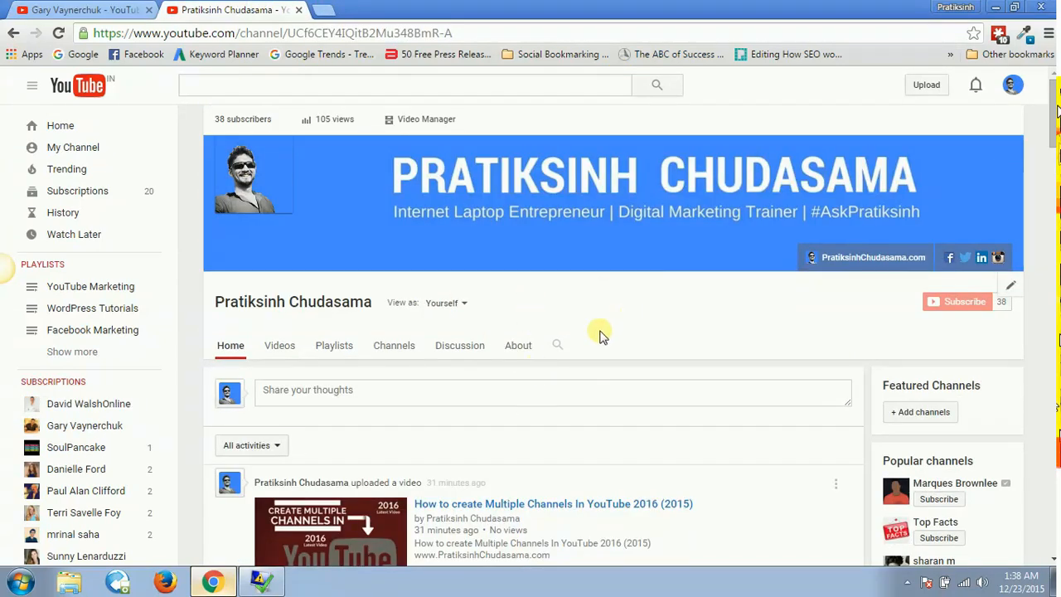
{"action": "mouse_move", "coordinate": [1009, 280]}
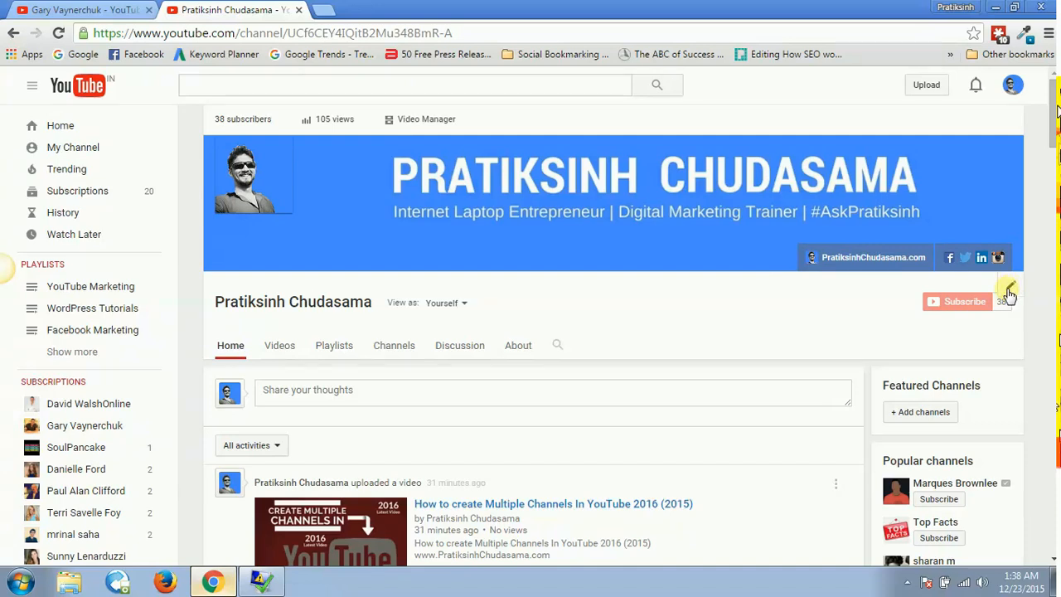
{"action": "left_click", "coordinate": [1008, 291]}
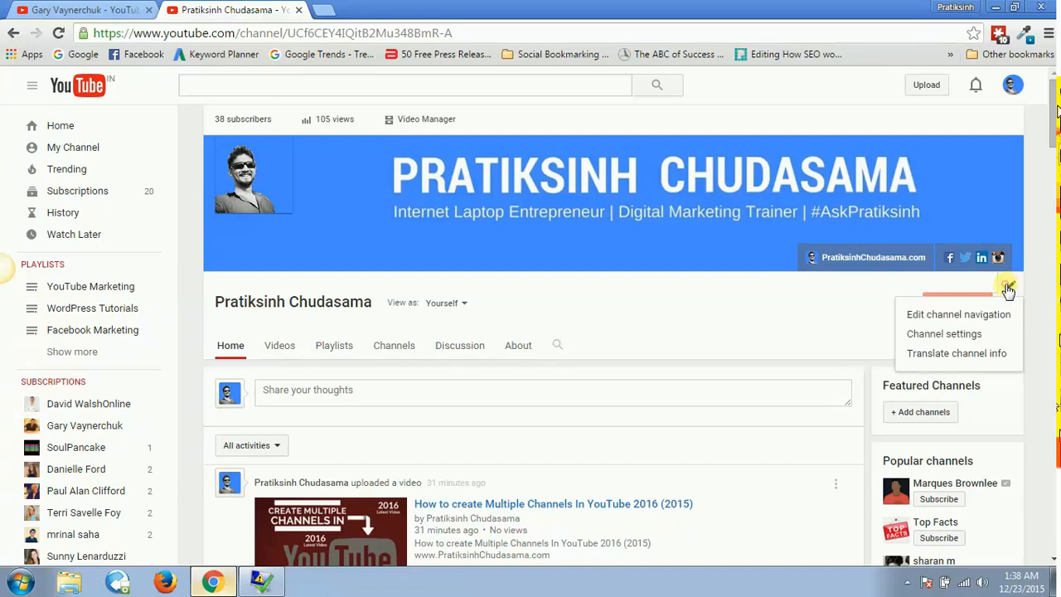
{"action": "mouse_move", "coordinate": [959, 314]}
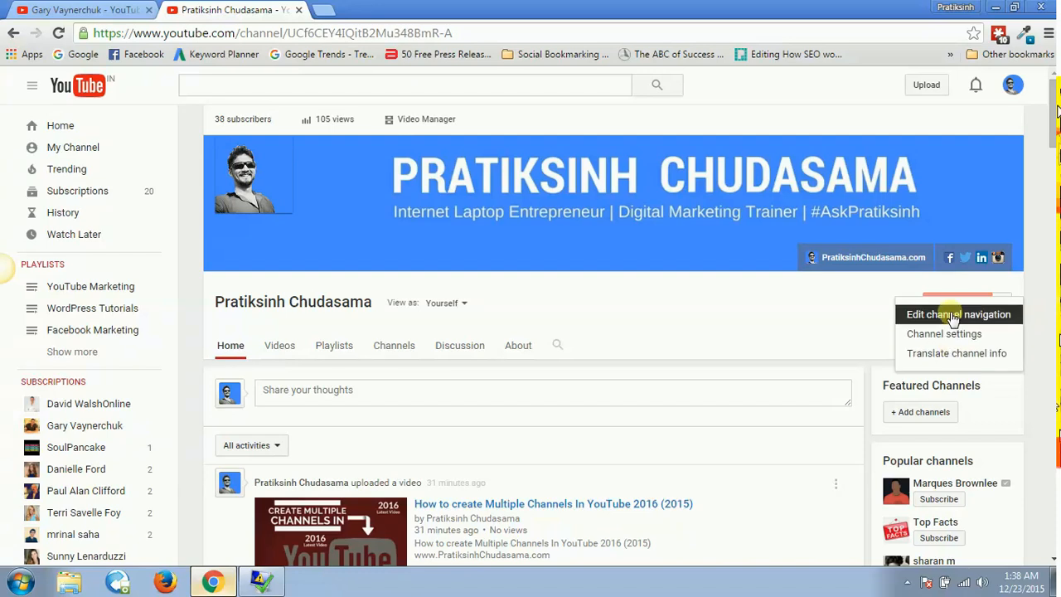
{"action": "mouse_move", "coordinate": [949, 317]}
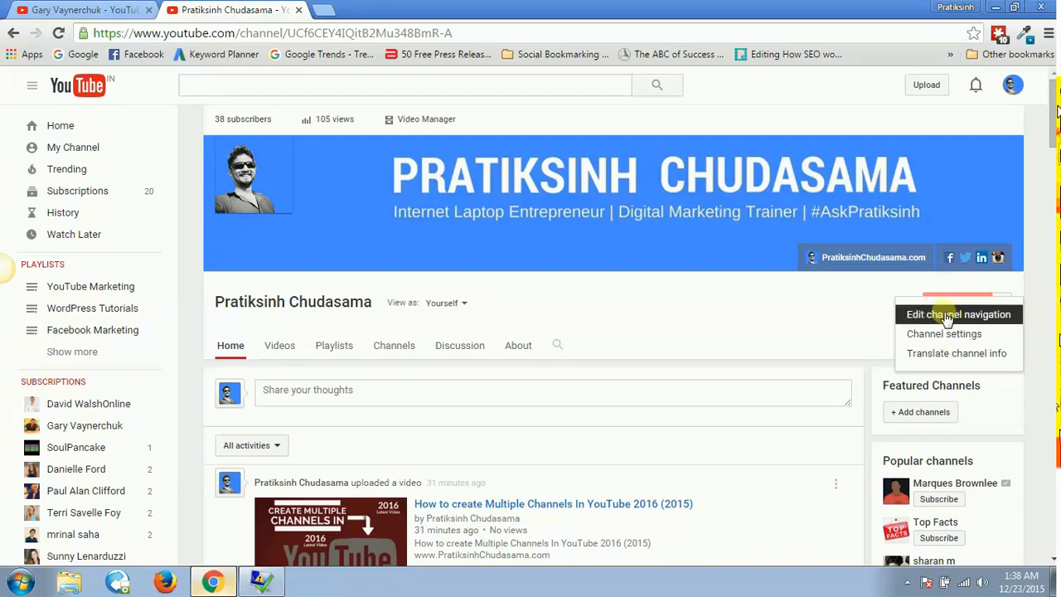
{"action": "mouse_move", "coordinate": [964, 323]}
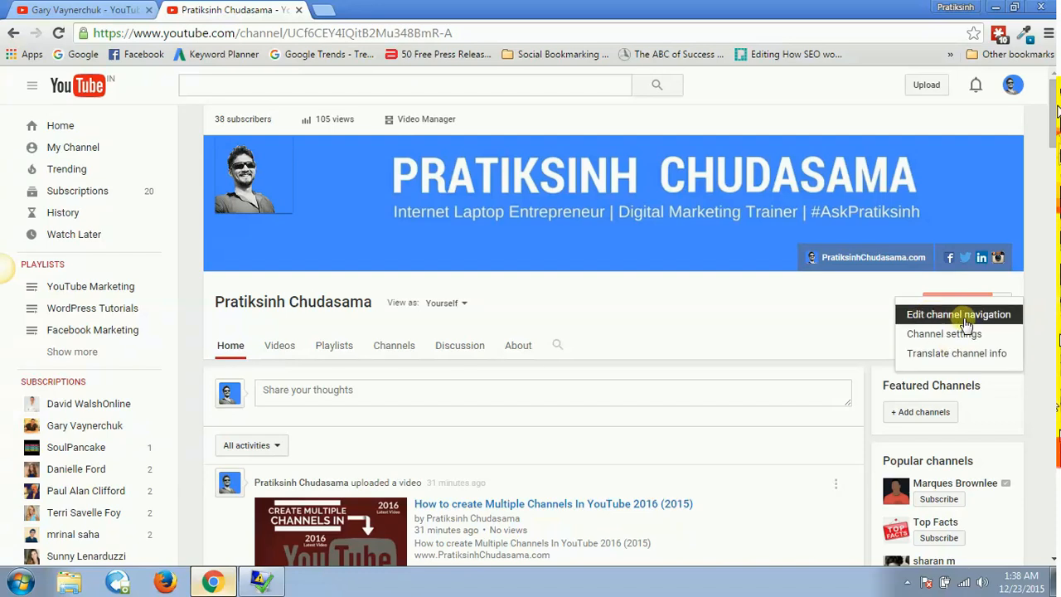
- Enable 'Customize the layout of your channel' in channel navigation and save
{"action": "left_click", "coordinate": [958, 314]}
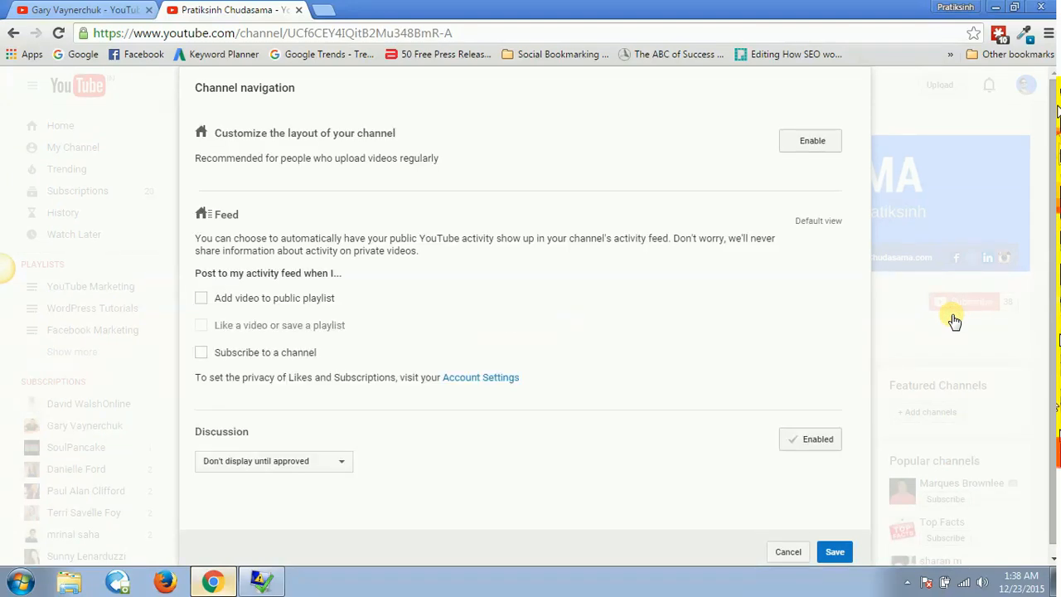
{"action": "mouse_move", "coordinate": [230, 145]}
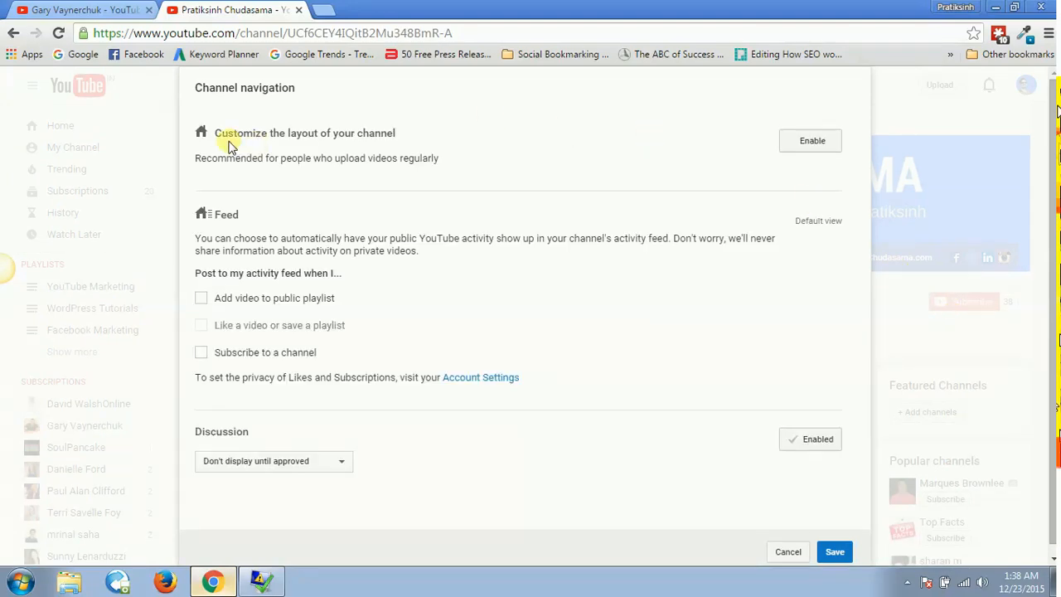
{"action": "mouse_move", "coordinate": [793, 145]}
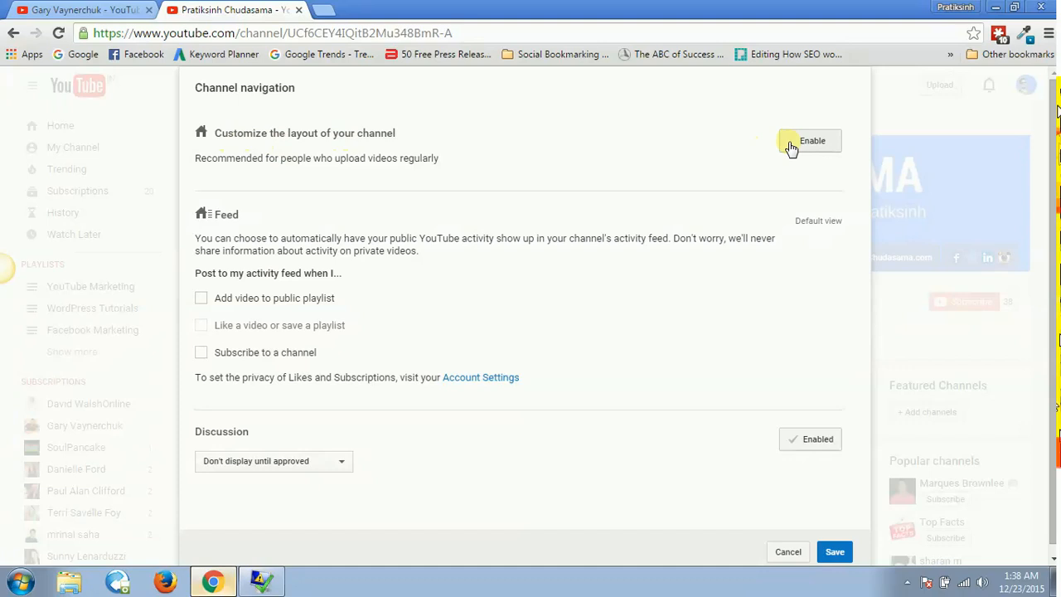
{"action": "left_click", "coordinate": [810, 140]}
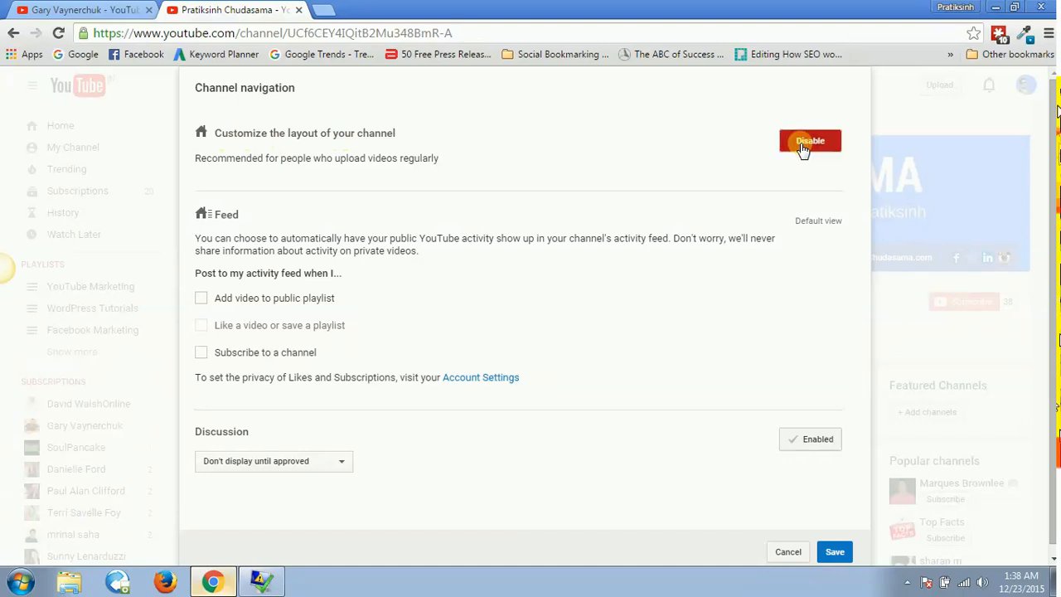
{"action": "left_click", "coordinate": [809, 140]}
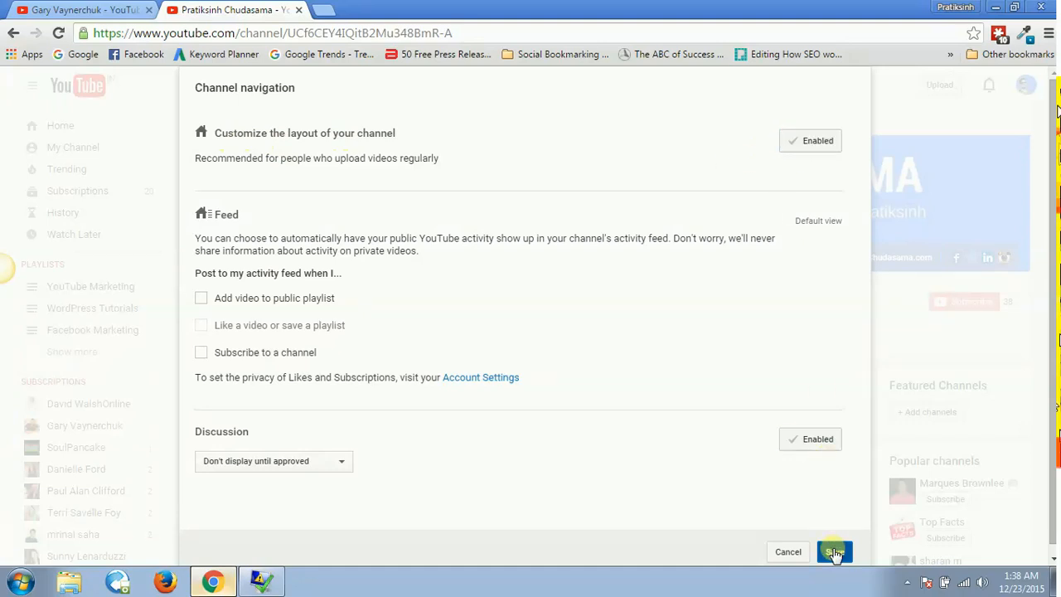
{"action": "left_click", "coordinate": [834, 551]}
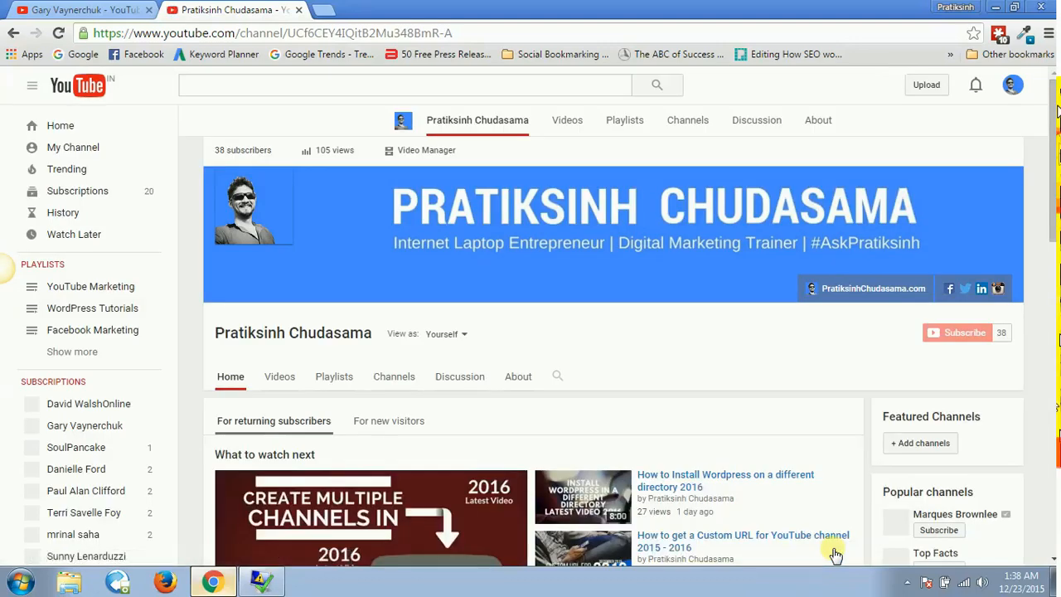
{"action": "scroll", "scroll_direction": "down", "scroll_amount": 3}
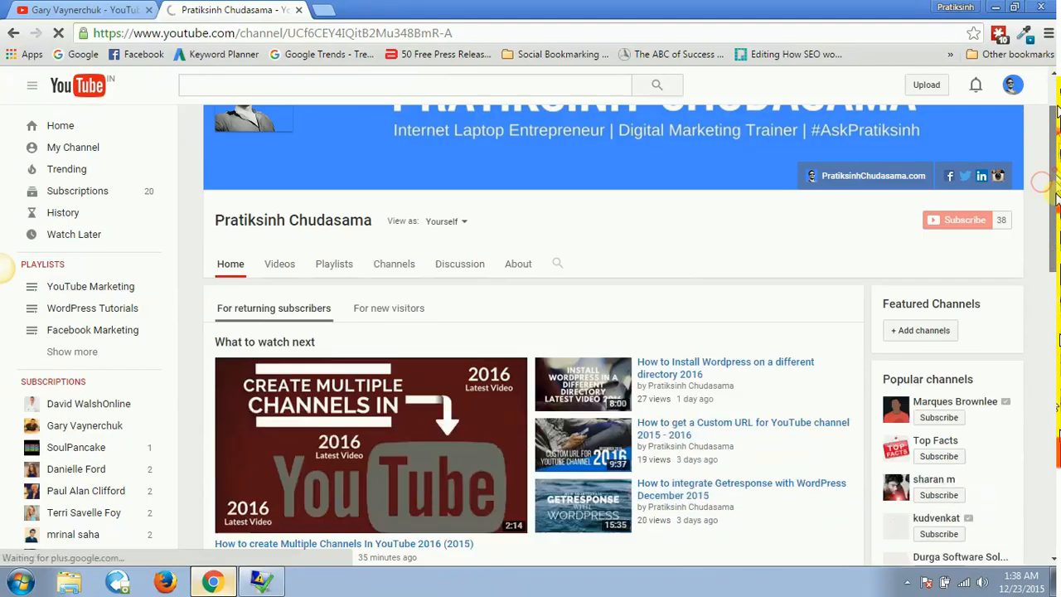
{"action": "scroll", "scroll_direction": "down", "scroll_amount": 3}
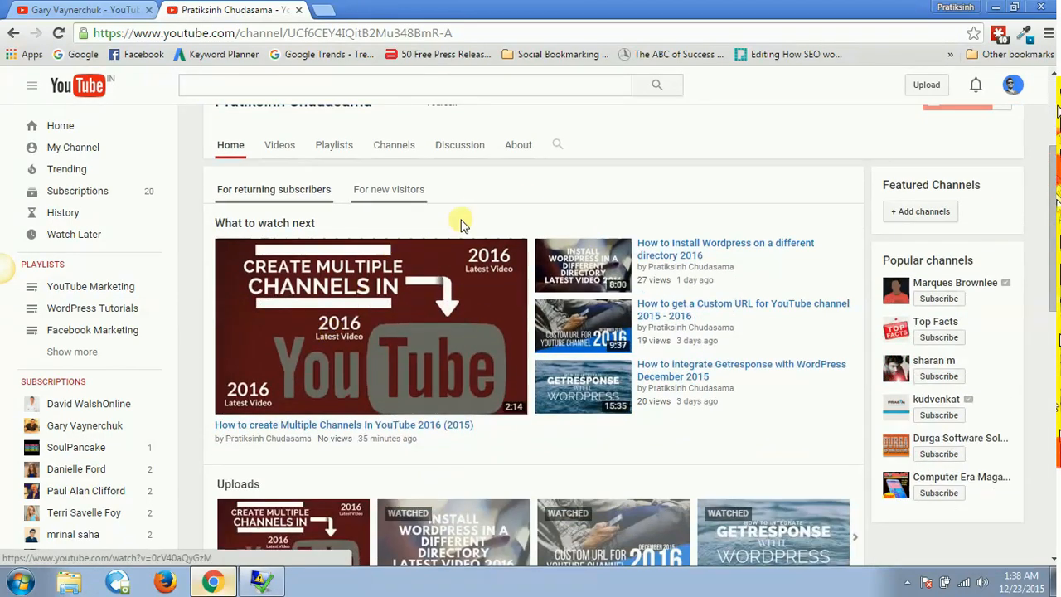
{"action": "mouse_move", "coordinate": [288, 189]}
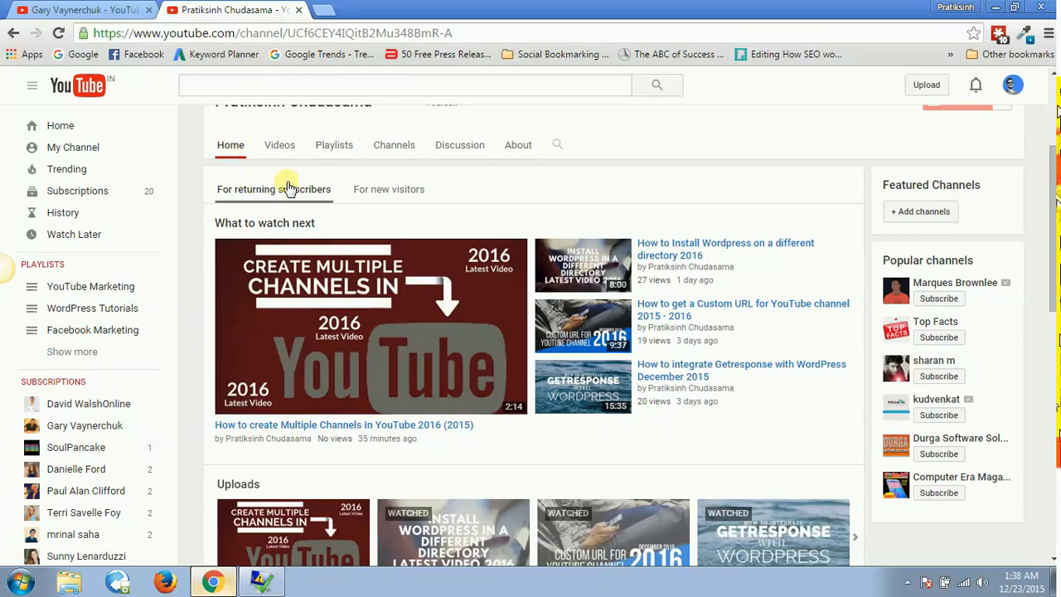
{"action": "mouse_move", "coordinate": [447, 359]}
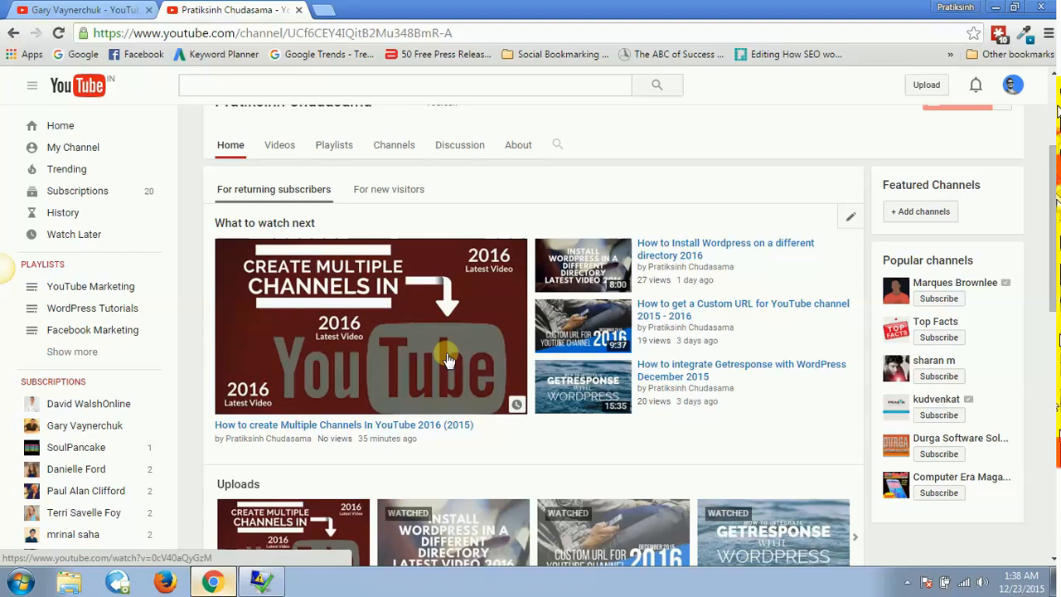
{"action": "left_click", "coordinate": [388, 189]}
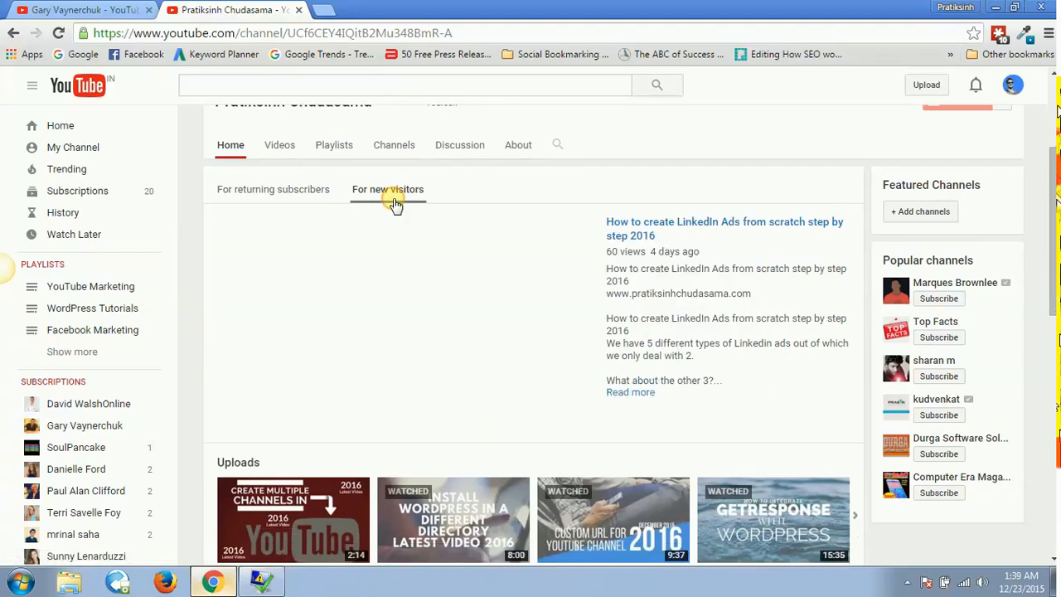
{"action": "left_click", "coordinate": [387, 189]}
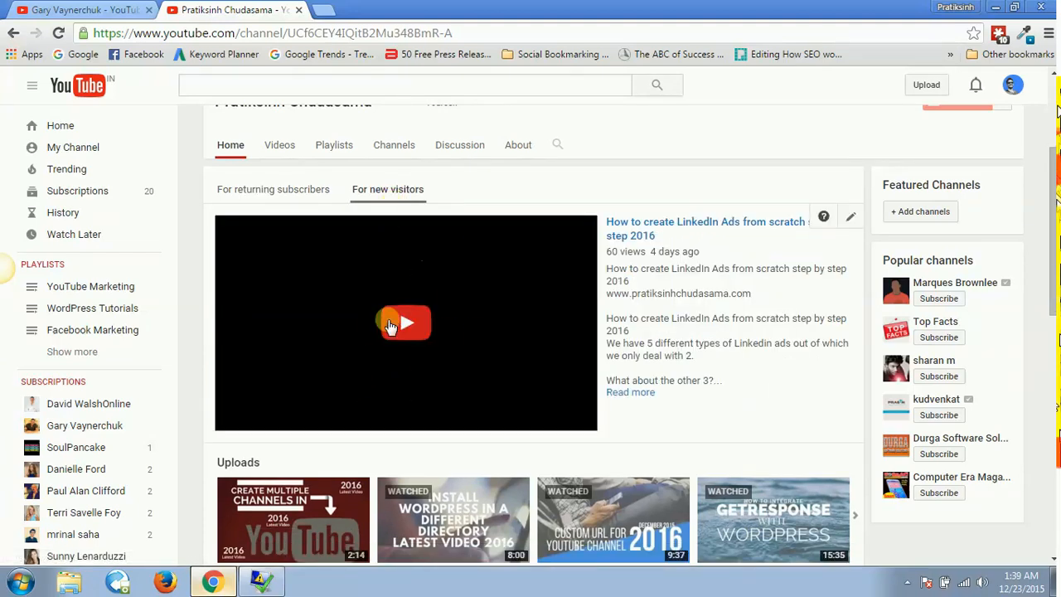
{"action": "left_click", "coordinate": [273, 189]}
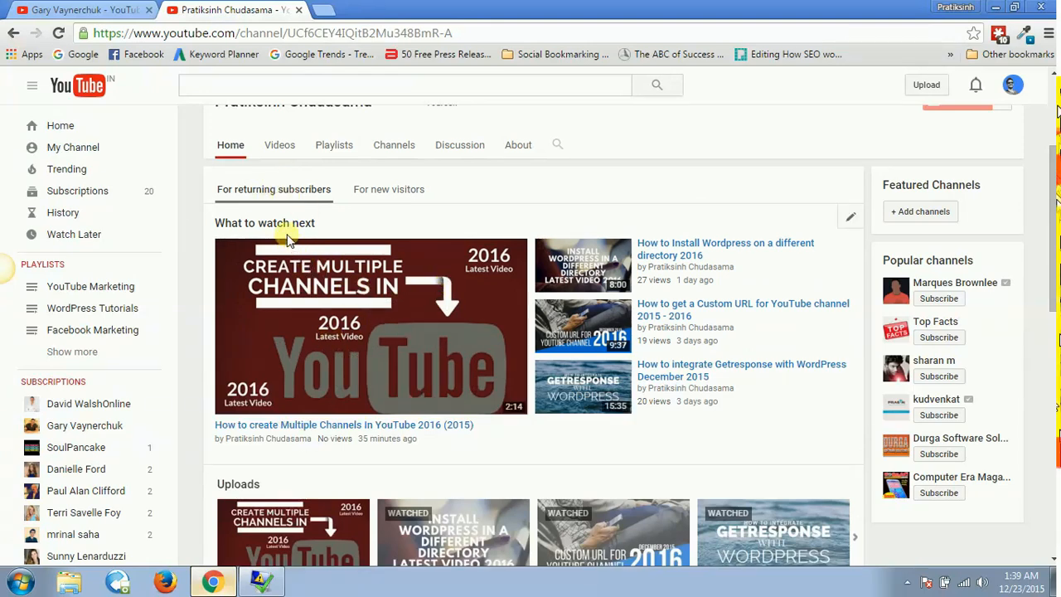
{"action": "mouse_move", "coordinate": [517, 308]}
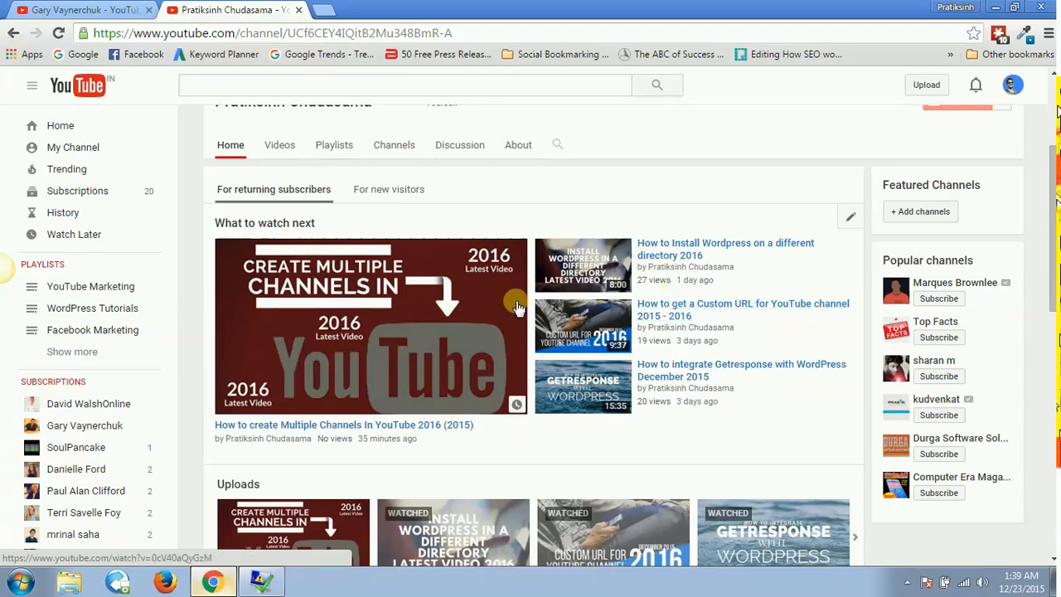
{"action": "mouse_move", "coordinate": [770, 239]}
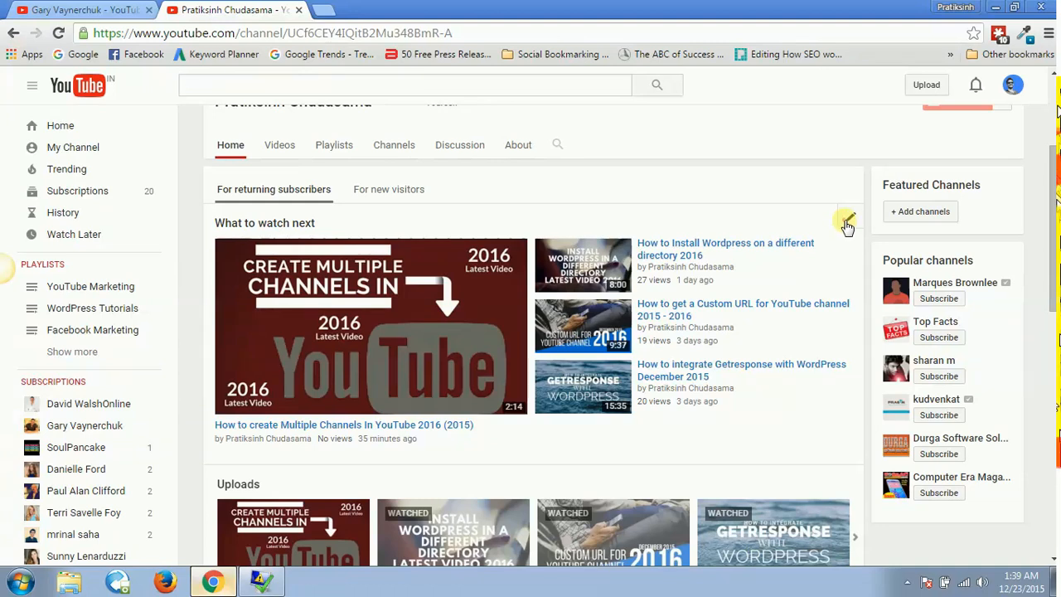
- Feature the LinkedIn Ads from scratch tutorial for returning subscribers and save default content
{"action": "left_click", "coordinate": [846, 226]}
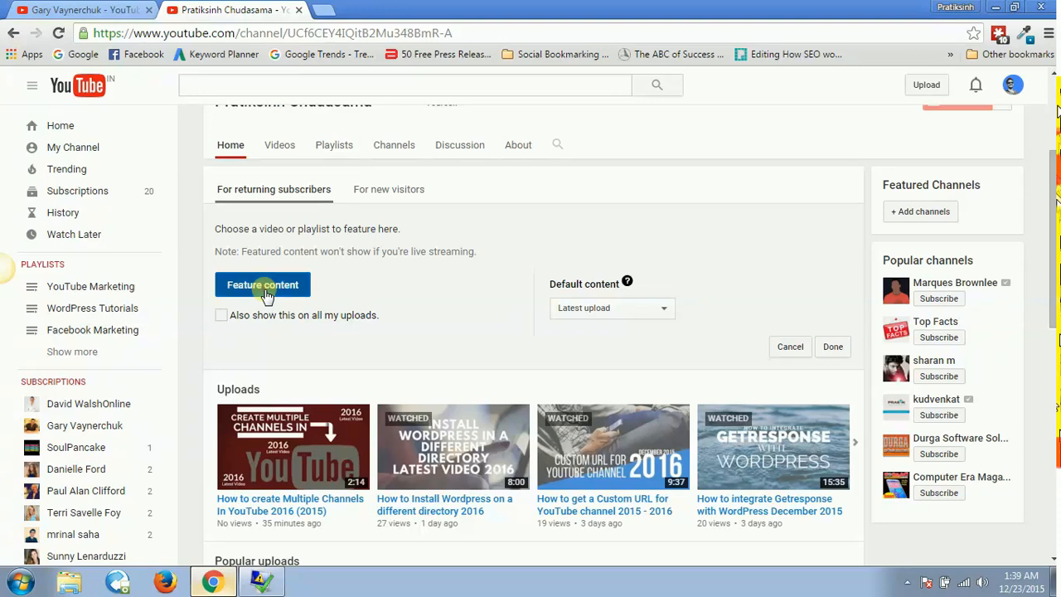
{"action": "left_click", "coordinate": [262, 284]}
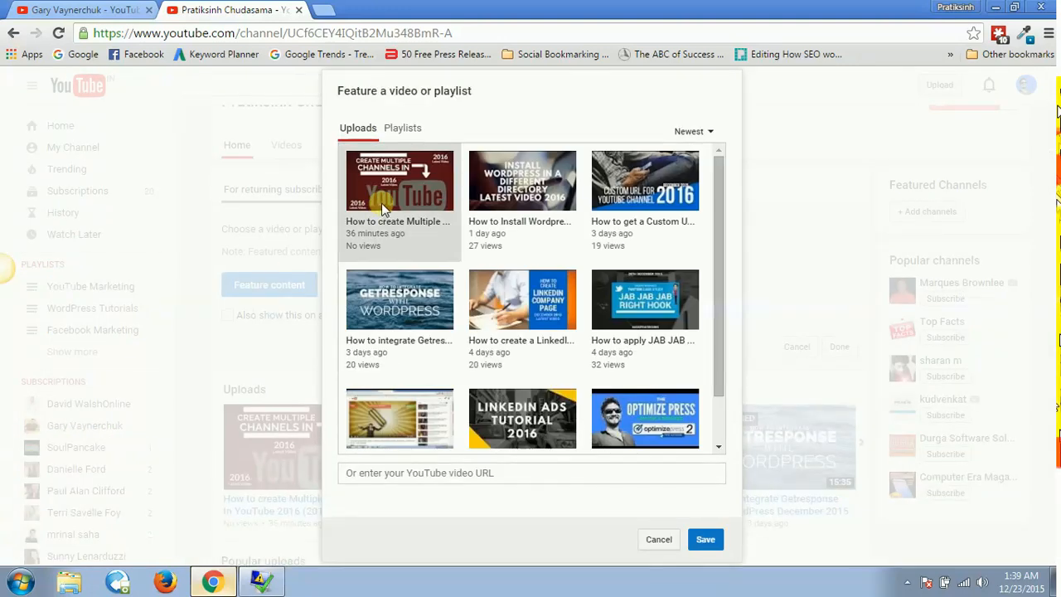
{"action": "mouse_move", "coordinate": [513, 348]}
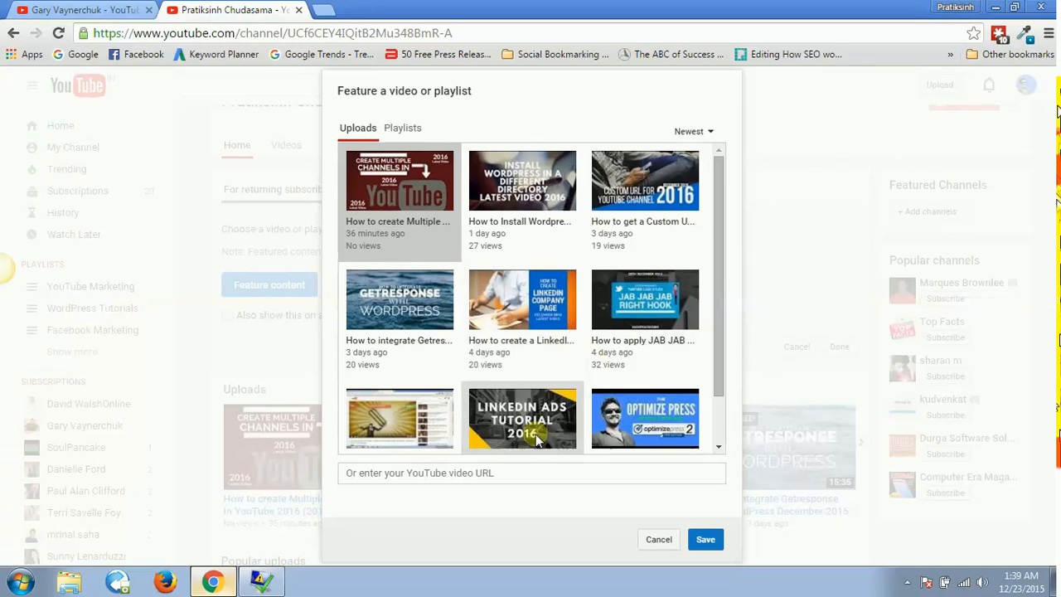
{"action": "scroll", "scroll_direction": "down", "scroll_amount": 3}
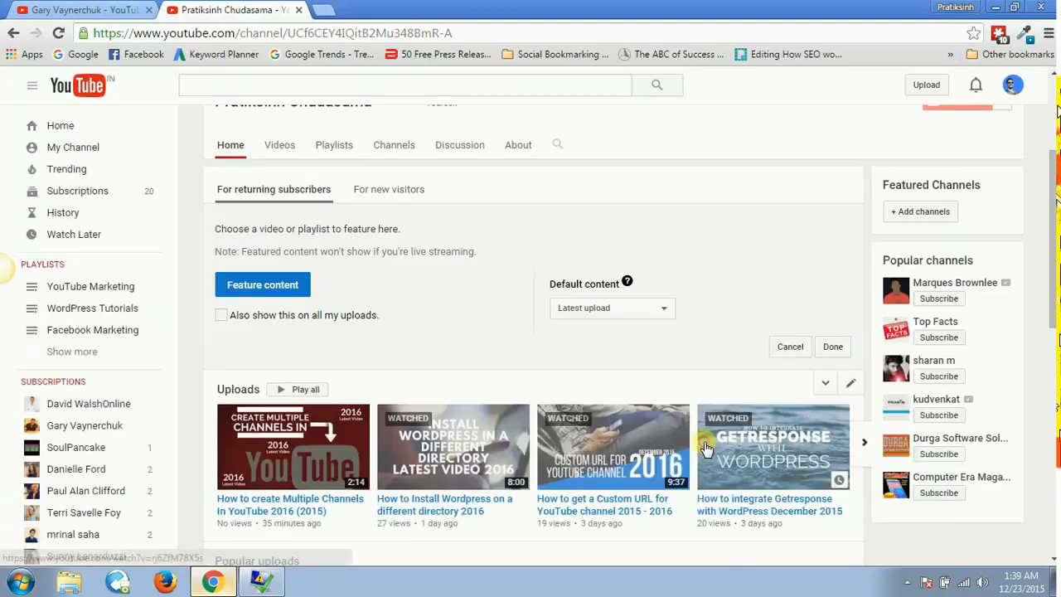
{"action": "left_click", "coordinate": [262, 284]}
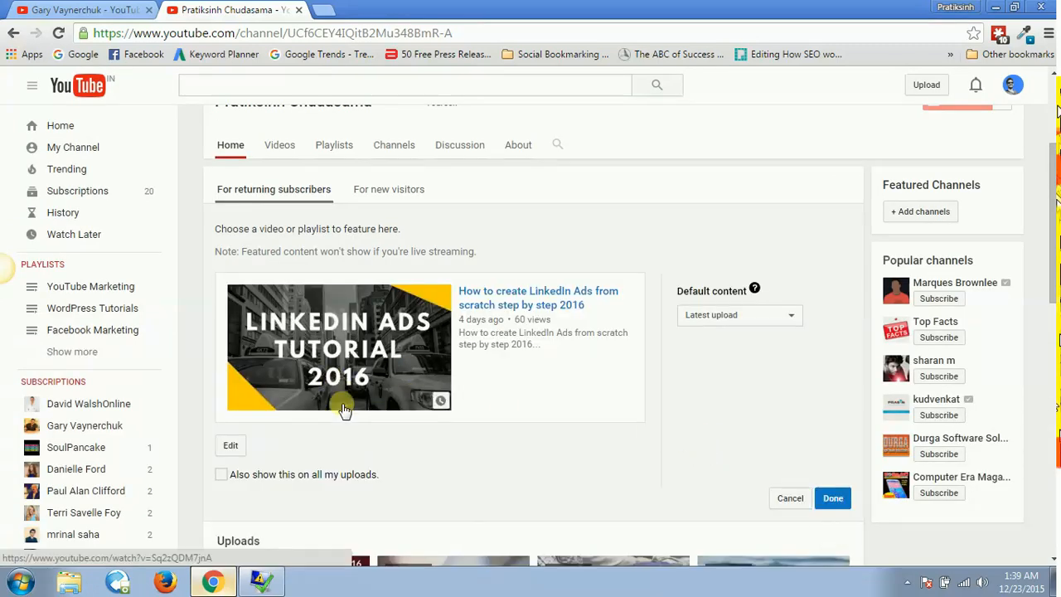
{"action": "mouse_move", "coordinate": [402, 378]}
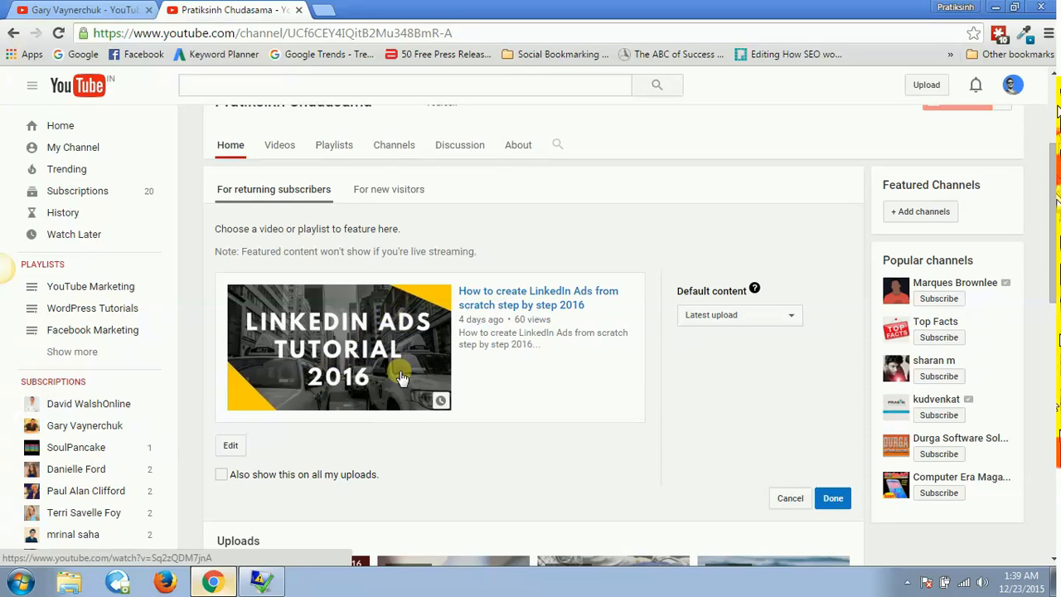
{"action": "mouse_move", "coordinate": [767, 369]}
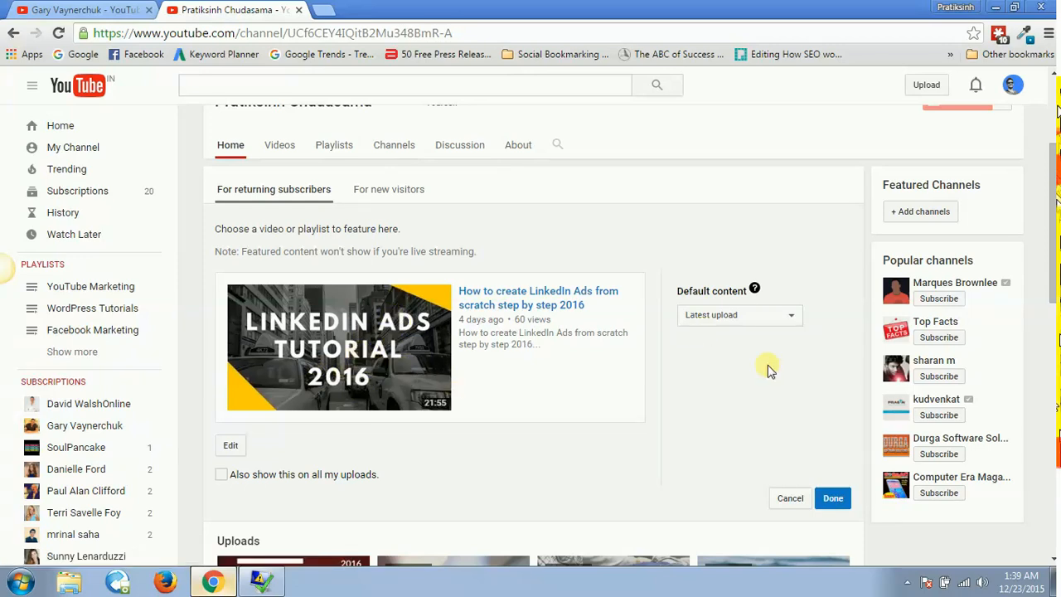
{"action": "left_click", "coordinate": [832, 497]}
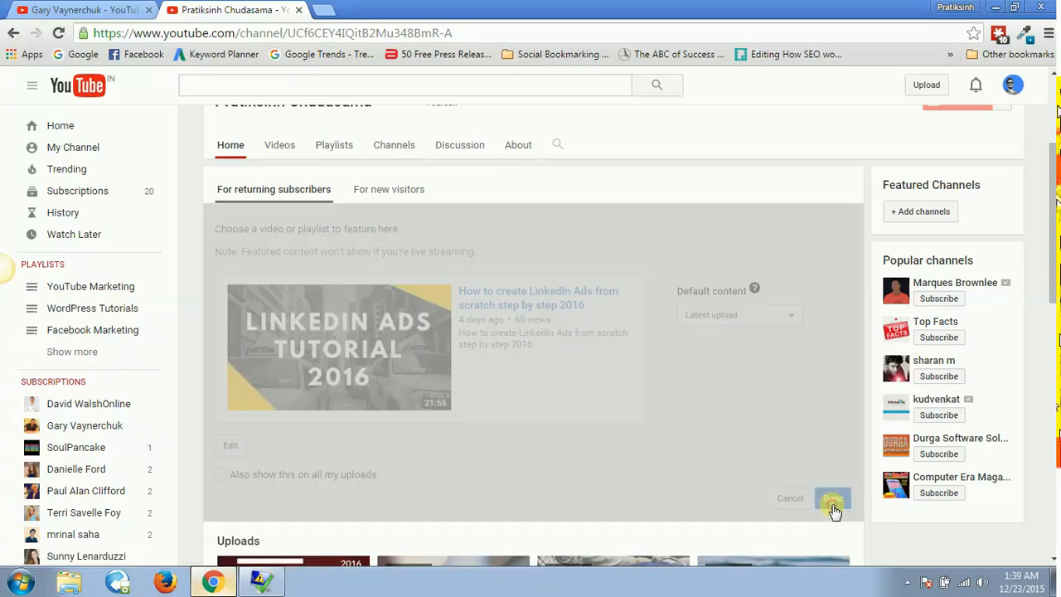
{"action": "left_click", "coordinate": [833, 498]}
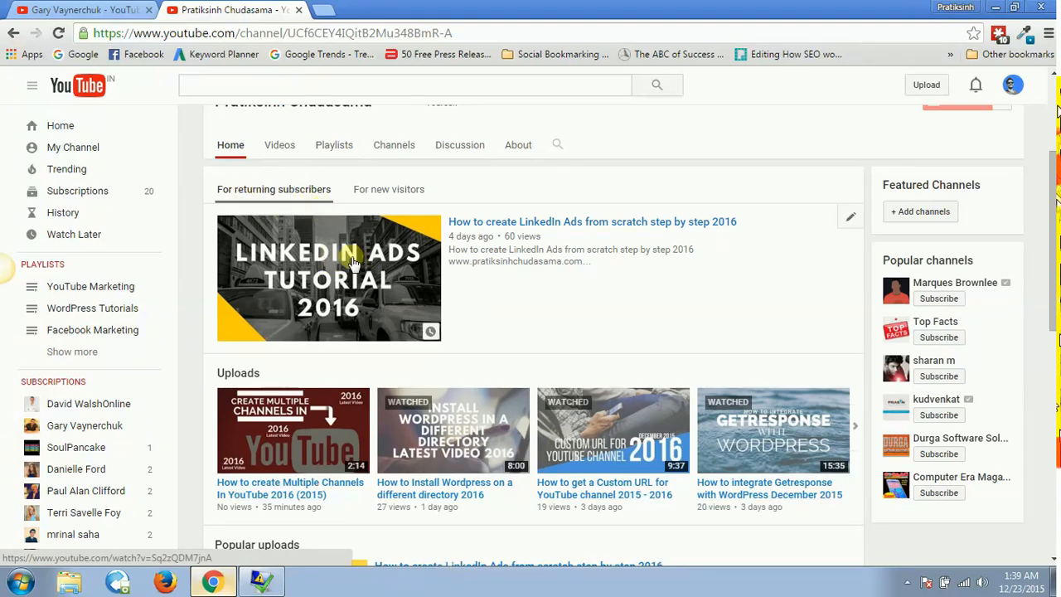
{"action": "mouse_move", "coordinate": [390, 314]}
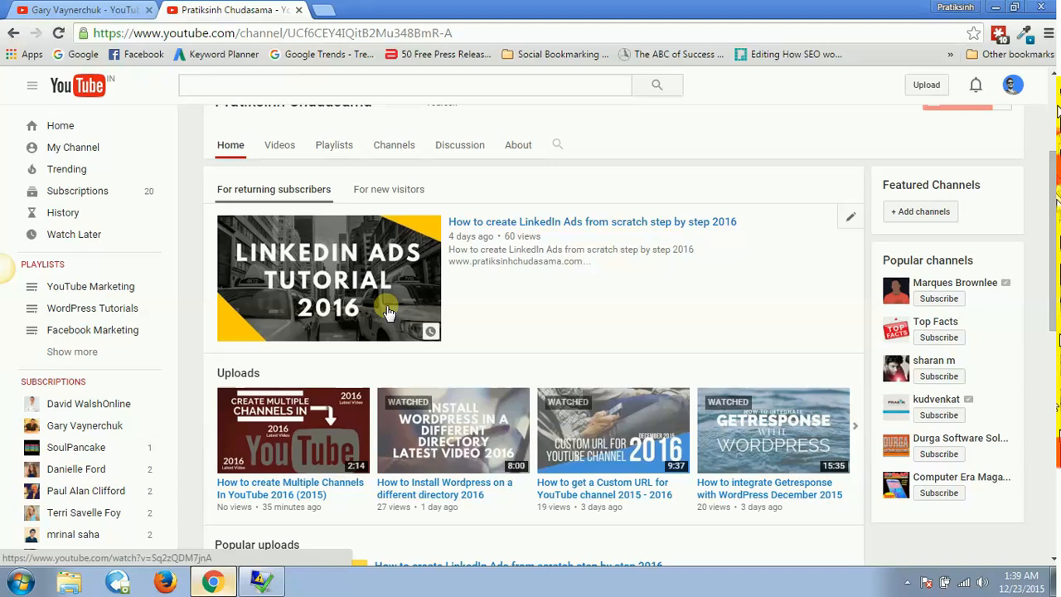
{"action": "mouse_move", "coordinate": [352, 307]}
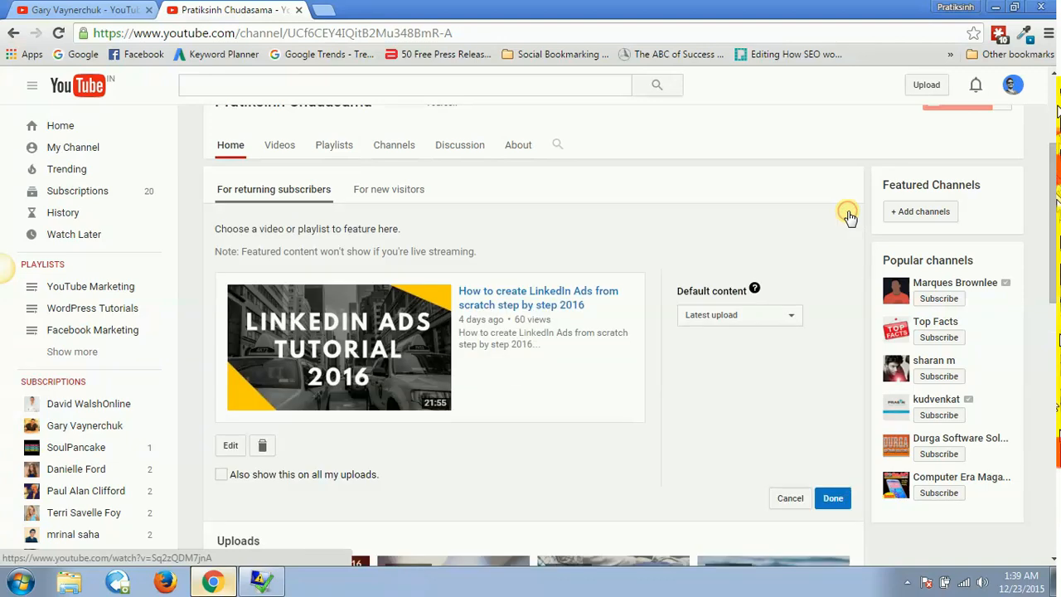
{"action": "mouse_move", "coordinate": [250, 487]}
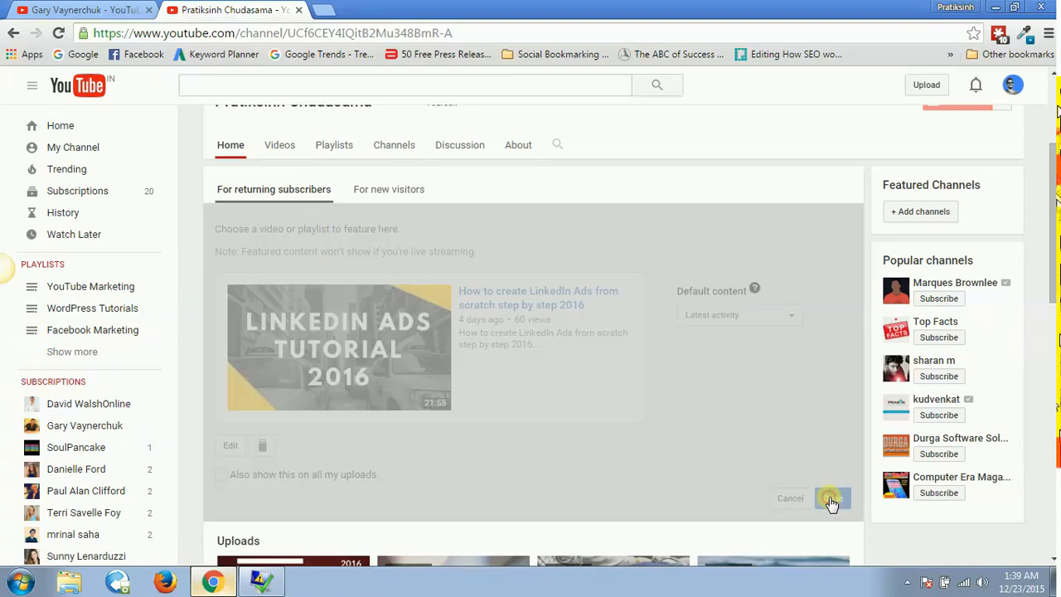
{"action": "left_click", "coordinate": [832, 498]}
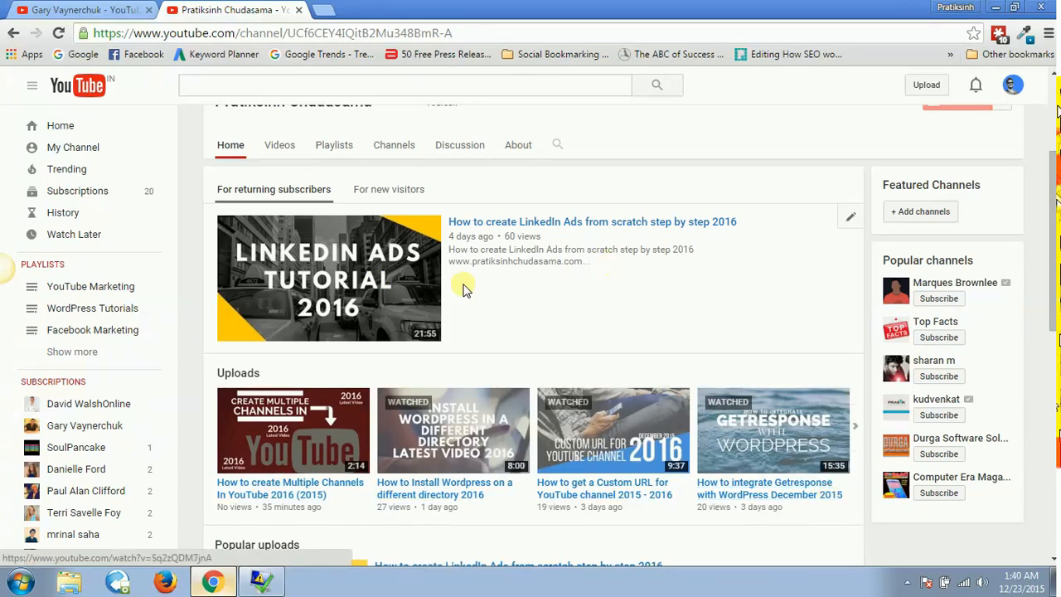
{"action": "mouse_move", "coordinate": [493, 225]}
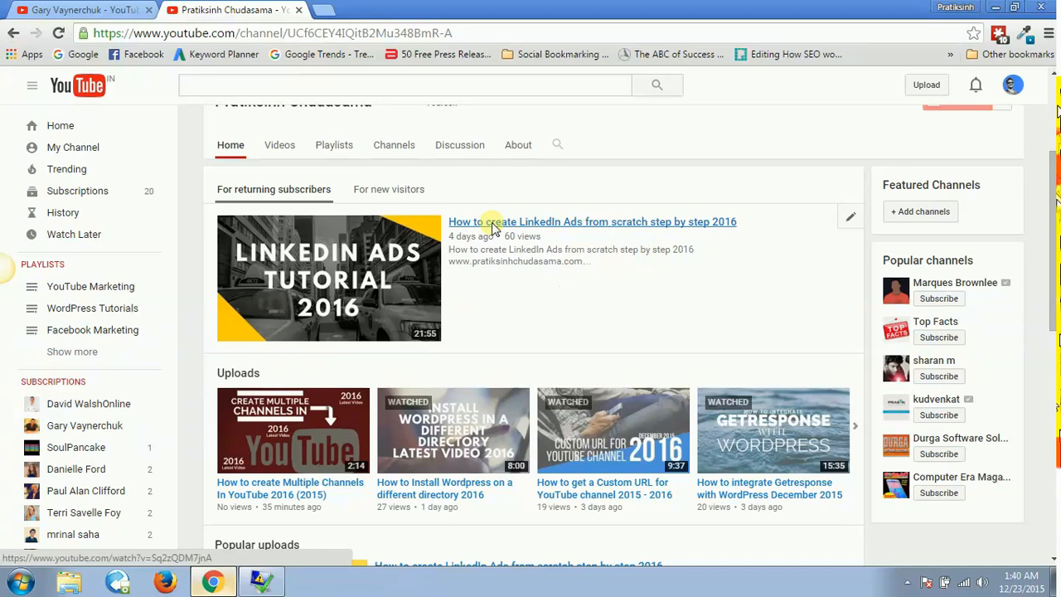
- Switch to the new-visitors view and open the channel trailer options
{"action": "left_click", "coordinate": [388, 189]}
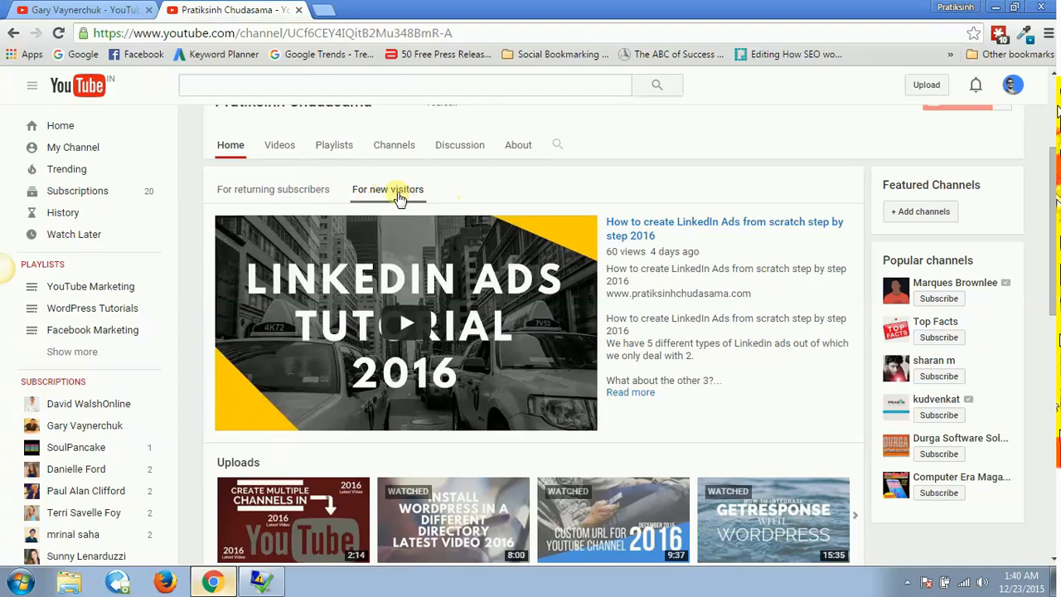
{"action": "mouse_move", "coordinate": [847, 221]}
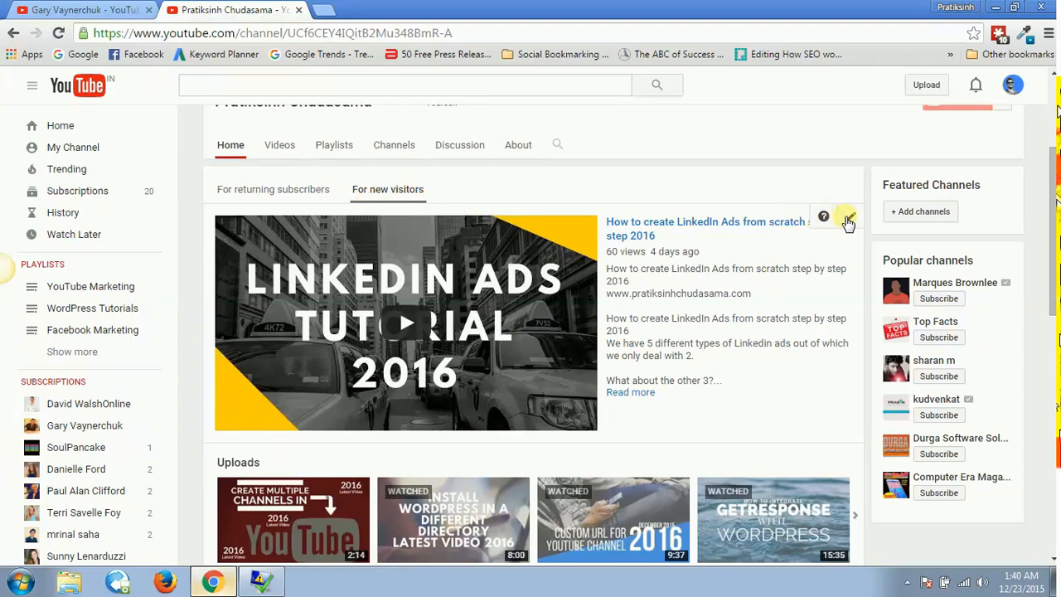
{"action": "left_click", "coordinate": [849, 217]}
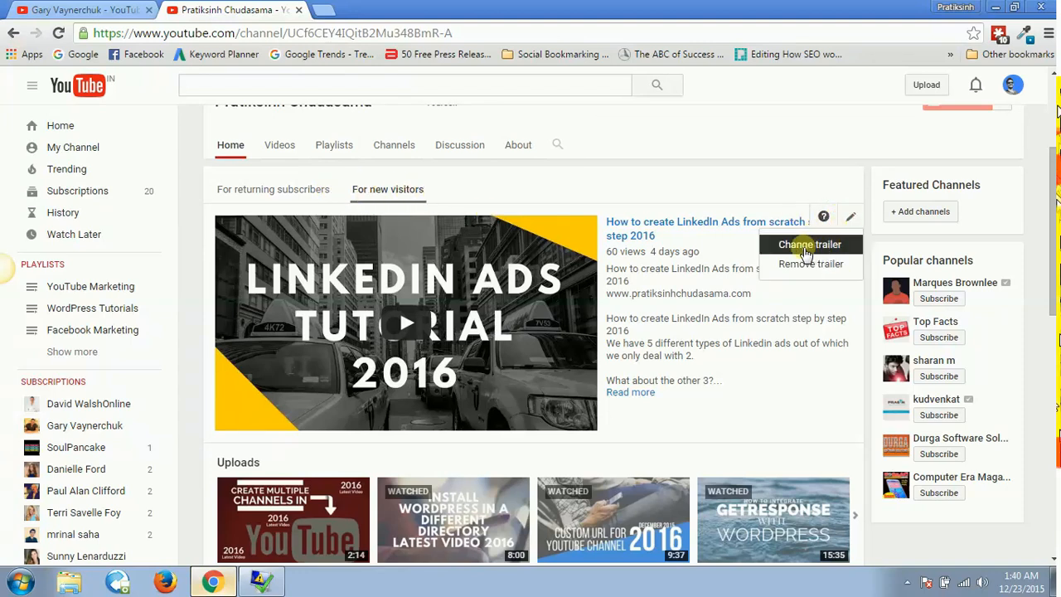
{"action": "mouse_move", "coordinate": [787, 257]}
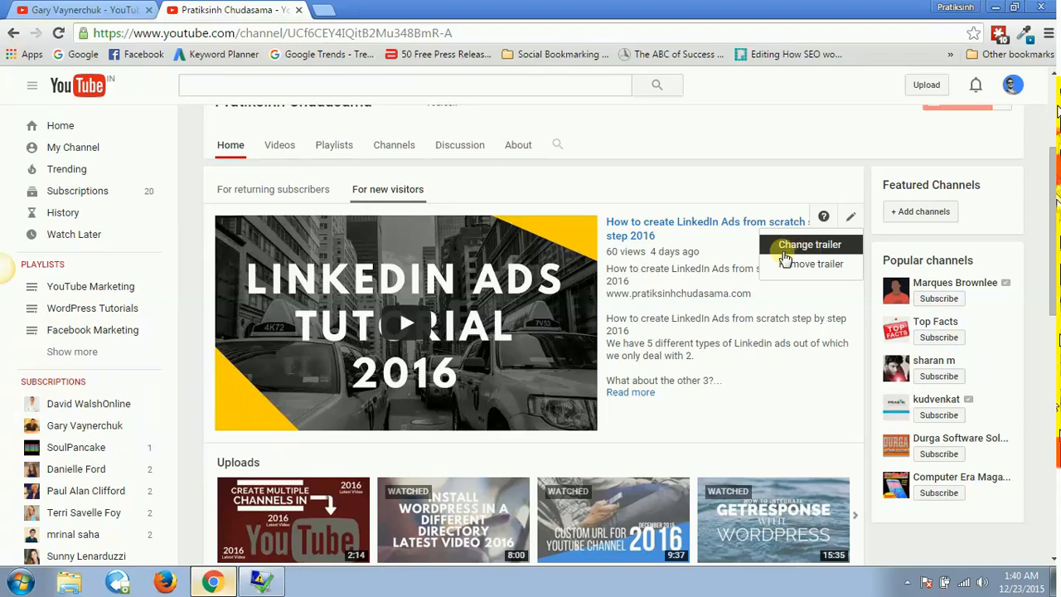
{"action": "mouse_move", "coordinate": [804, 249]}
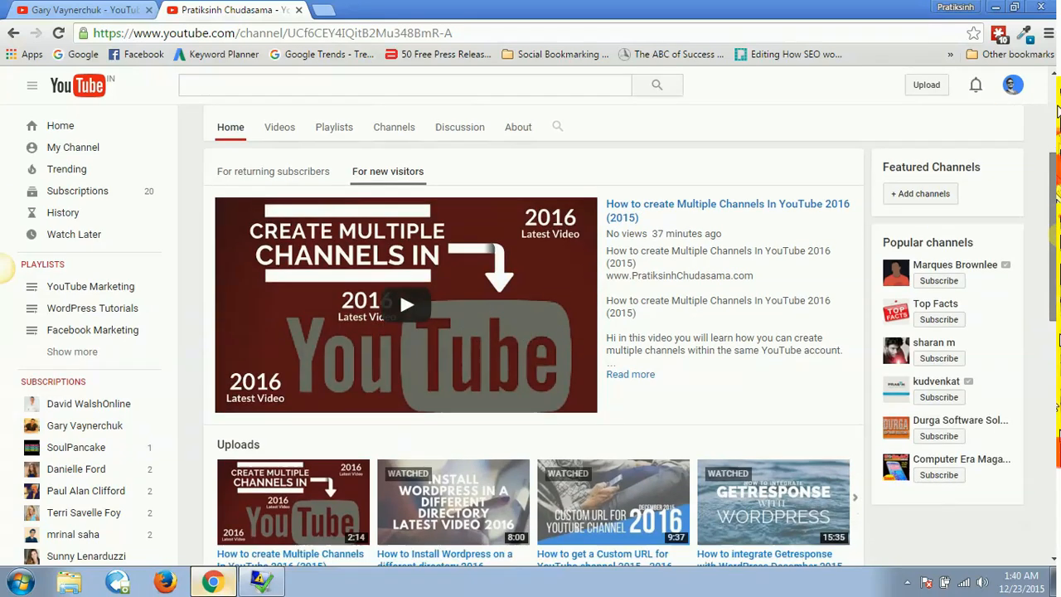
- Delete the Popular uploads and Uploads sections from the channel home
{"action": "scroll", "scroll_direction": "down", "scroll_amount": 3}
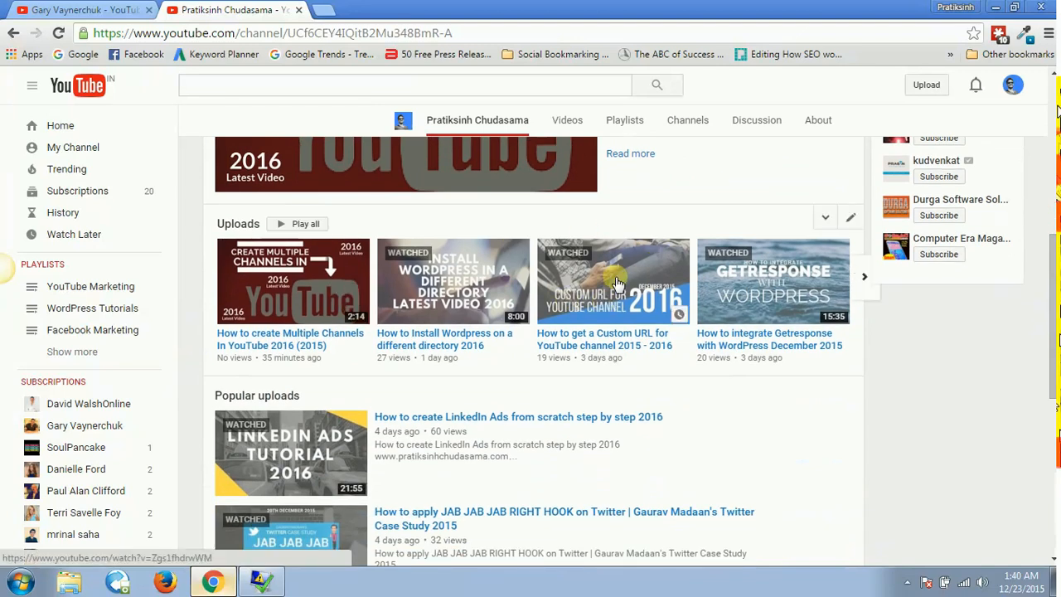
{"action": "scroll", "scroll_direction": "down", "scroll_amount": 3}
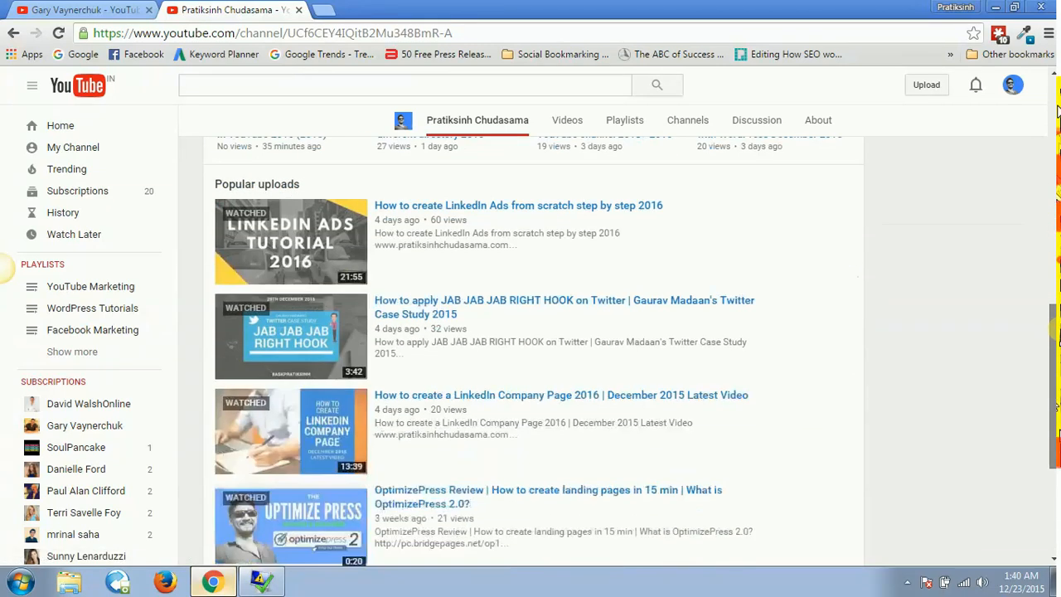
{"action": "scroll", "scroll_direction": "down", "scroll_amount": 3}
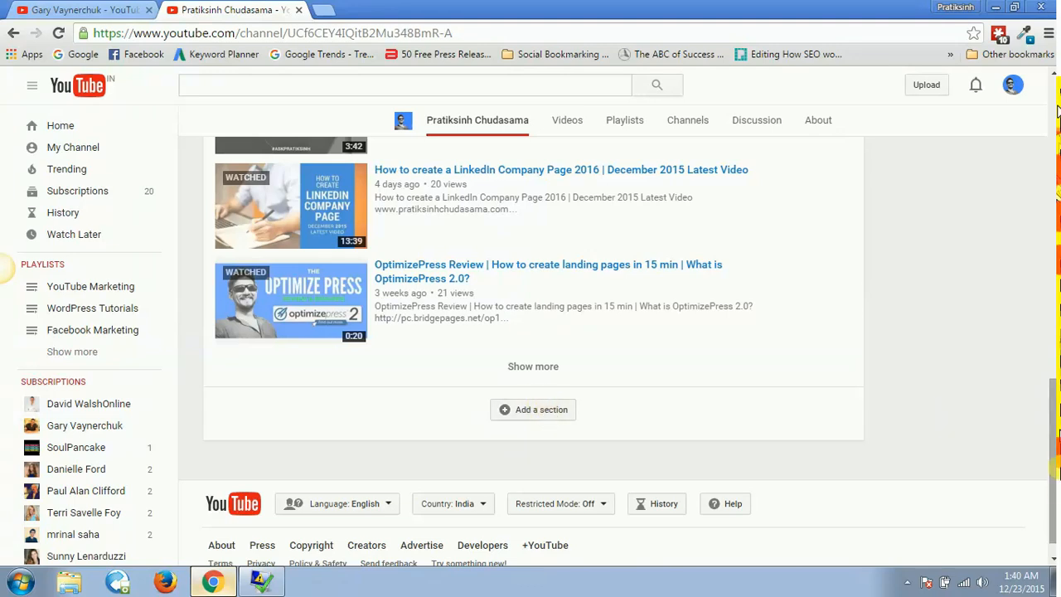
{"action": "scroll", "scroll_direction": "up", "scroll_amount": 3}
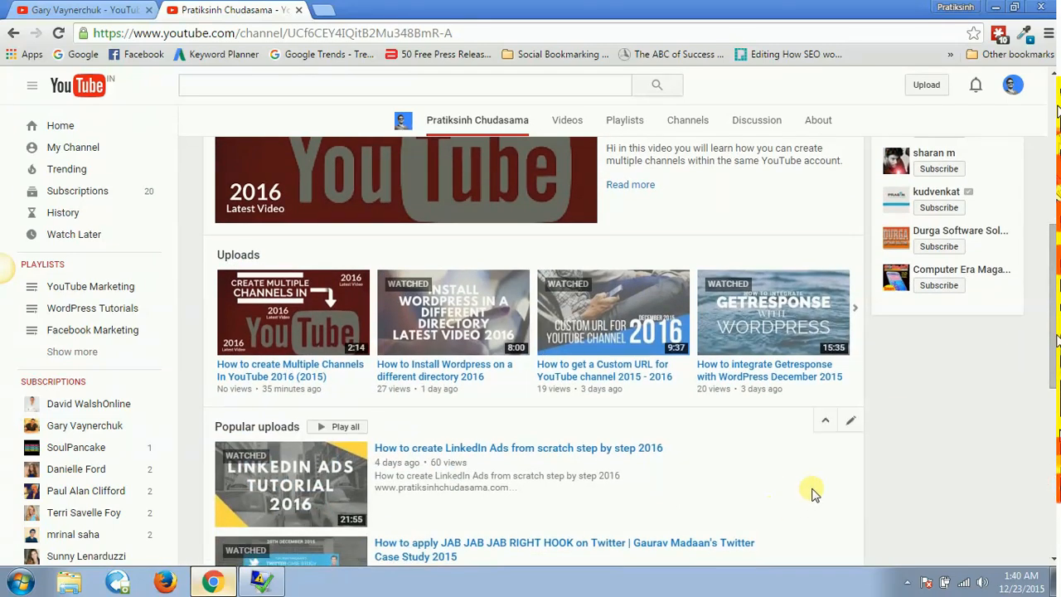
{"action": "mouse_move", "coordinate": [851, 424]}
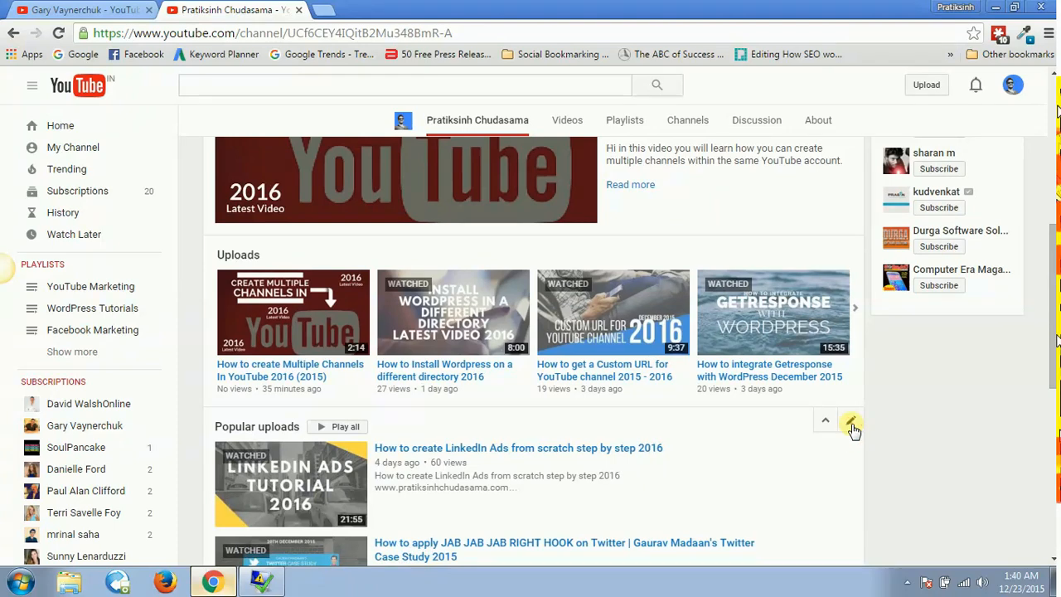
{"action": "left_click", "coordinate": [852, 423]}
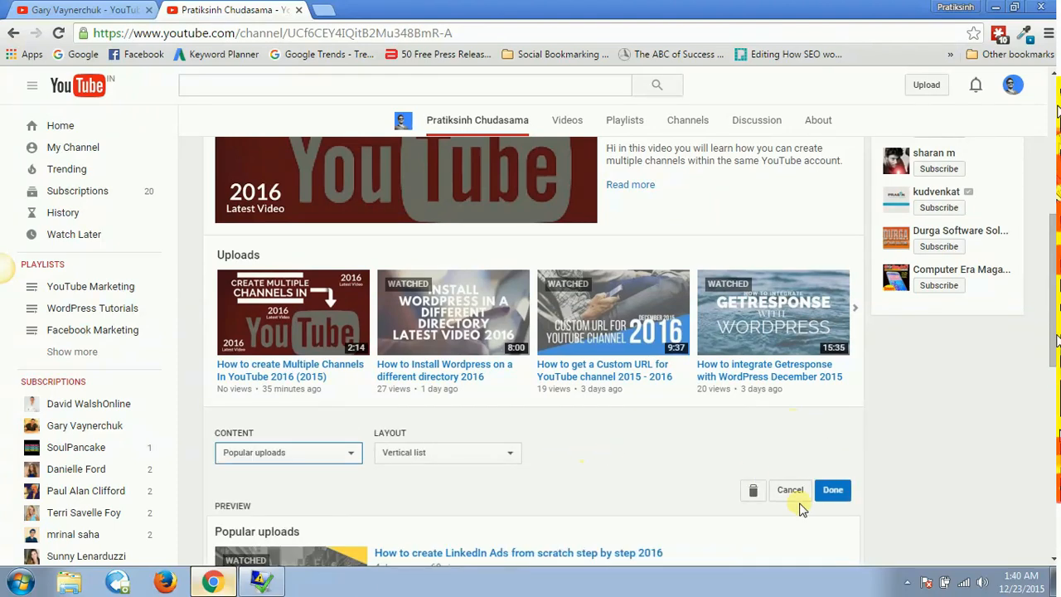
{"action": "left_click", "coordinate": [832, 489]}
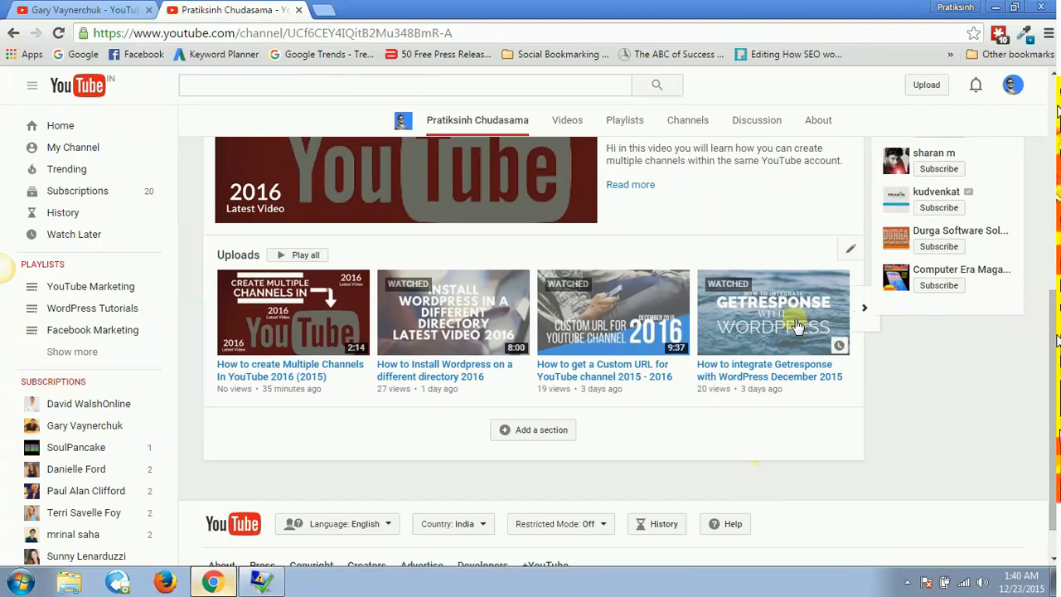
{"action": "left_click", "coordinate": [850, 249]}
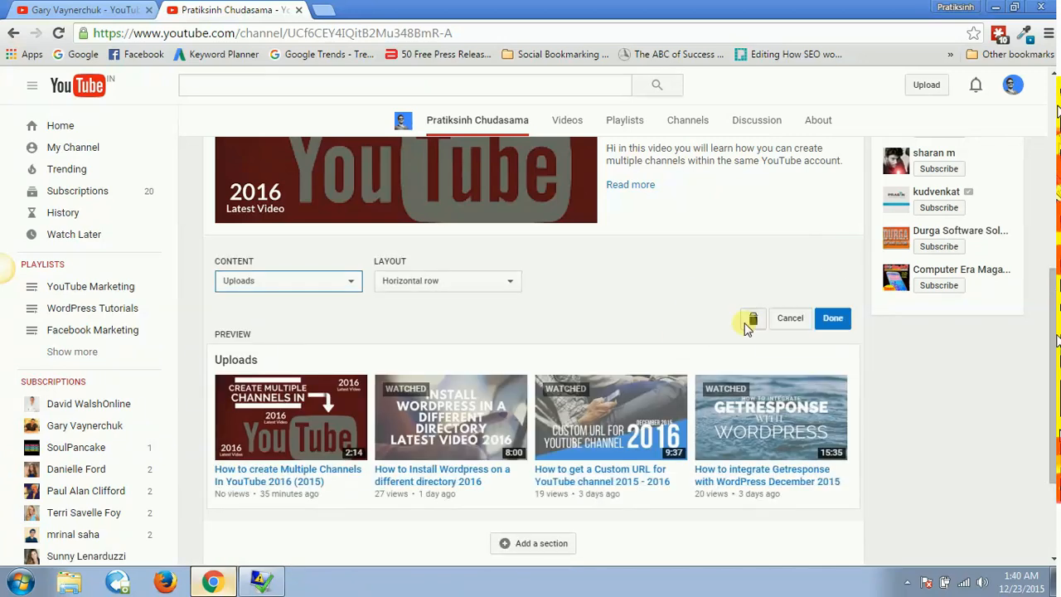
{"action": "left_click", "coordinate": [832, 317]}
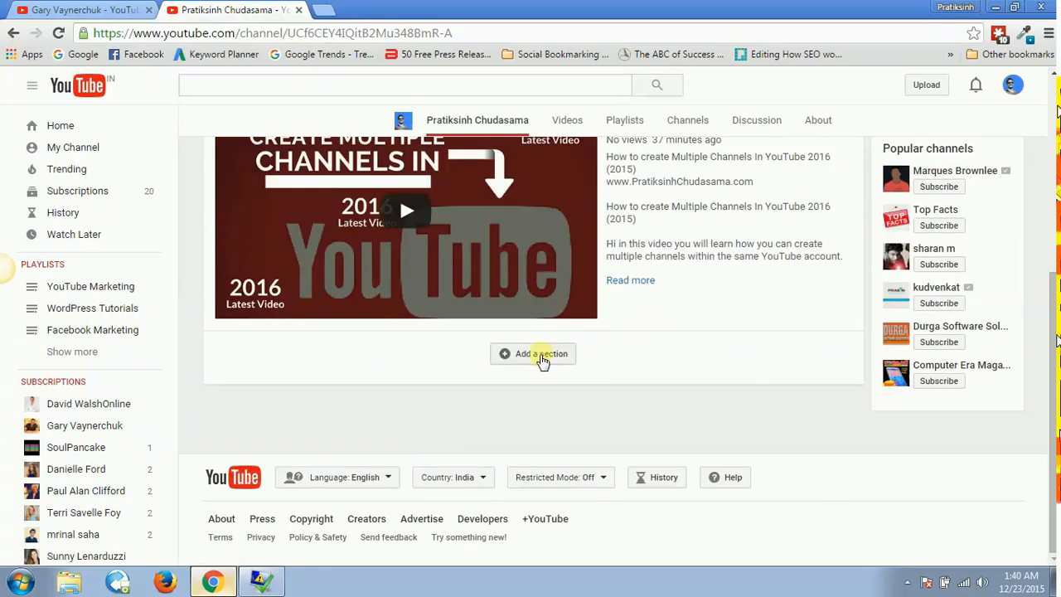
- Start a new channel-home section showing Uploads and set its layout
{"action": "scroll", "scroll_direction": "up", "scroll_amount": 3}
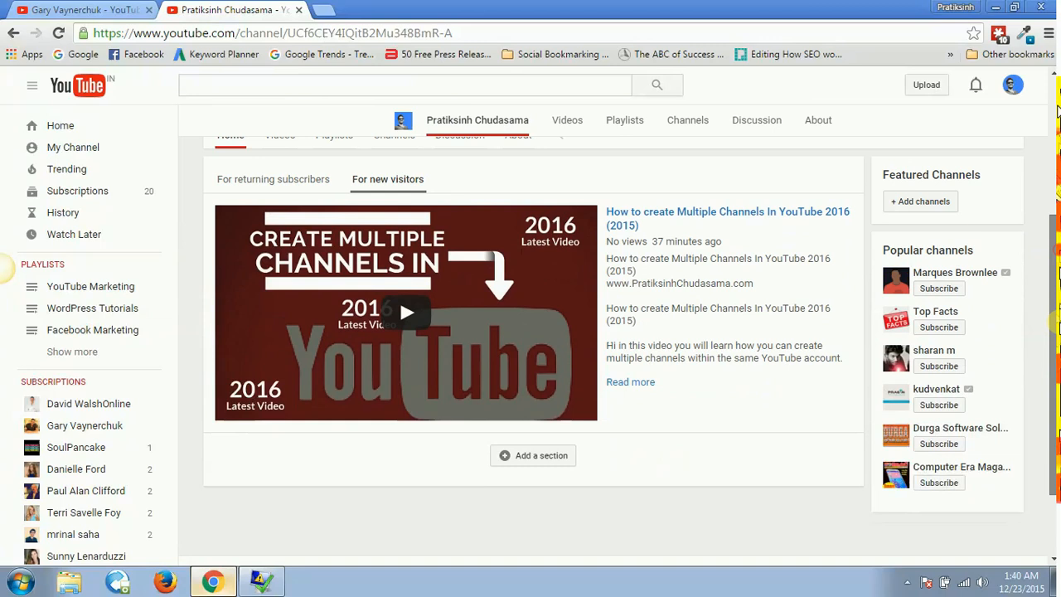
{"action": "left_click", "coordinate": [541, 455]}
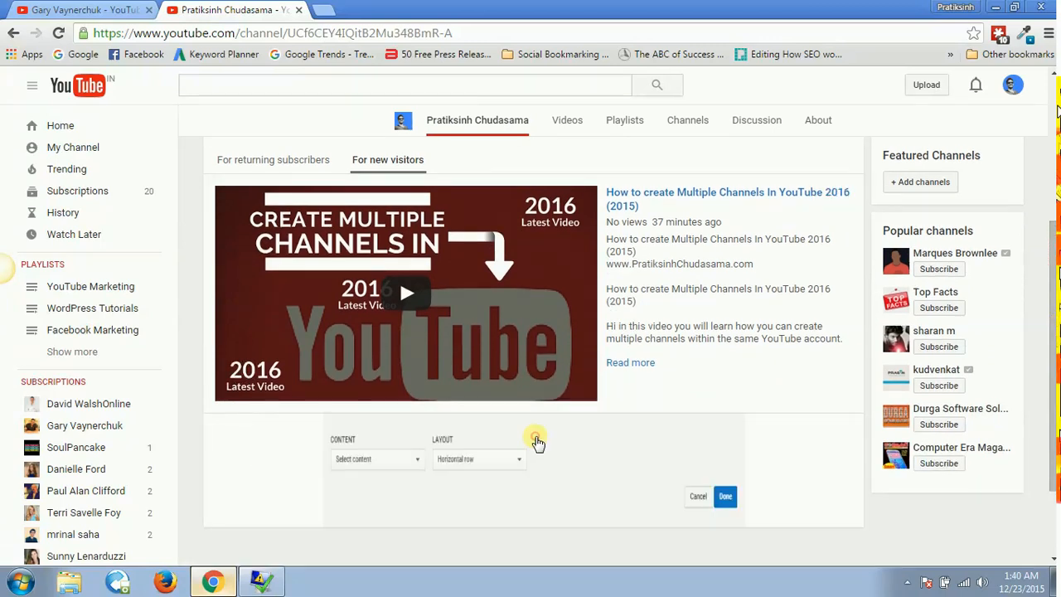
{"action": "left_click", "coordinate": [376, 458]}
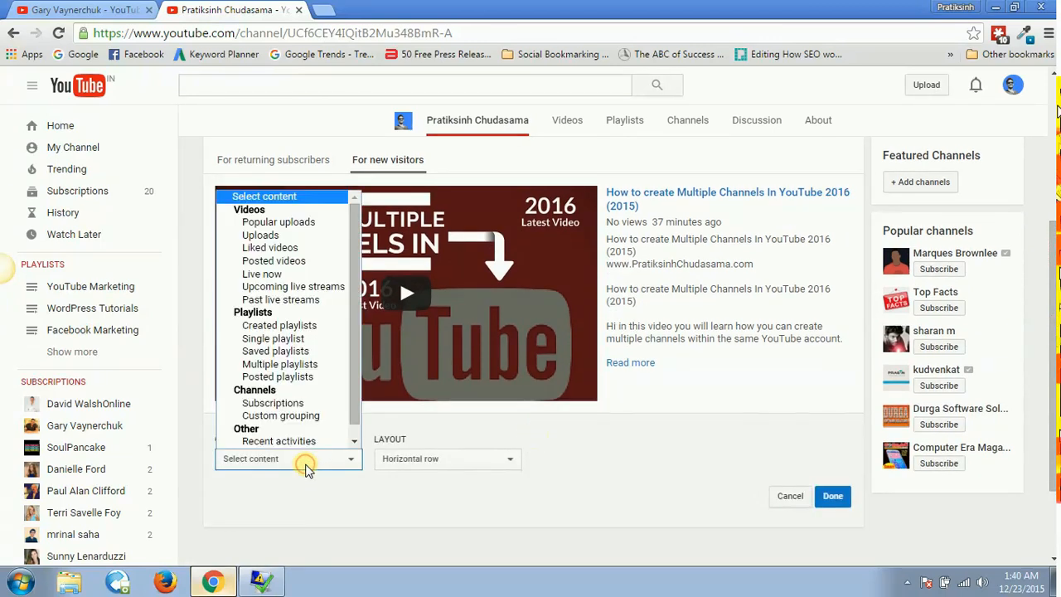
{"action": "mouse_move", "coordinate": [269, 247]}
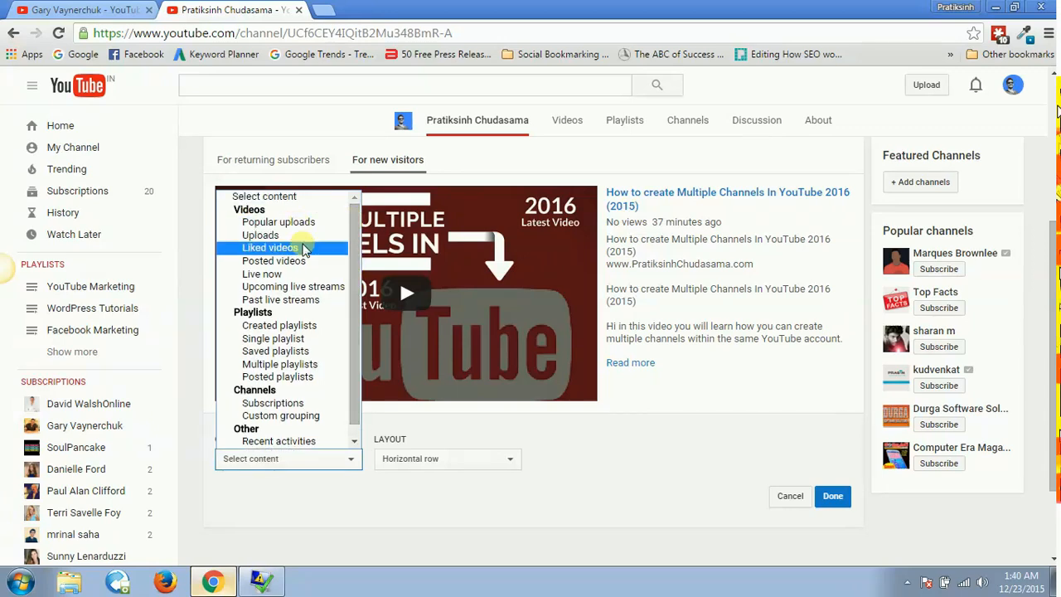
{"action": "mouse_move", "coordinate": [260, 235]}
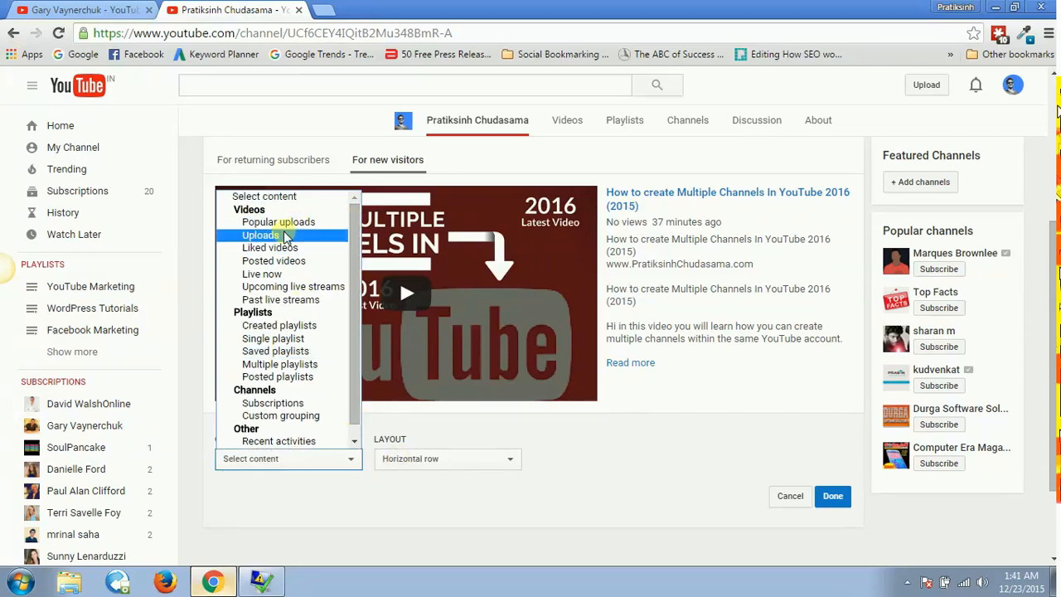
{"action": "left_click", "coordinate": [261, 236]}
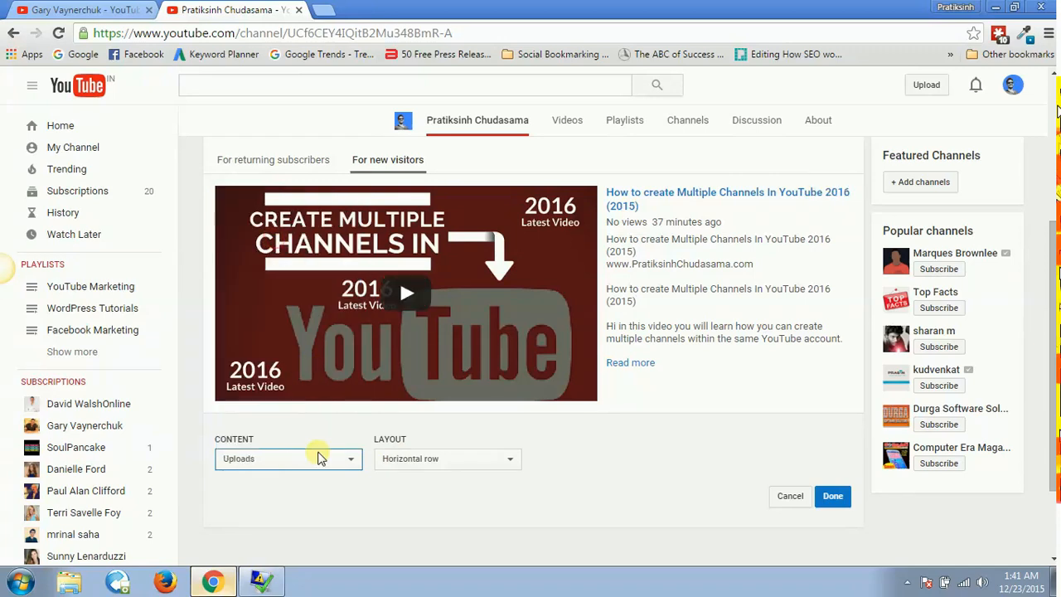
{"action": "left_click", "coordinate": [447, 459]}
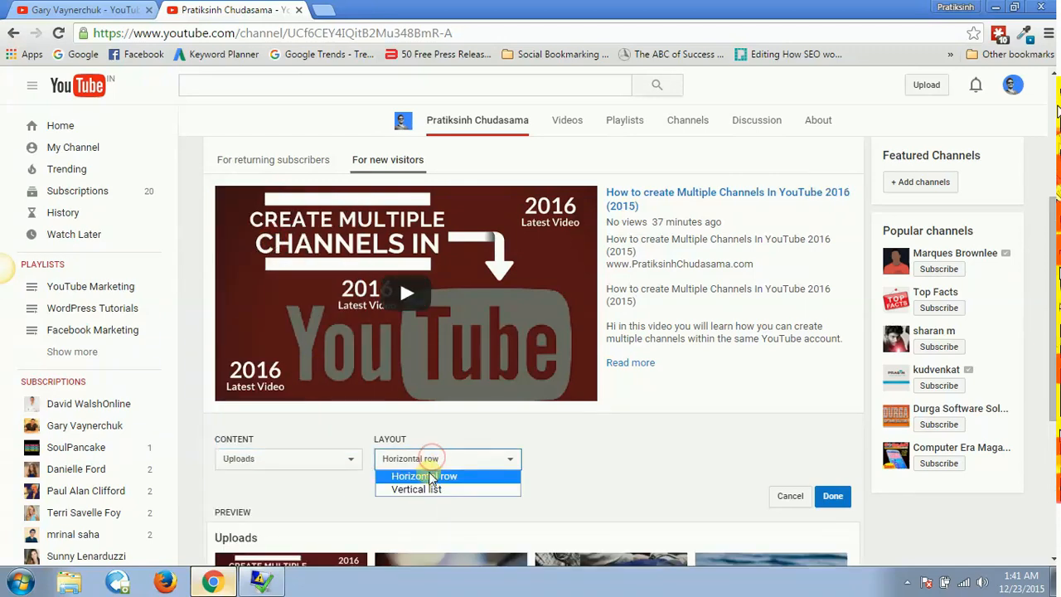
{"action": "left_click", "coordinate": [416, 488]}
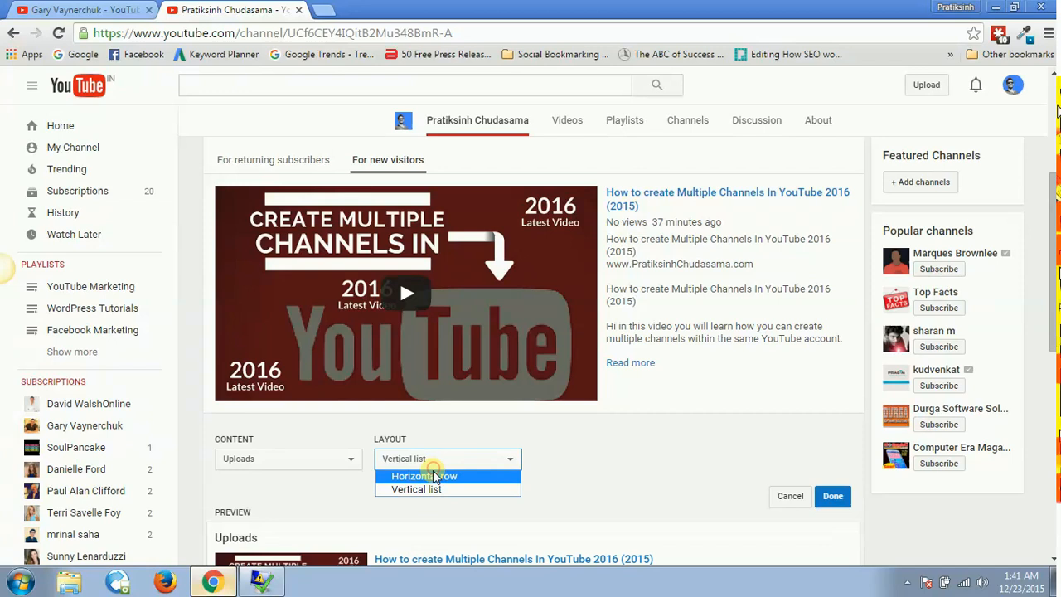
{"action": "left_click", "coordinate": [416, 489]}
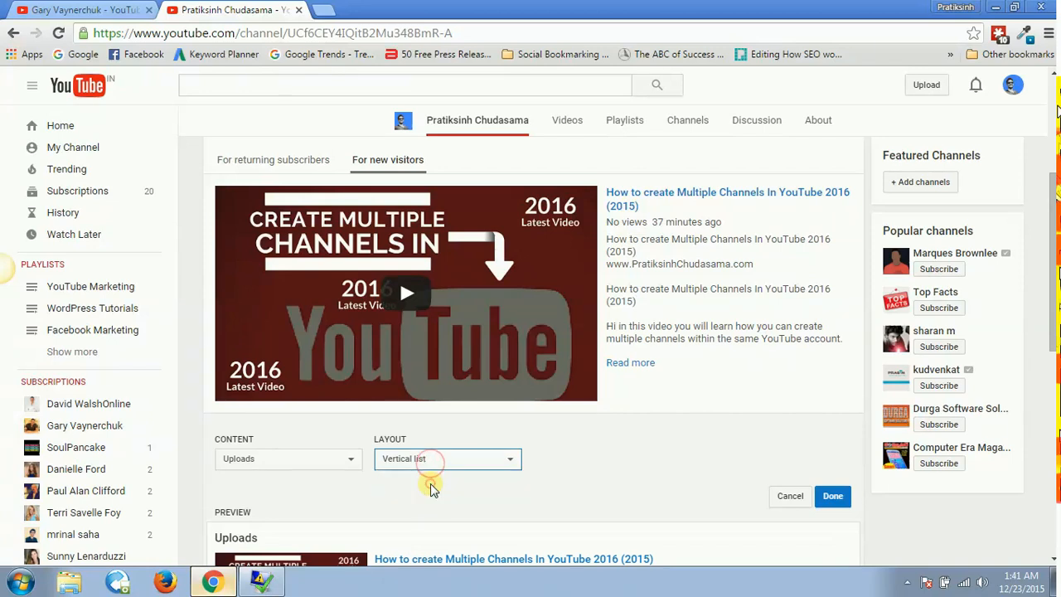
{"action": "left_click", "coordinate": [75, 10]}
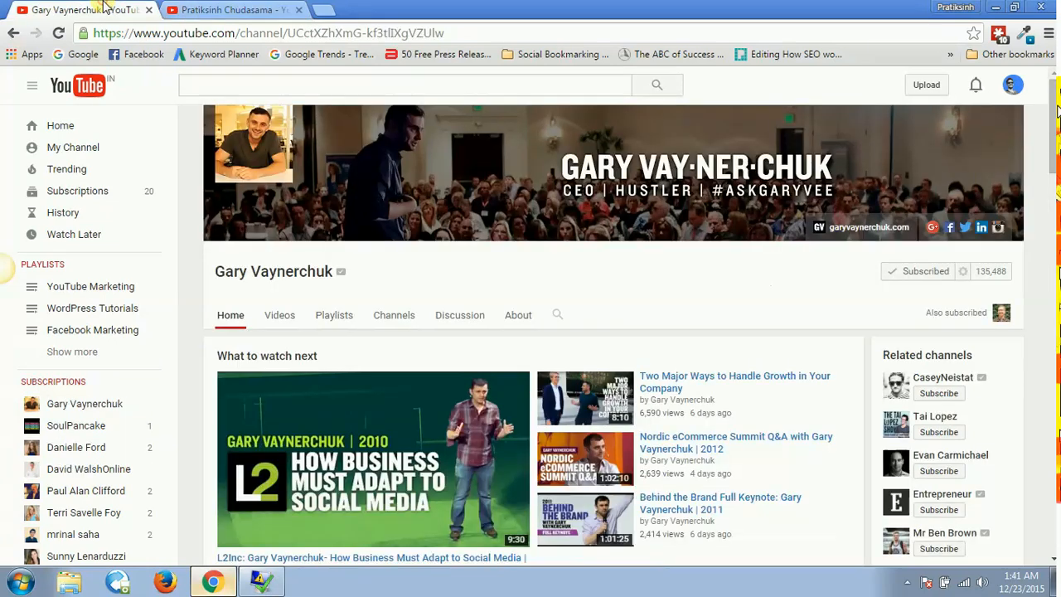
{"action": "scroll", "scroll_direction": "down", "scroll_amount": 3}
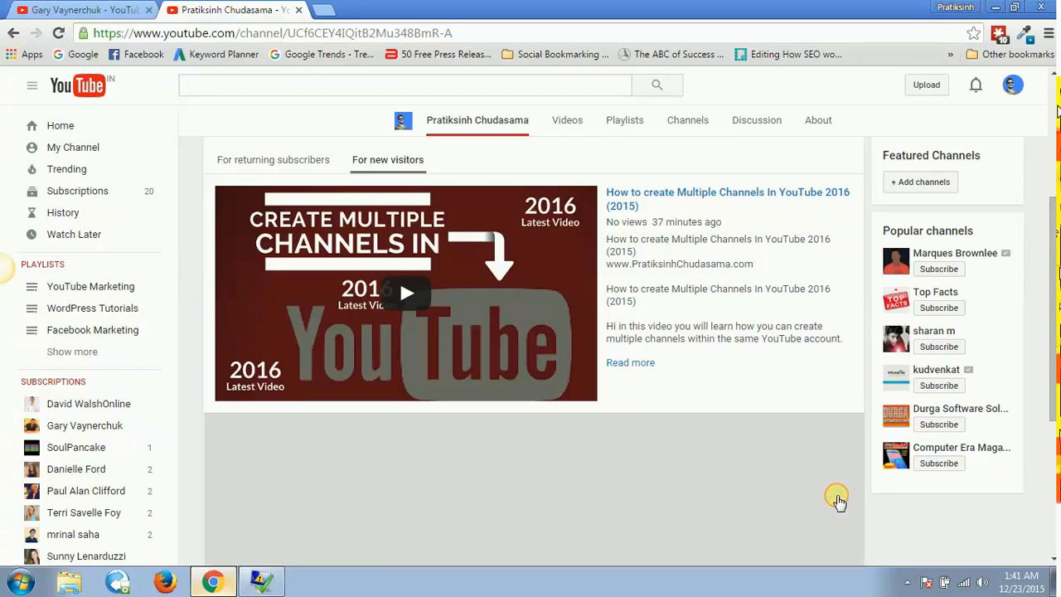
{"action": "scroll", "scroll_direction": "down", "scroll_amount": 3}
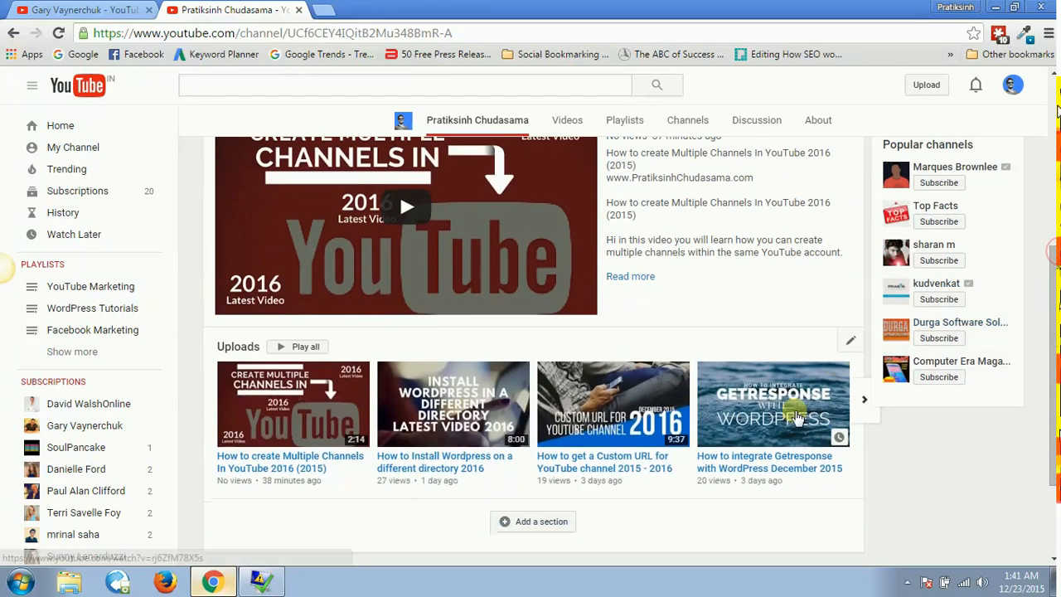
{"action": "left_click", "coordinate": [863, 399]}
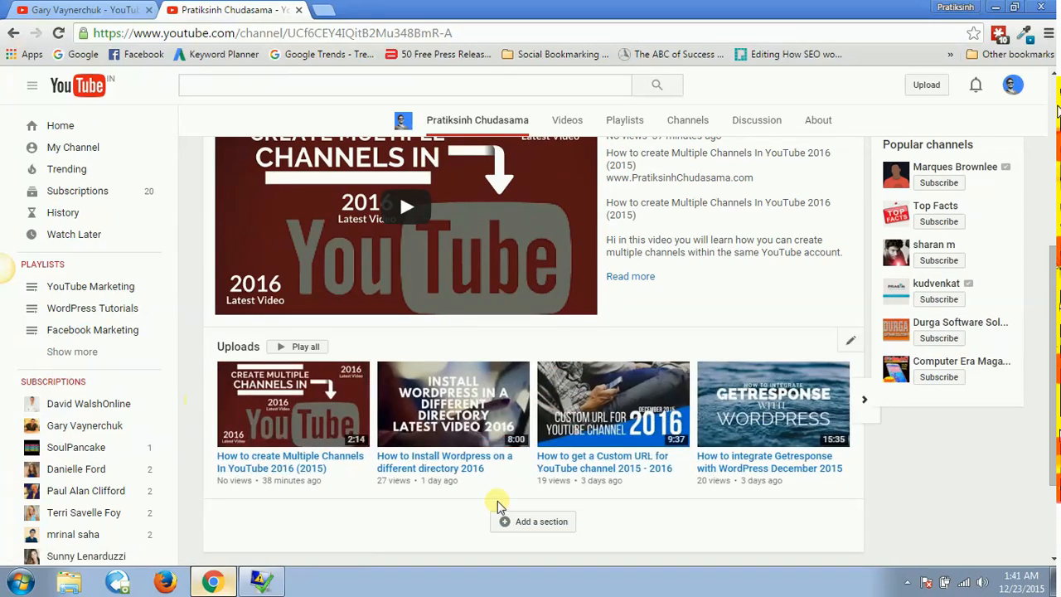
- Add a Popular uploads section with a vertical list layout and save it
{"action": "left_click", "coordinate": [541, 521]}
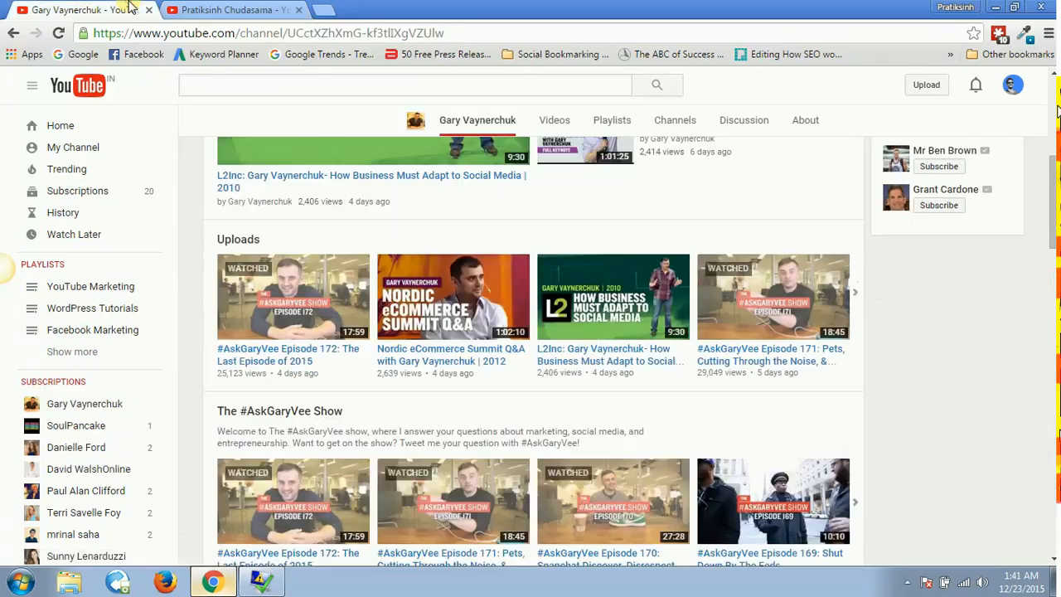
{"action": "scroll", "scroll_direction": "down", "scroll_amount": 3}
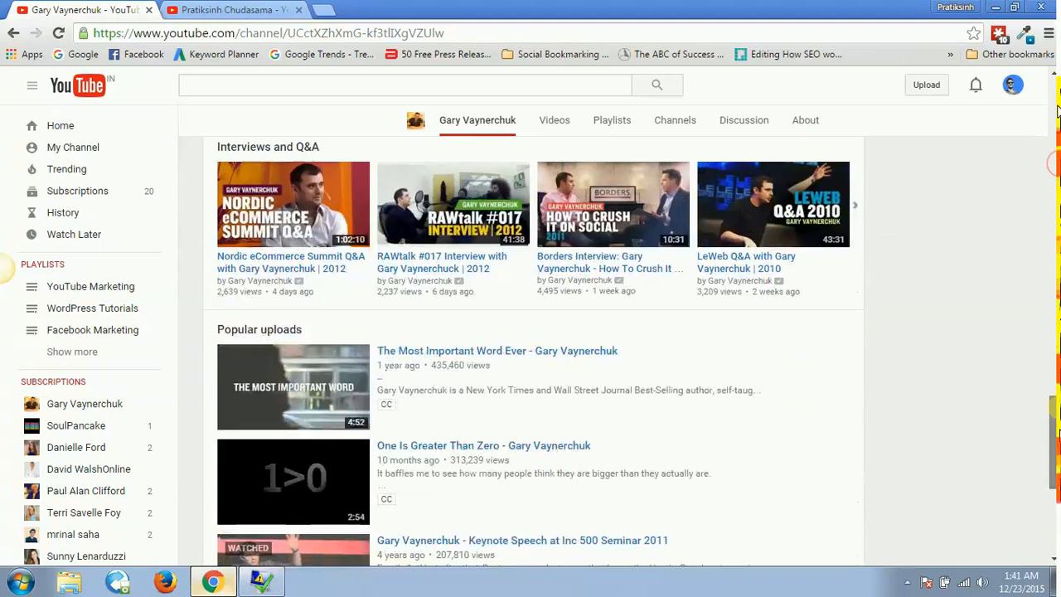
{"action": "scroll", "scroll_direction": "up", "scroll_amount": 3}
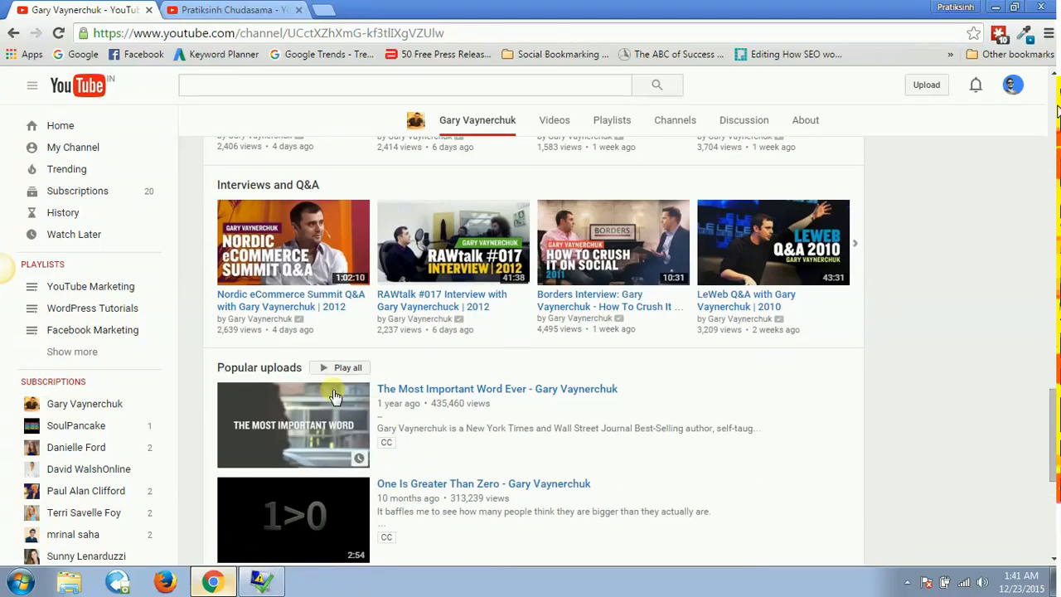
{"action": "left_click", "coordinate": [232, 9]}
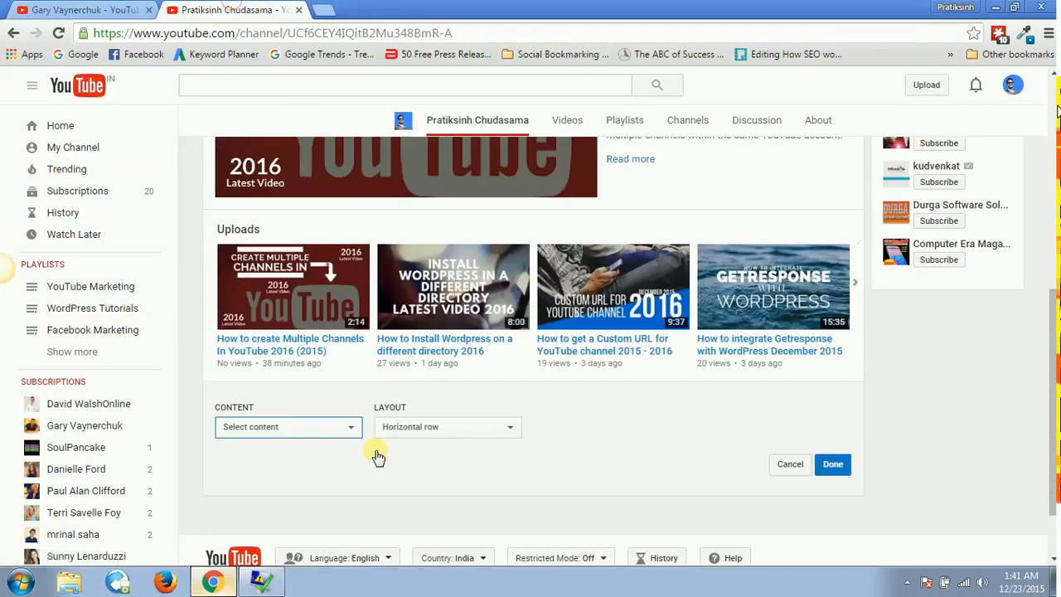
{"action": "left_click", "coordinate": [287, 426]}
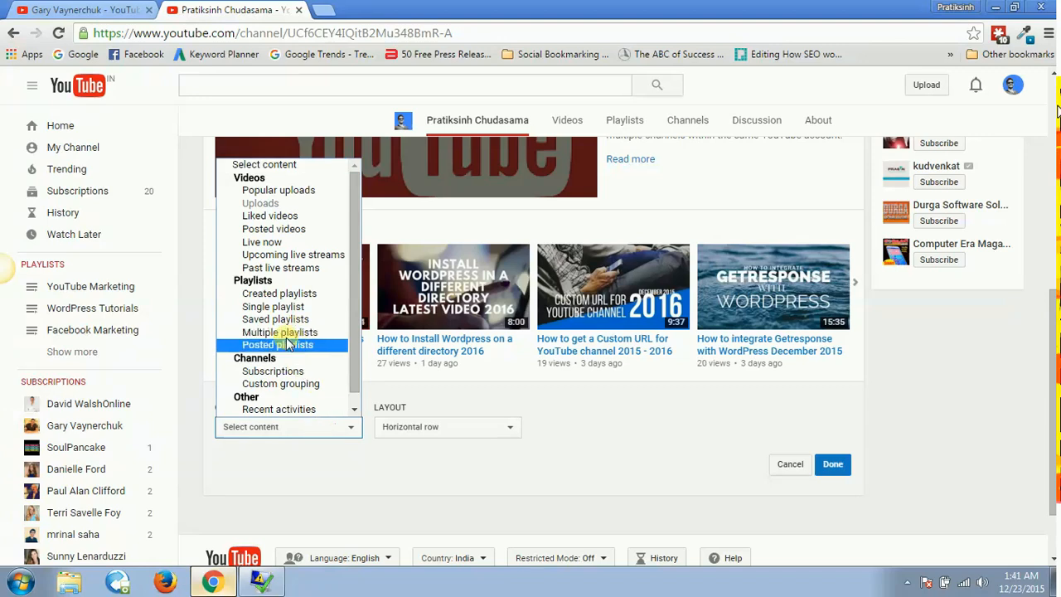
{"action": "mouse_move", "coordinate": [279, 190]}
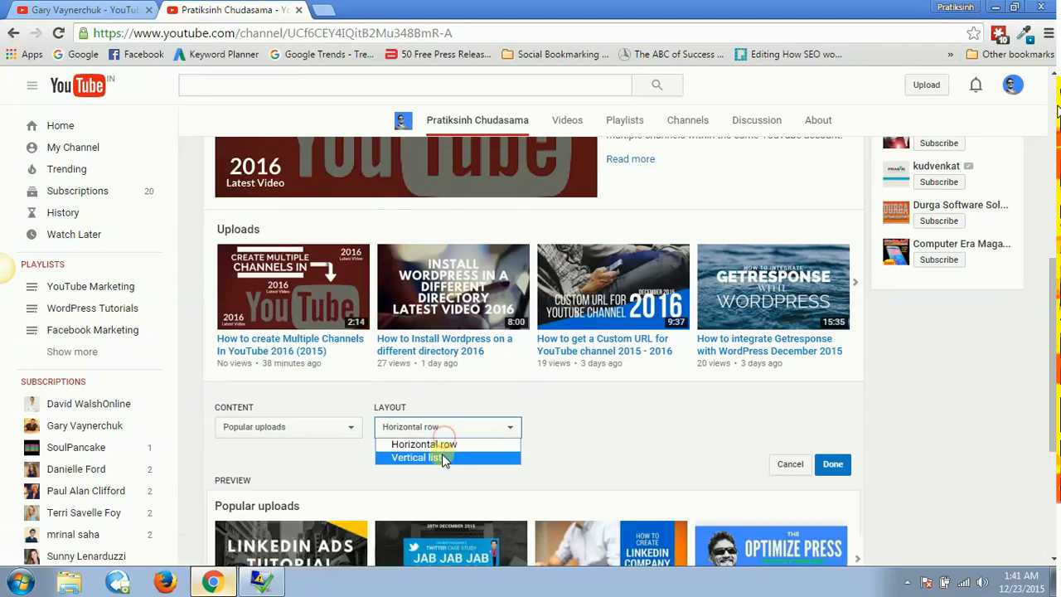
{"action": "left_click", "coordinate": [416, 458]}
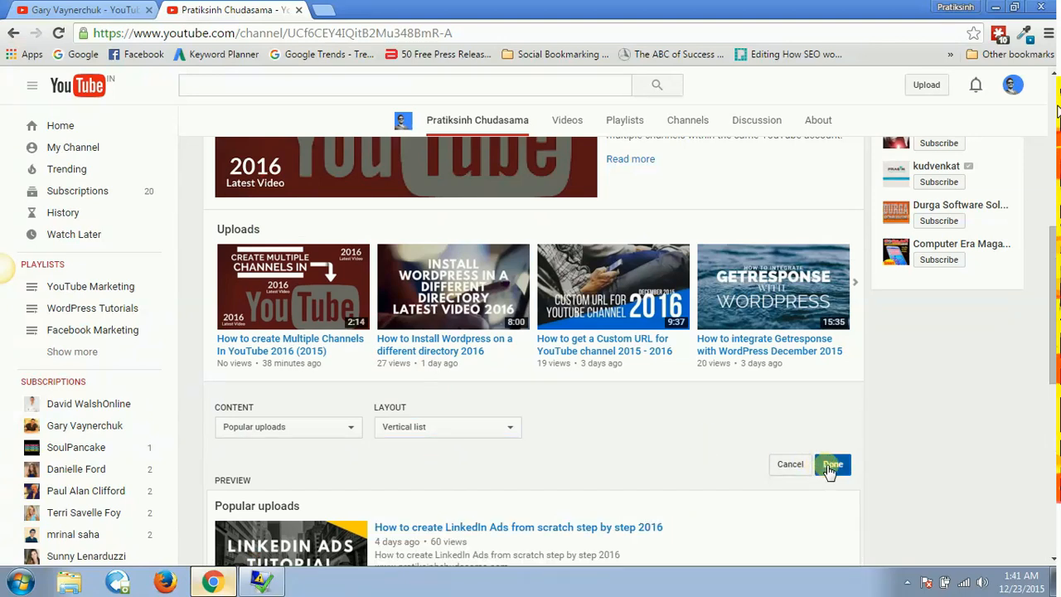
{"action": "left_click", "coordinate": [831, 463]}
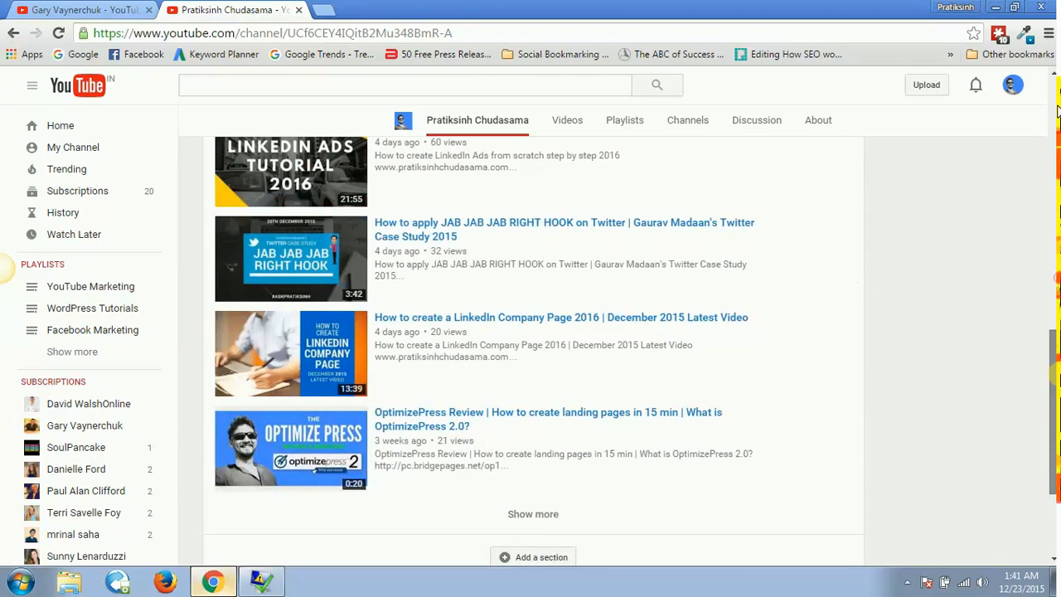
- Scroll through the new Popular uploads list on the channel home
{"action": "scroll", "scroll_direction": "up", "scroll_amount": 3}
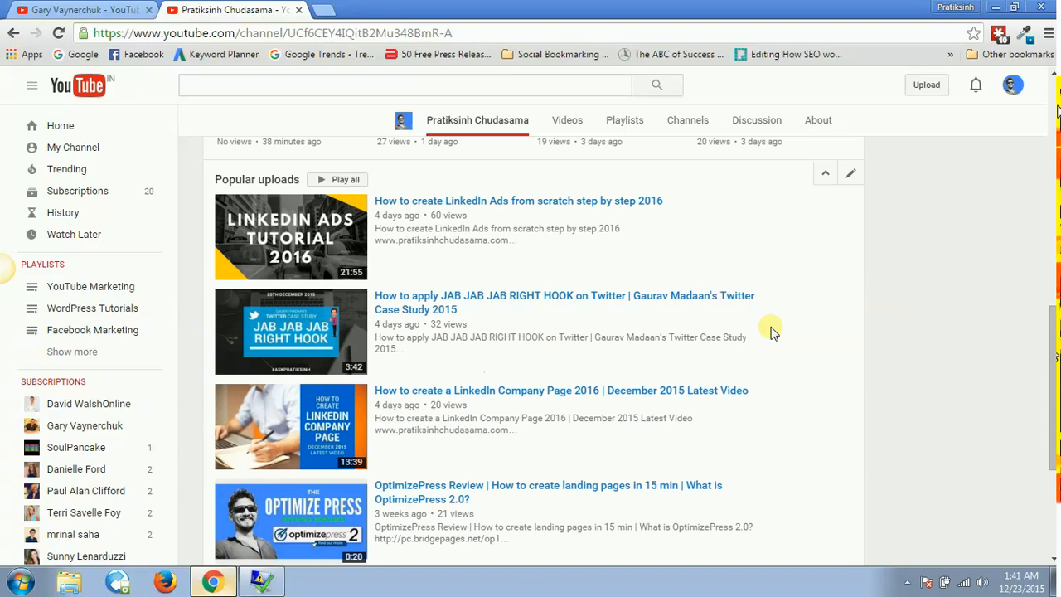
{"action": "mouse_move", "coordinate": [319, 232]}
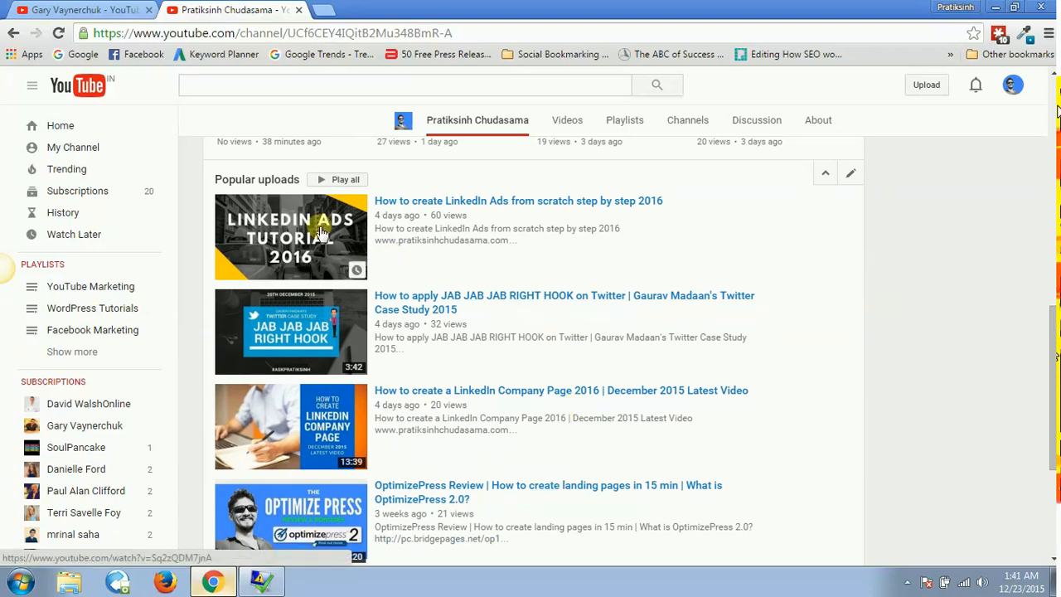
{"action": "mouse_move", "coordinate": [376, 207]}
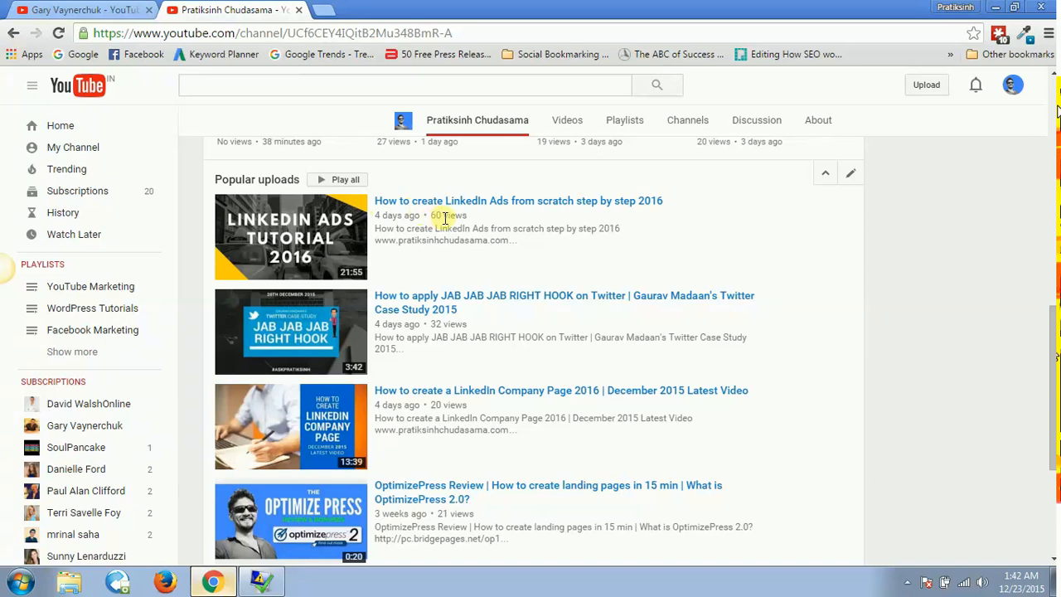
{"action": "mouse_move", "coordinate": [431, 220]}
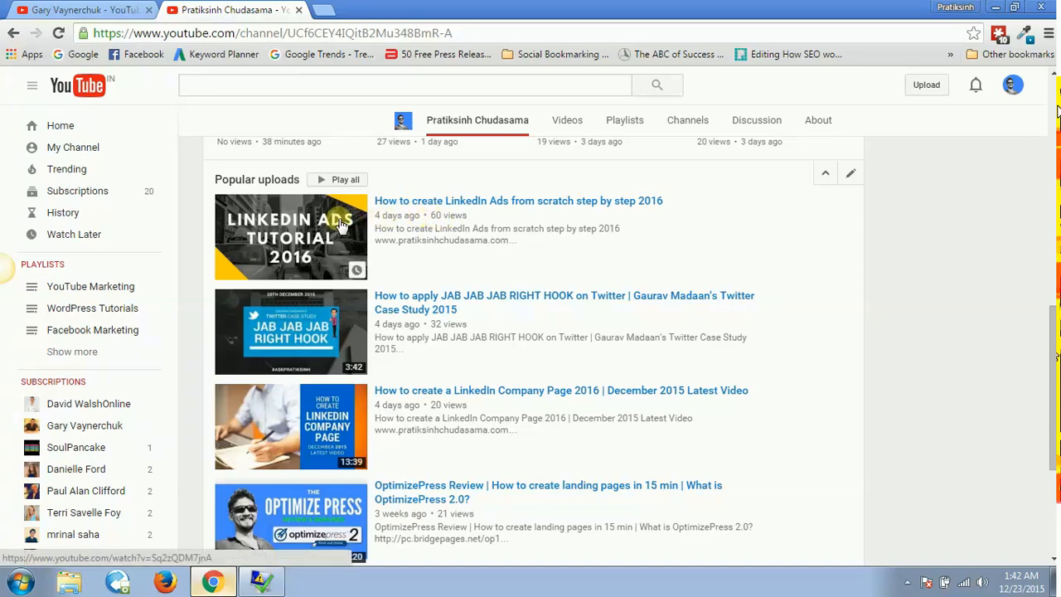
{"action": "mouse_move", "coordinate": [427, 332]}
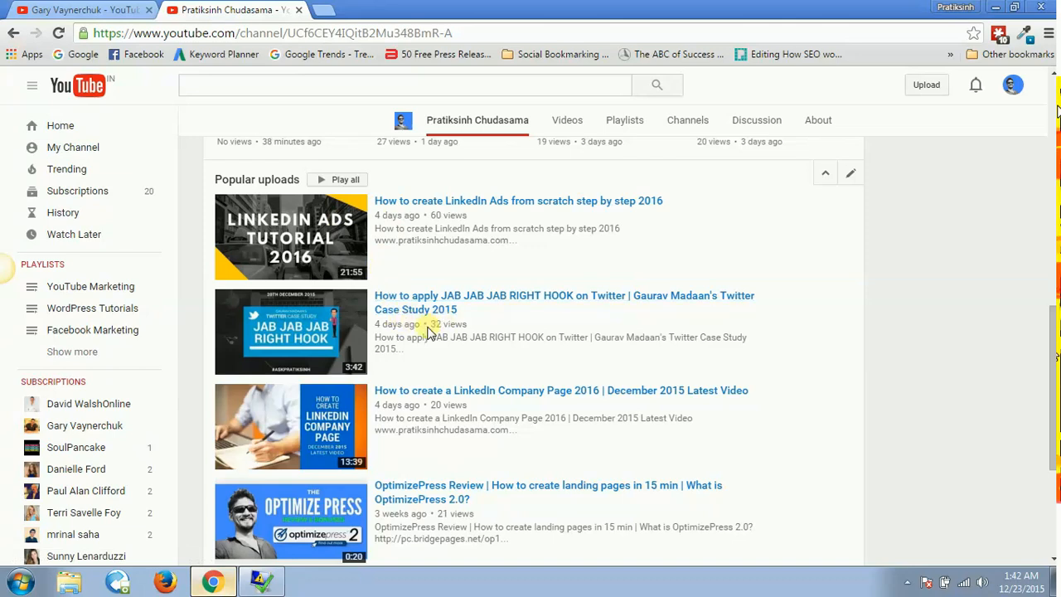
{"action": "mouse_move", "coordinate": [591, 200]}
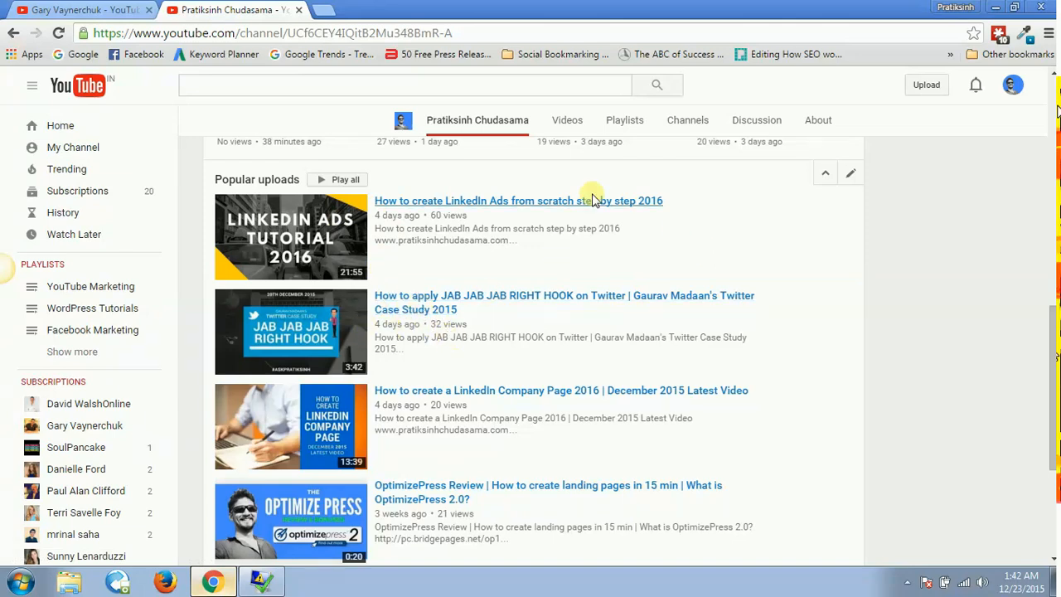
{"action": "mouse_move", "coordinate": [981, 312]}
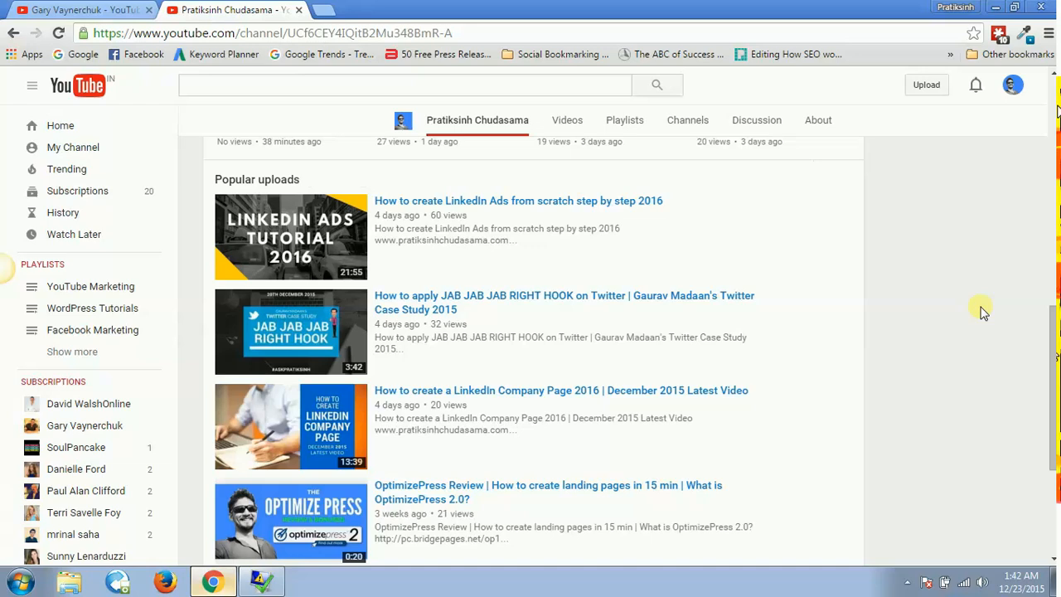
{"action": "scroll", "scroll_direction": "down", "scroll_amount": 3}
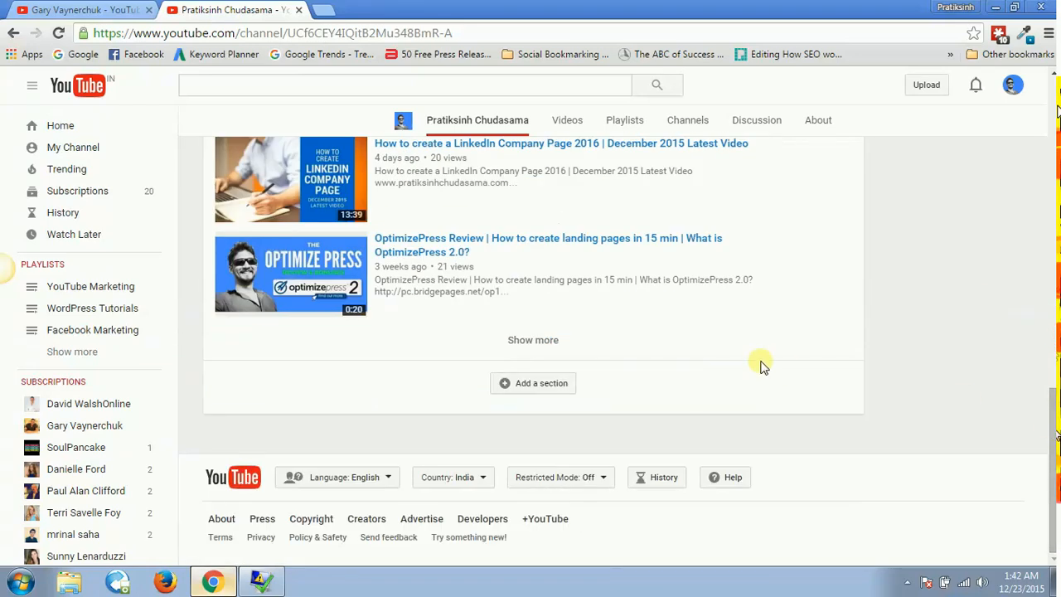
- Start a new section with Multiple playlists content in a horizontal row layout
{"action": "left_click", "coordinate": [533, 383]}
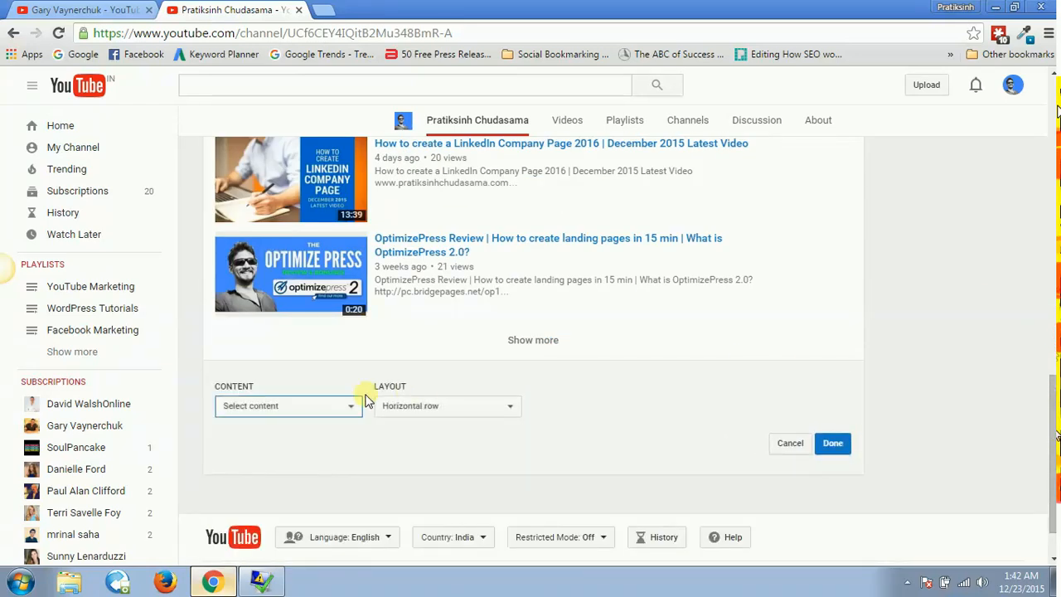
{"action": "left_click", "coordinate": [288, 405]}
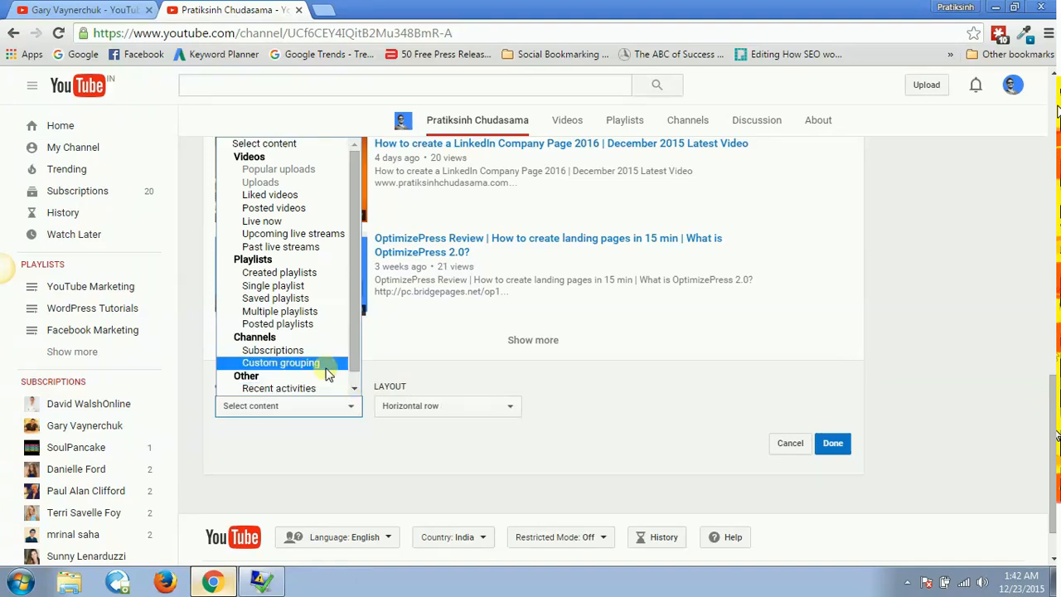
{"action": "mouse_move", "coordinate": [273, 285]}
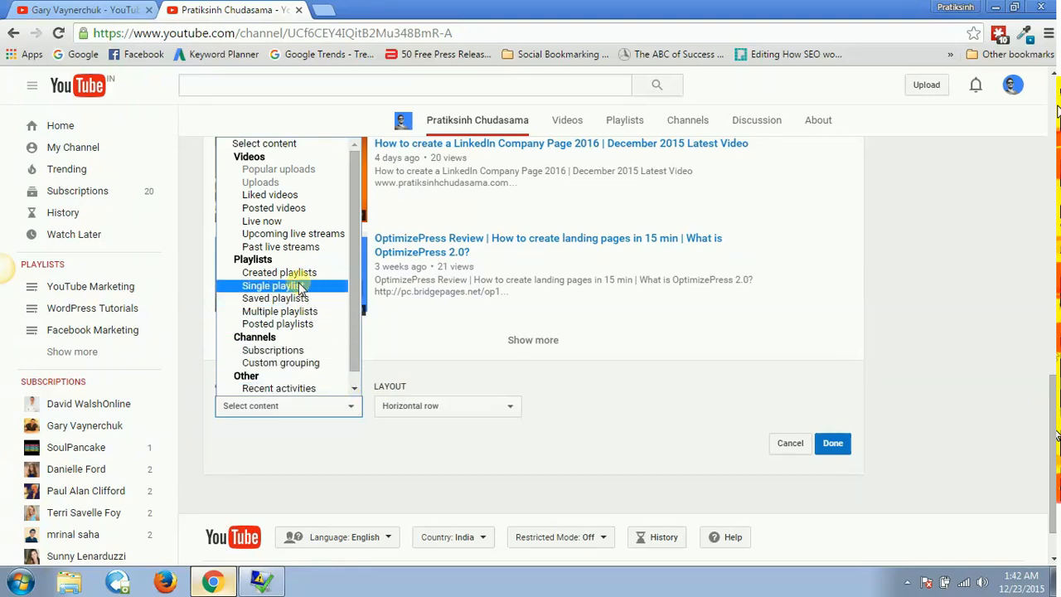
{"action": "mouse_move", "coordinate": [279, 311]}
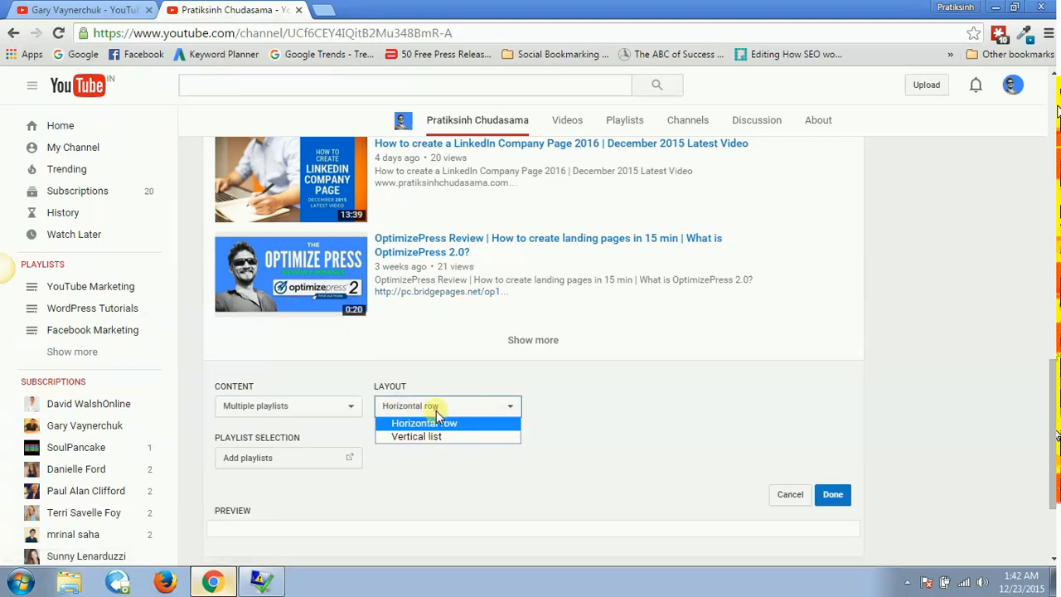
{"action": "left_click", "coordinate": [424, 423]}
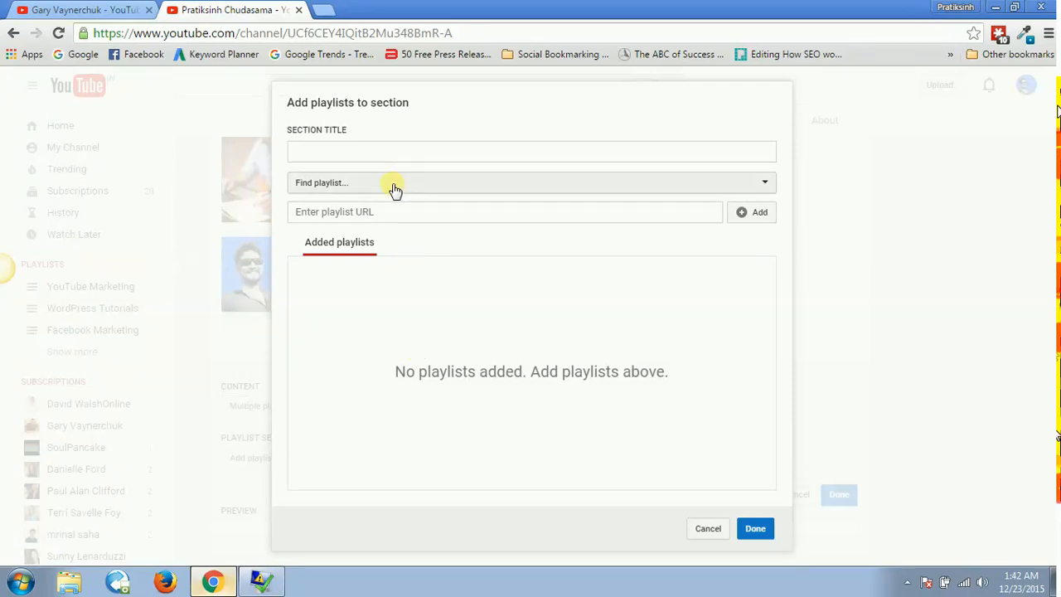
- Title the new section "This is the playlist which you might not wanna miss out!!!"
{"action": "left_click", "coordinate": [531, 151]}
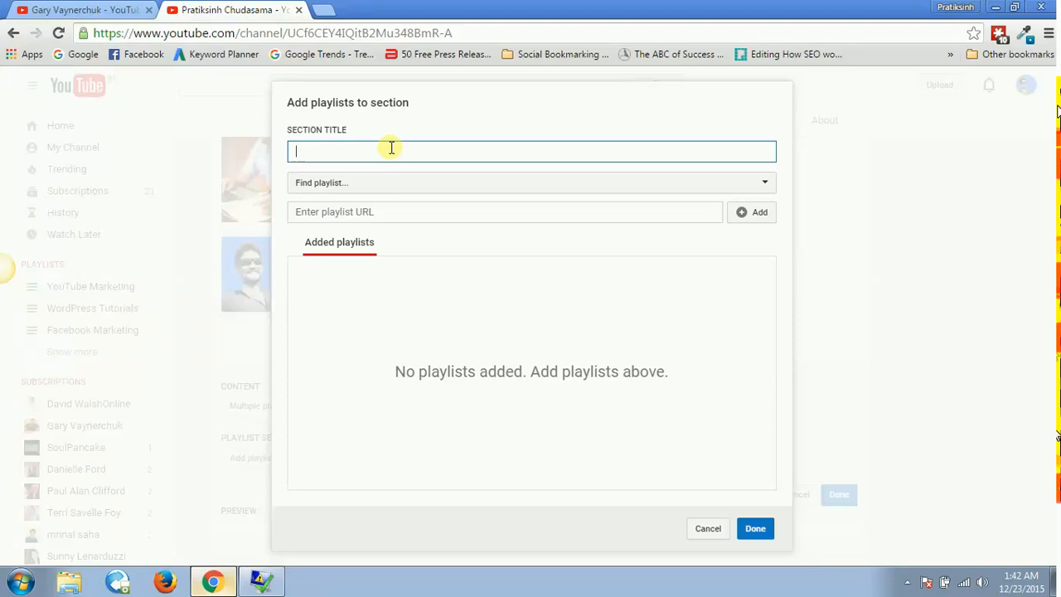
{"action": "type", "text": "This i"}
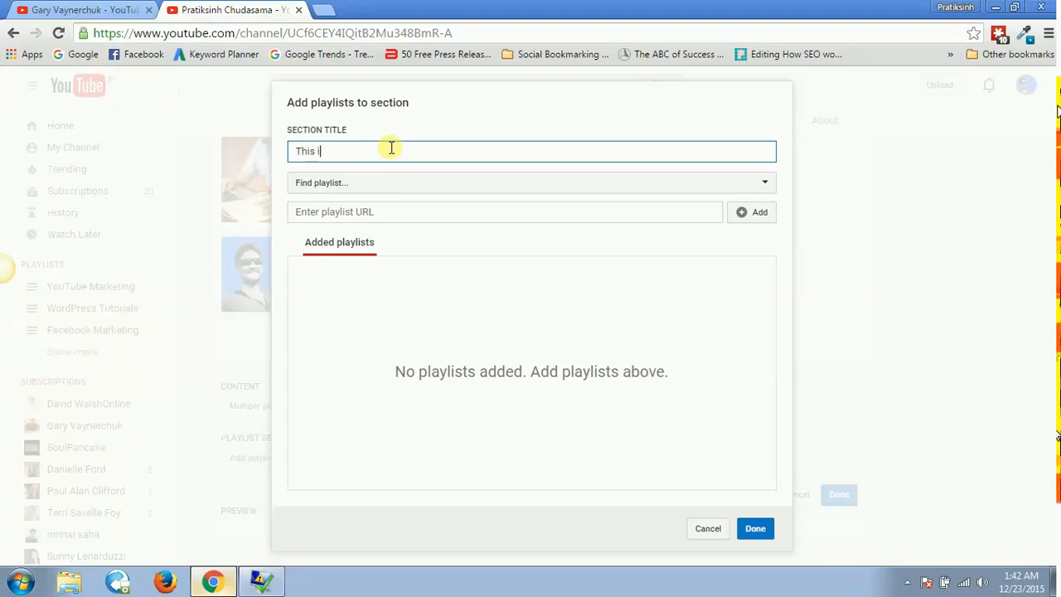
{"action": "type", "text": "s the p"}
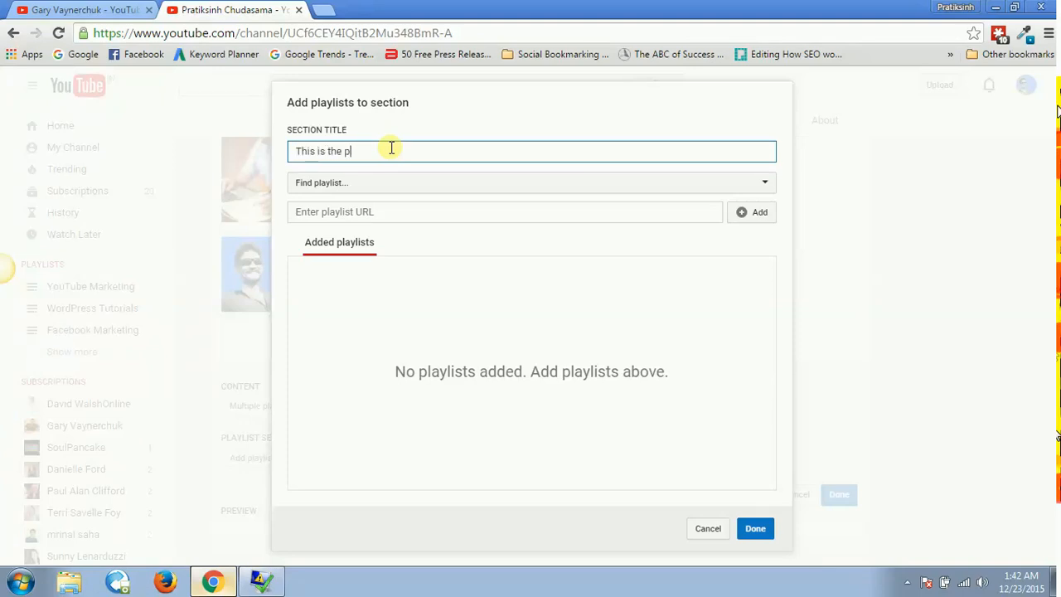
{"action": "type", "text": "laylist which you might not wanna miss"}
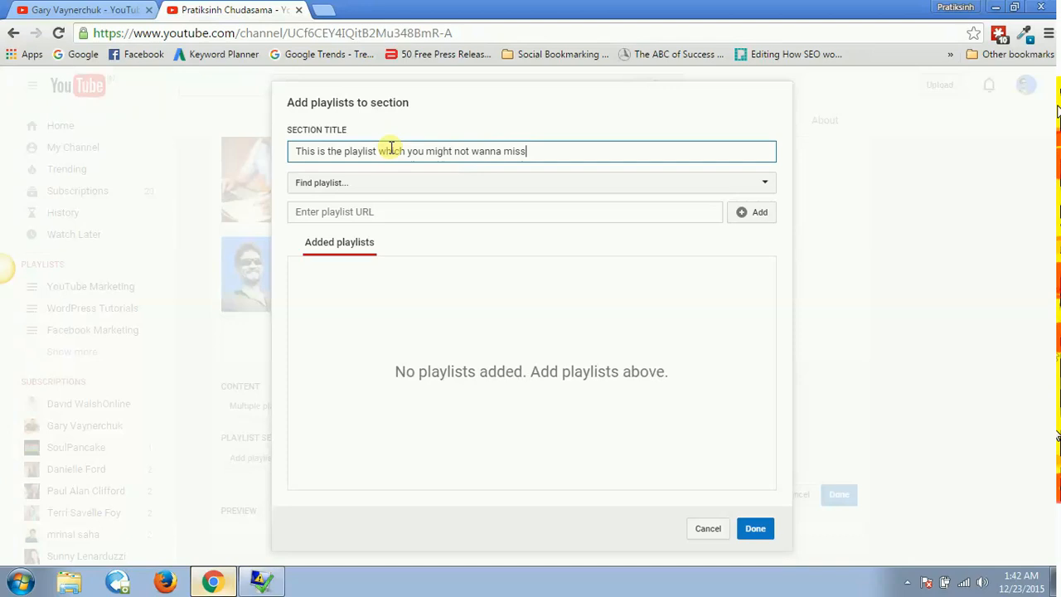
{"action": "type", "text": "out!!!!"}
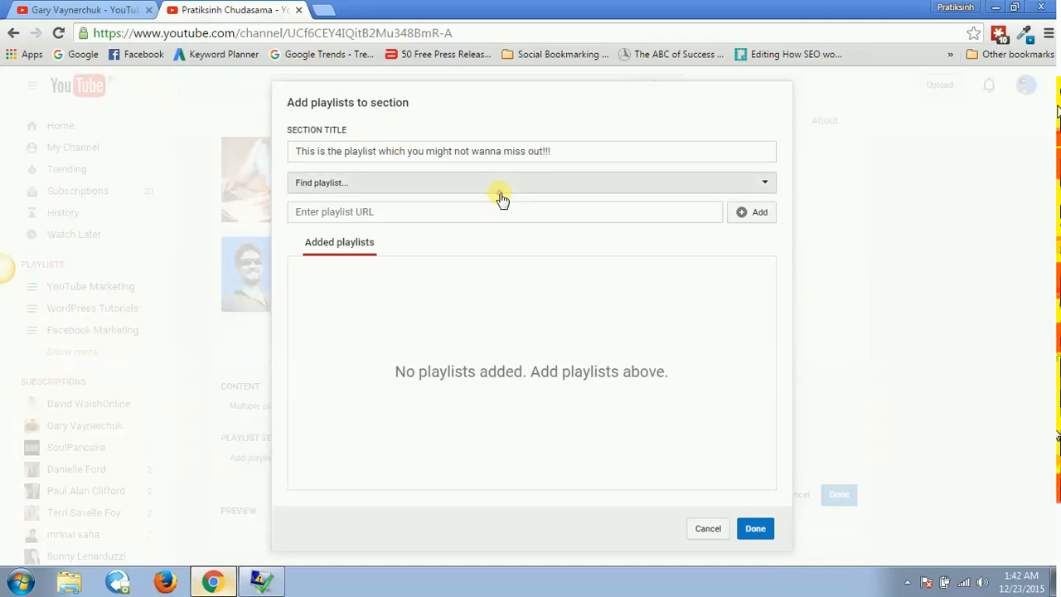
- Add Email, LinkedIn, YouTube, Twitter Marketing and WordPress Tutorials playlists, then confirm
{"action": "left_click", "coordinate": [503, 182]}
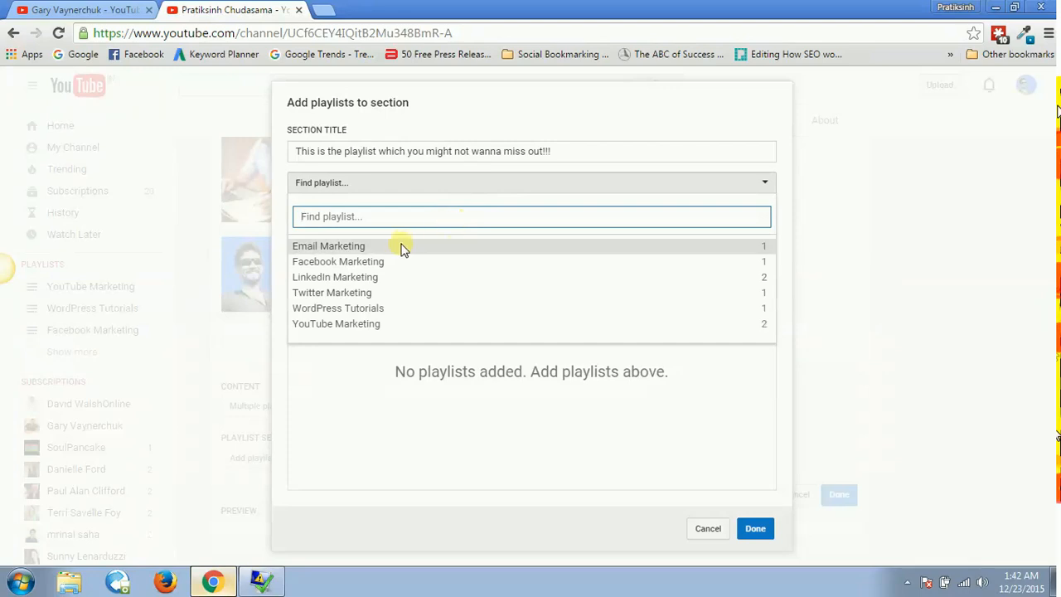
{"action": "mouse_move", "coordinate": [368, 342]}
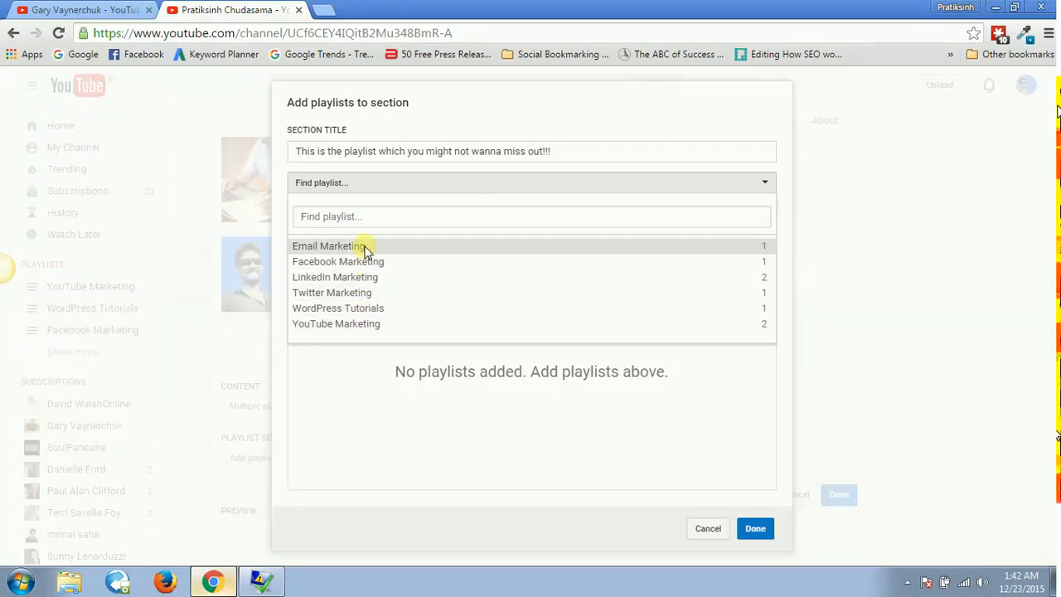
{"action": "left_click", "coordinate": [328, 245]}
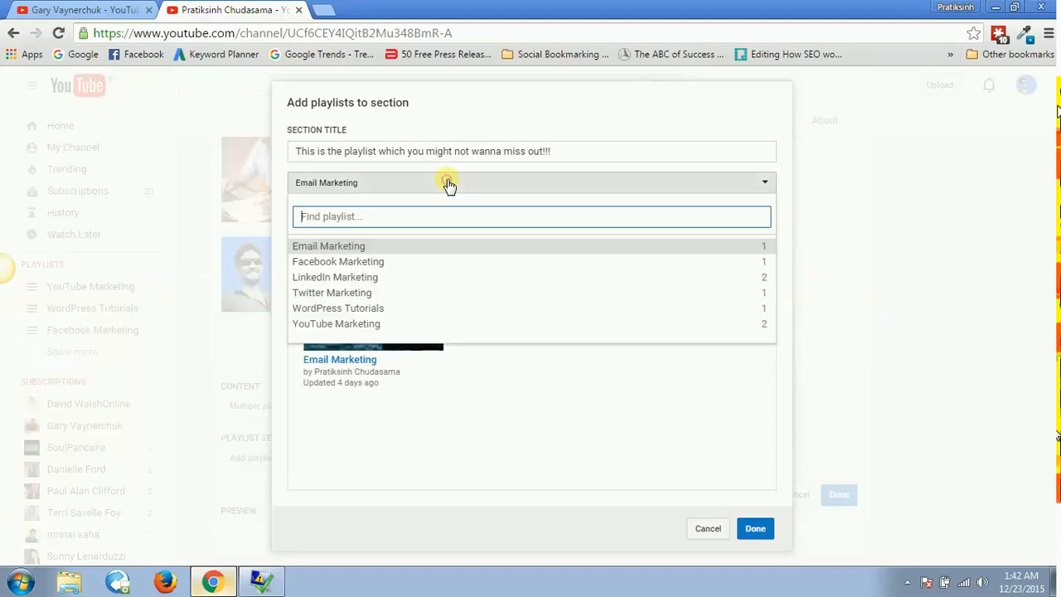
{"action": "left_click", "coordinate": [334, 277]}
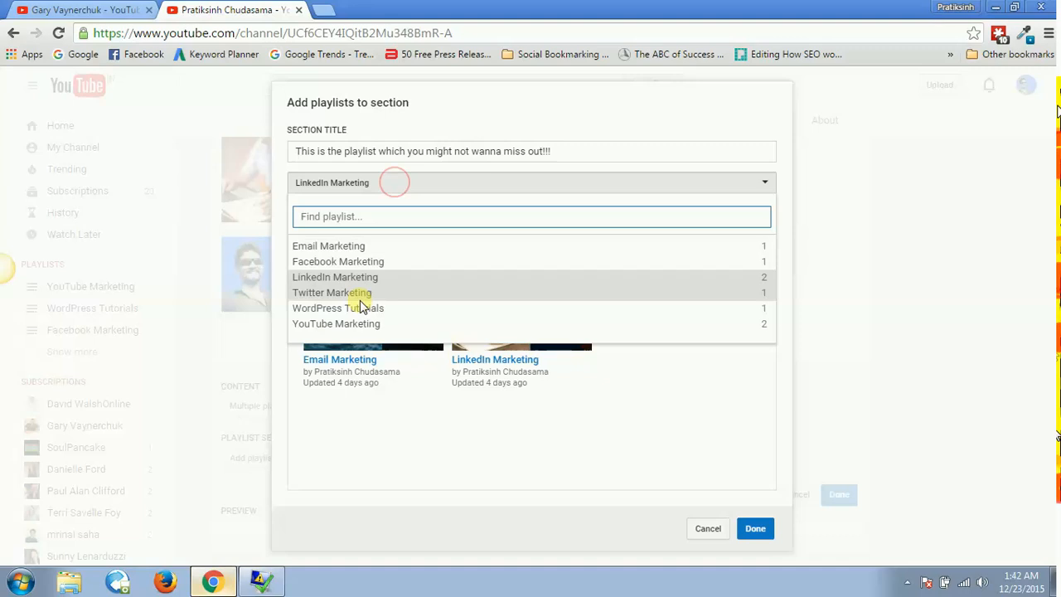
{"action": "left_click", "coordinate": [336, 323]}
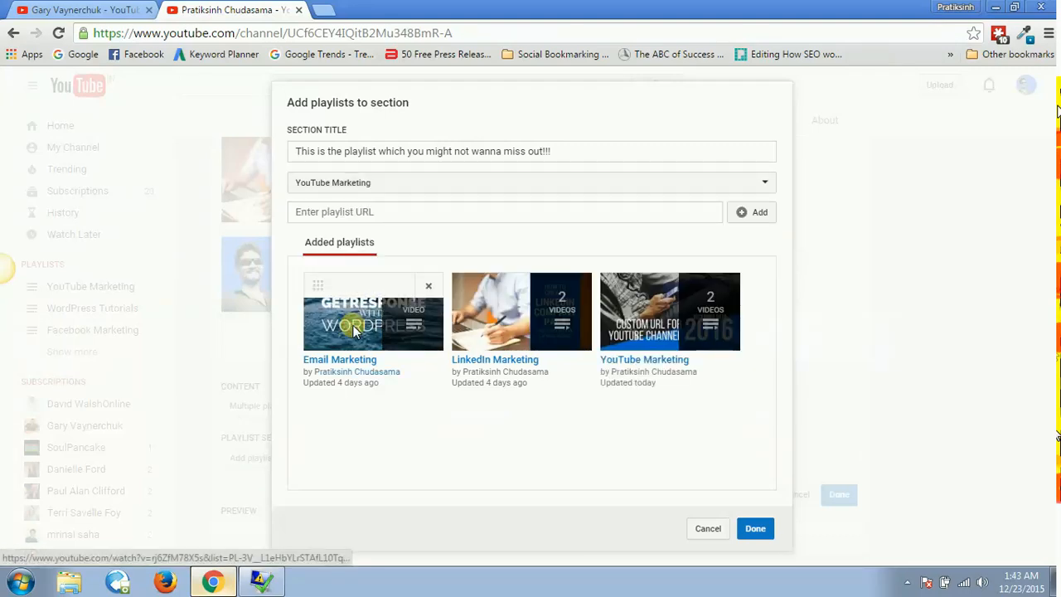
{"action": "mouse_move", "coordinate": [389, 225]}
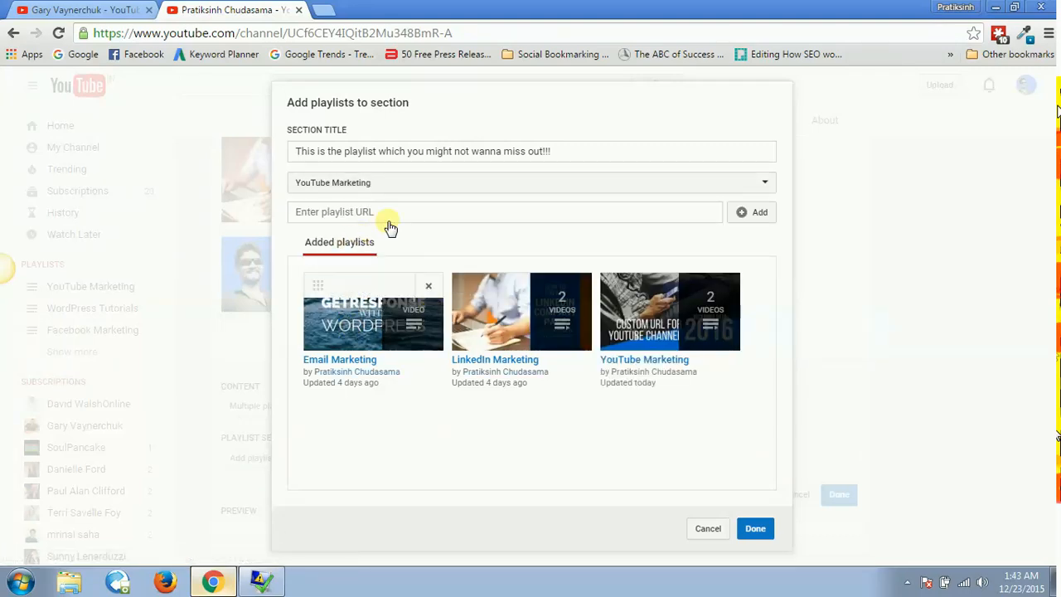
{"action": "left_click", "coordinate": [531, 182]}
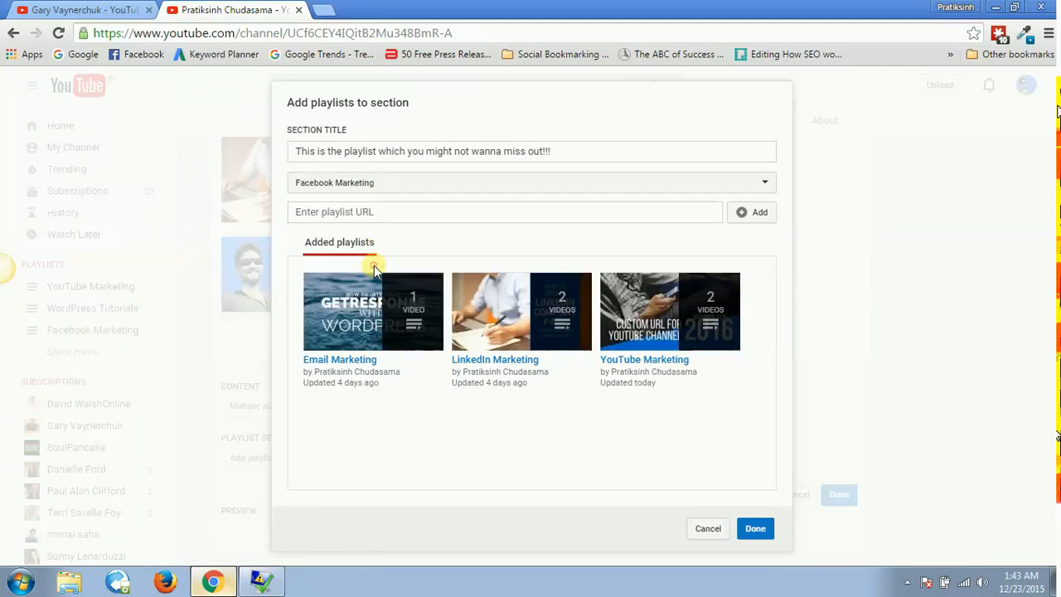
{"action": "left_click", "coordinate": [530, 211]}
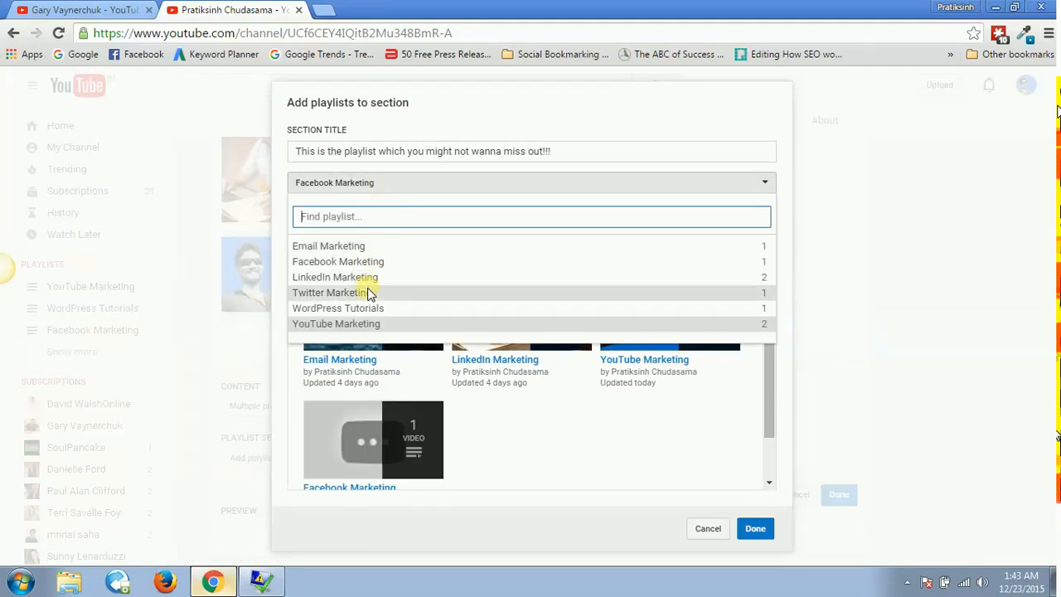
{"action": "left_click", "coordinate": [329, 291]}
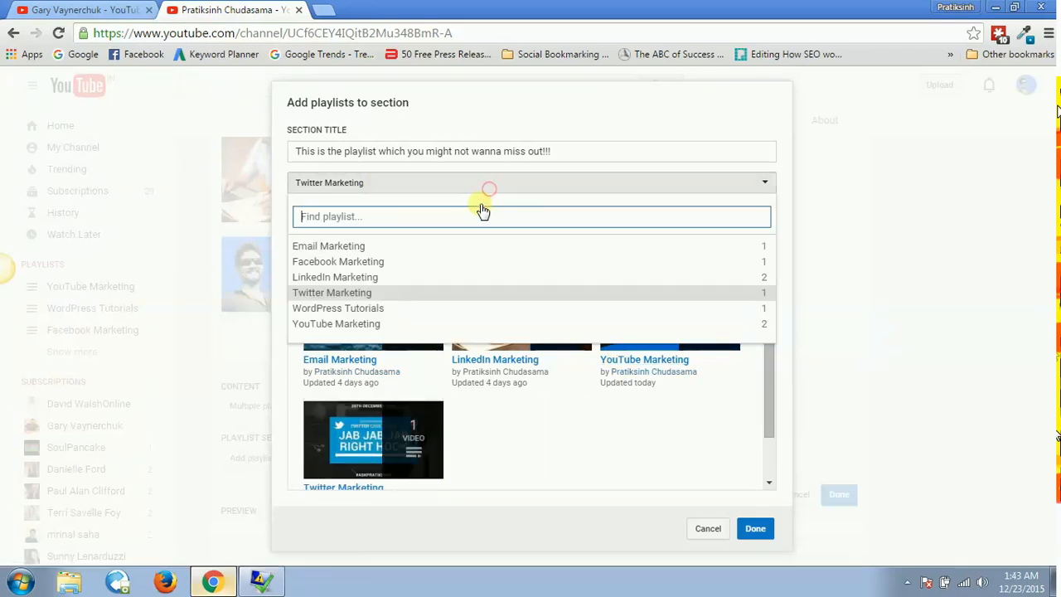
{"action": "left_click", "coordinate": [337, 308]}
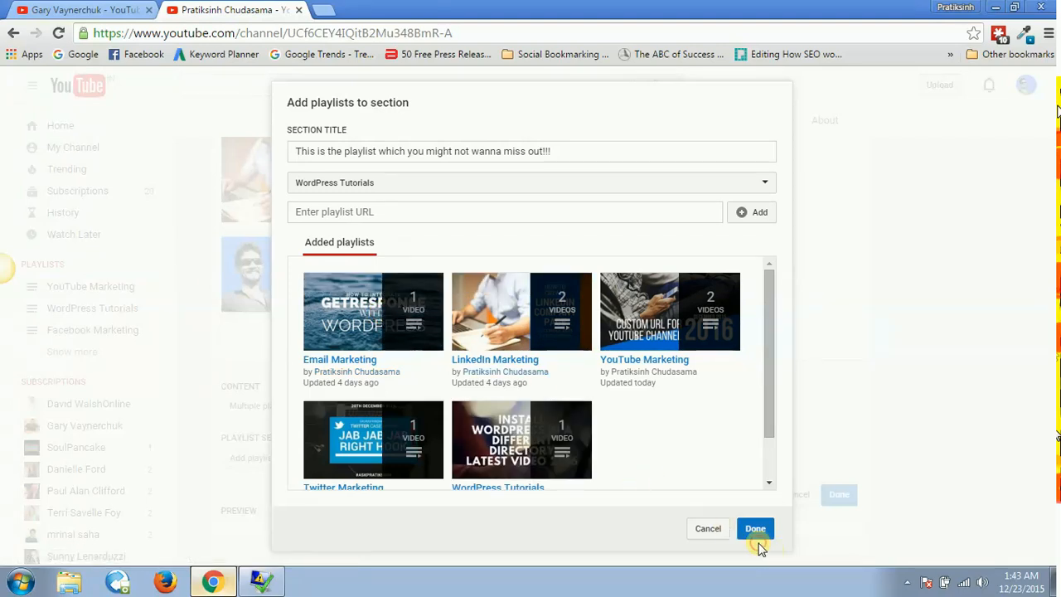
{"action": "left_click", "coordinate": [755, 528]}
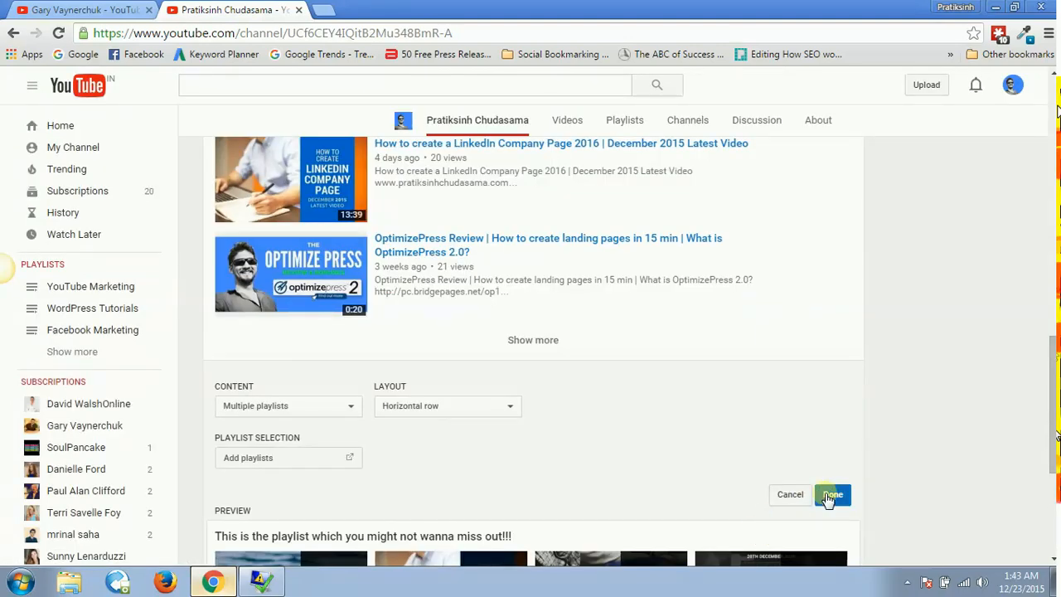
- Save the playlists section and scroll back to the top of the channel home
{"action": "left_click", "coordinate": [832, 494]}
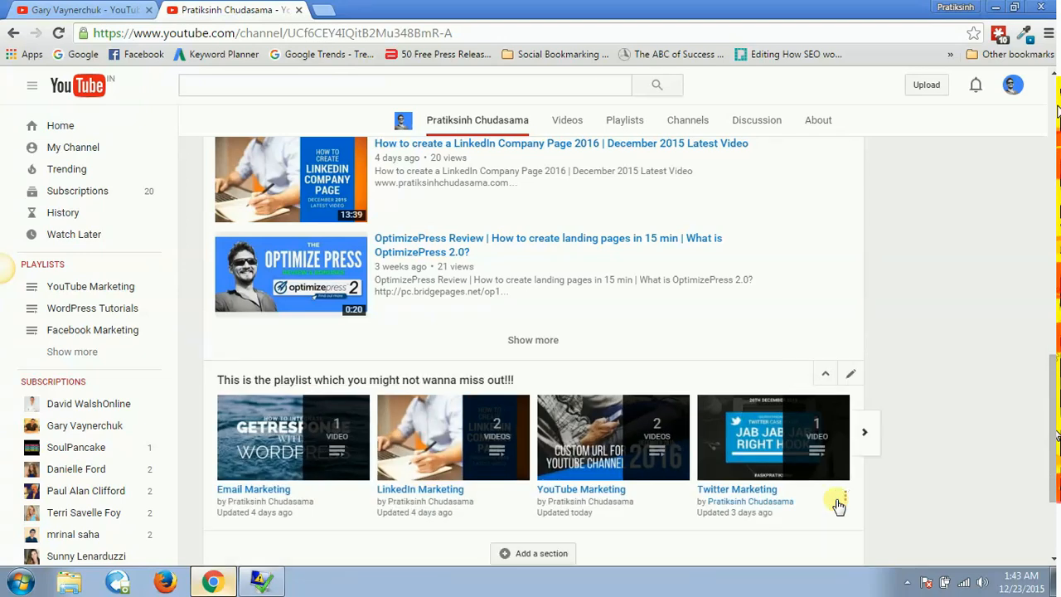
{"action": "mouse_move", "coordinate": [359, 390]}
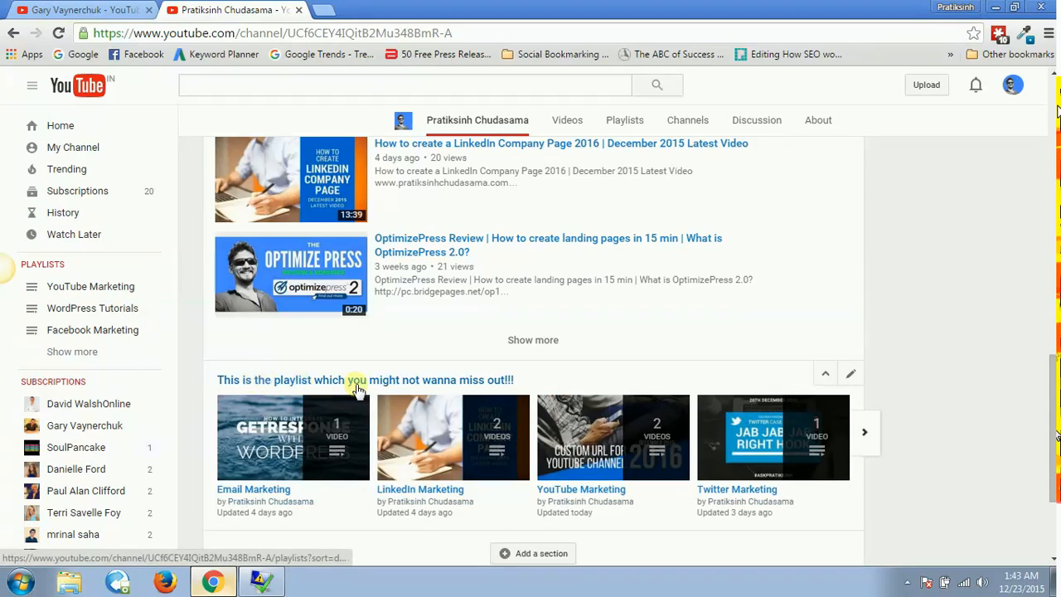
{"action": "mouse_move", "coordinate": [511, 387]}
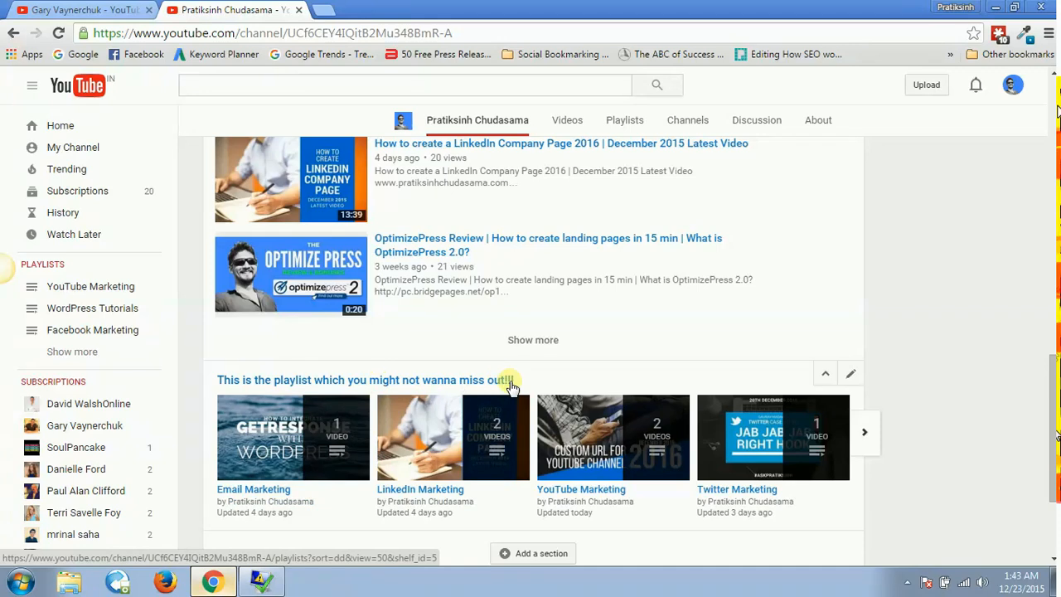
{"action": "mouse_move", "coordinate": [568, 391]}
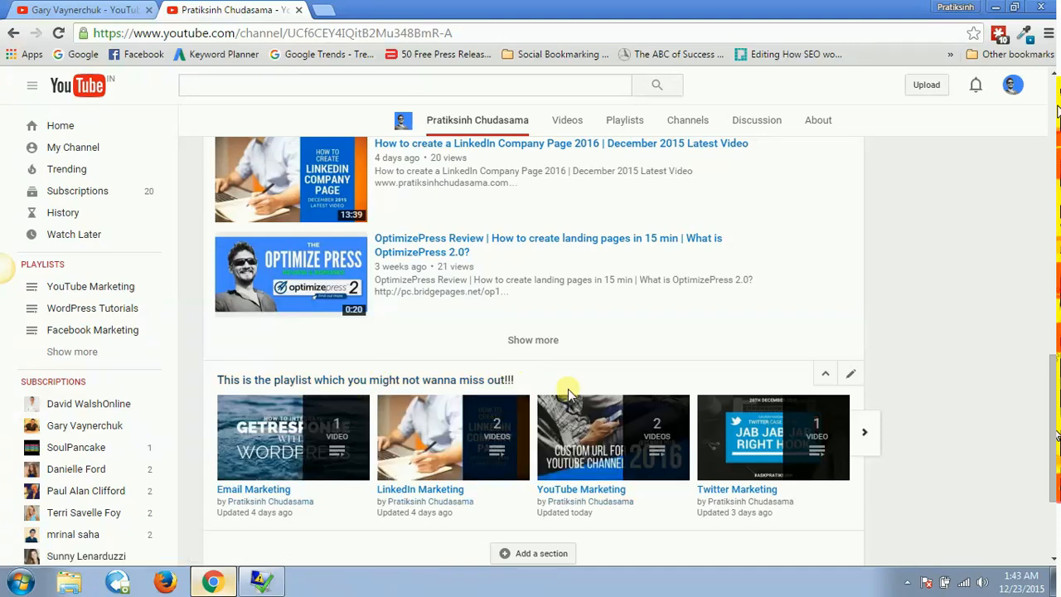
{"action": "mouse_move", "coordinate": [823, 380]}
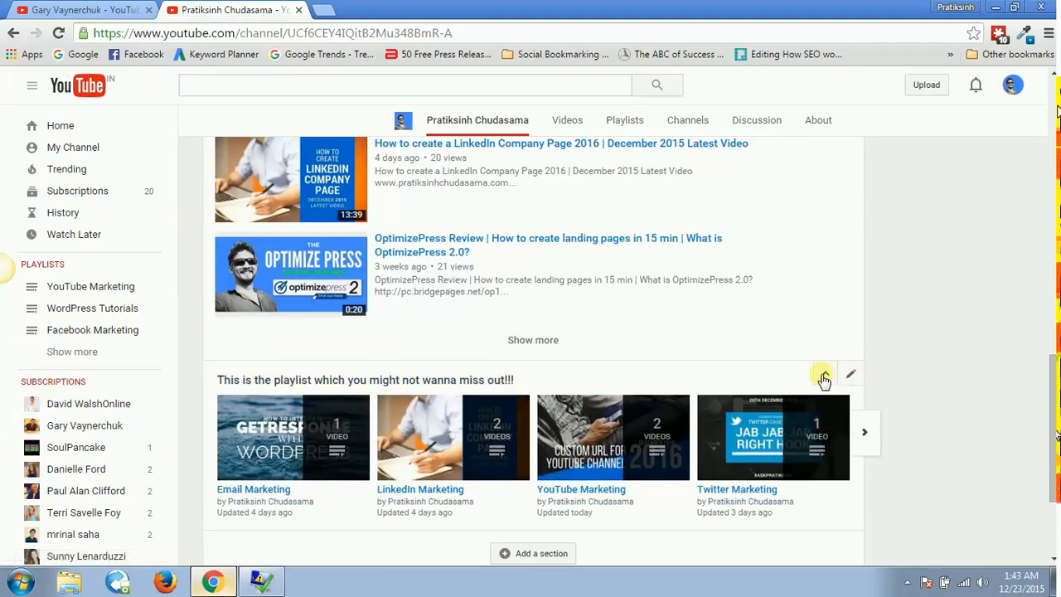
{"action": "scroll", "scroll_direction": "up", "scroll_amount": 3}
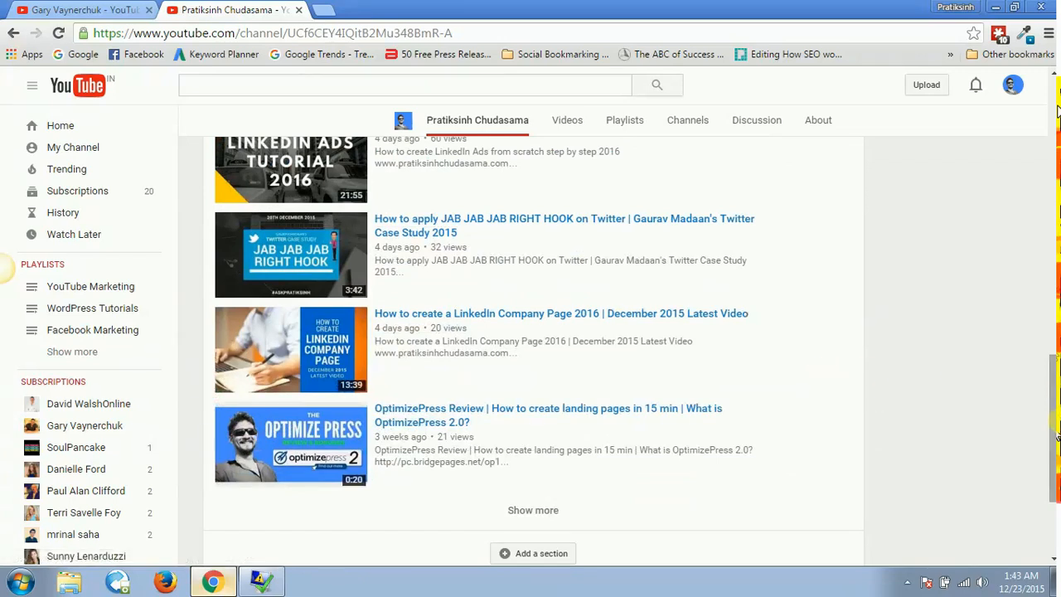
{"action": "scroll", "scroll_direction": "up", "scroll_amount": 3}
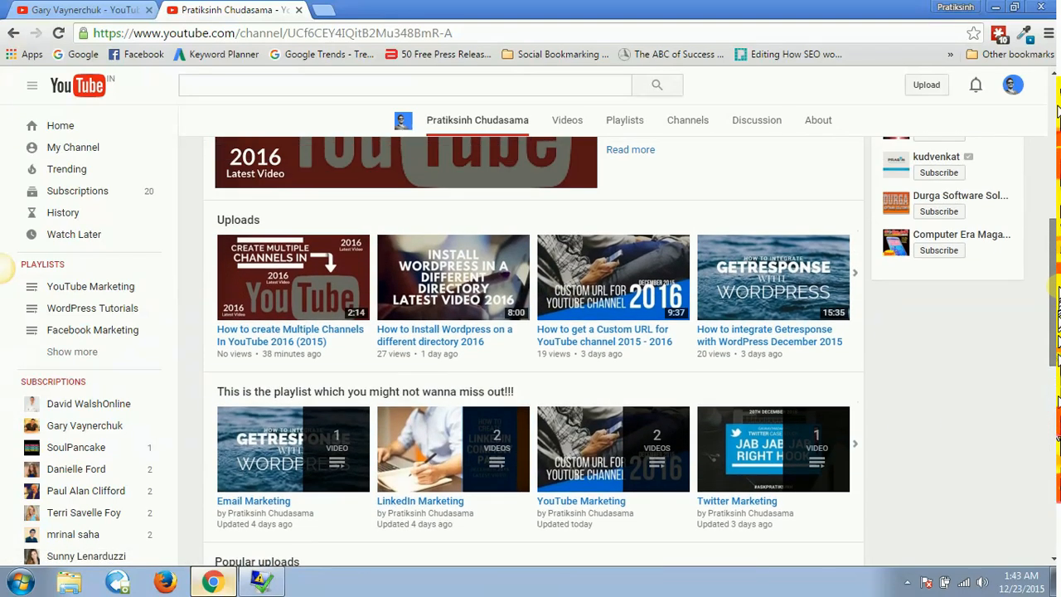
{"action": "scroll", "scroll_direction": "up", "scroll_amount": 3}
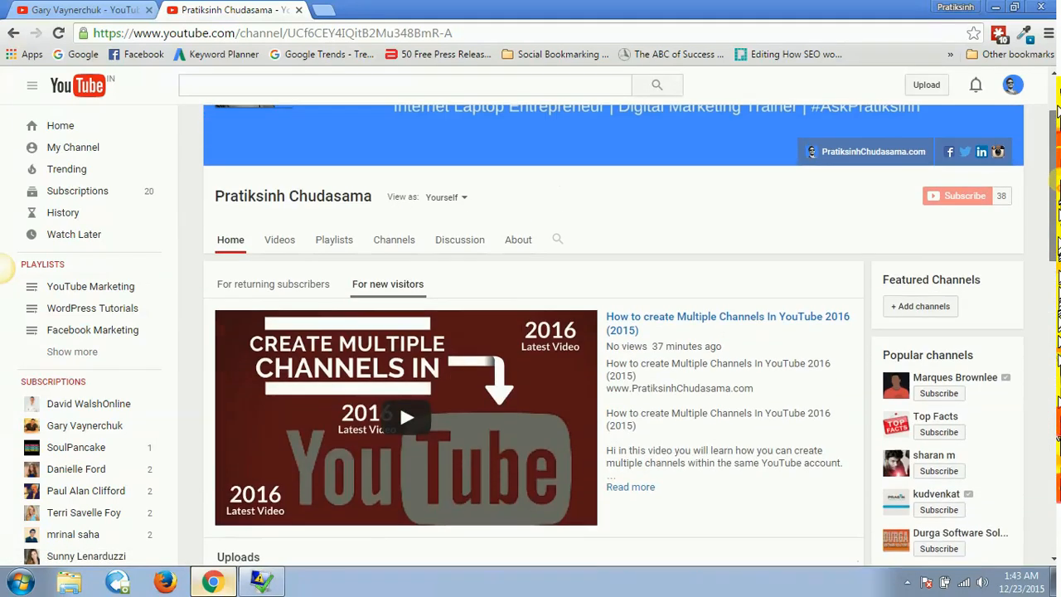
{"action": "scroll", "scroll_direction": "up", "scroll_amount": 3}
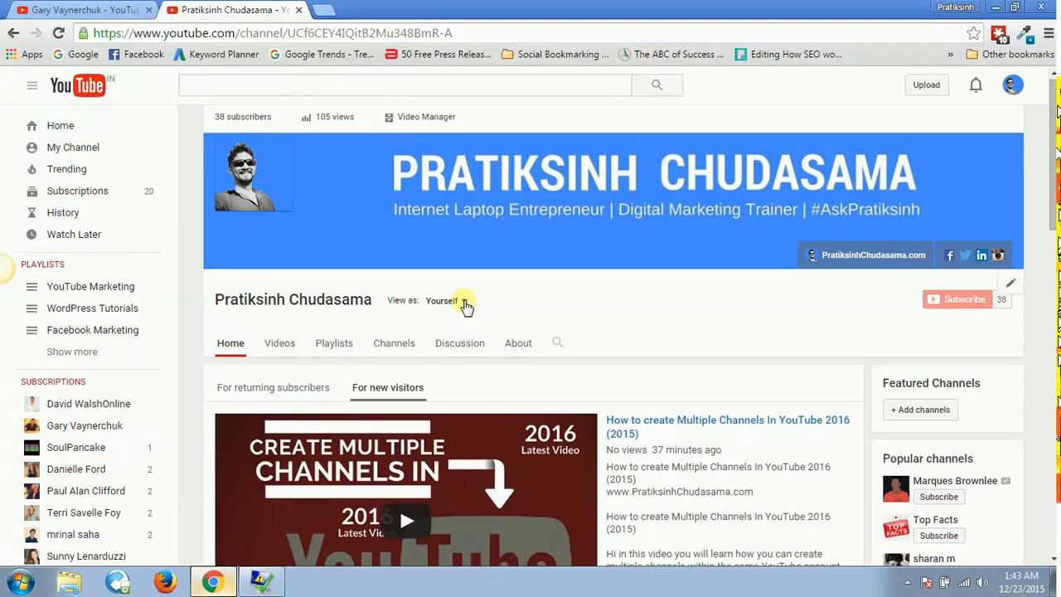
- Set View as to New visitor and scroll through the public preview
{"action": "left_click", "coordinate": [463, 300]}
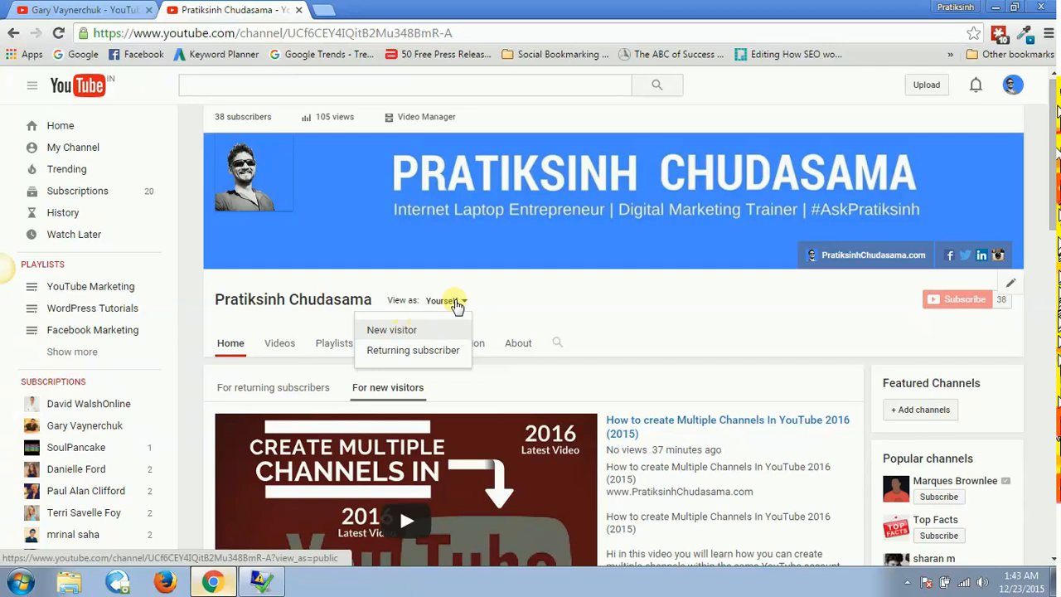
{"action": "left_click", "coordinate": [446, 300]}
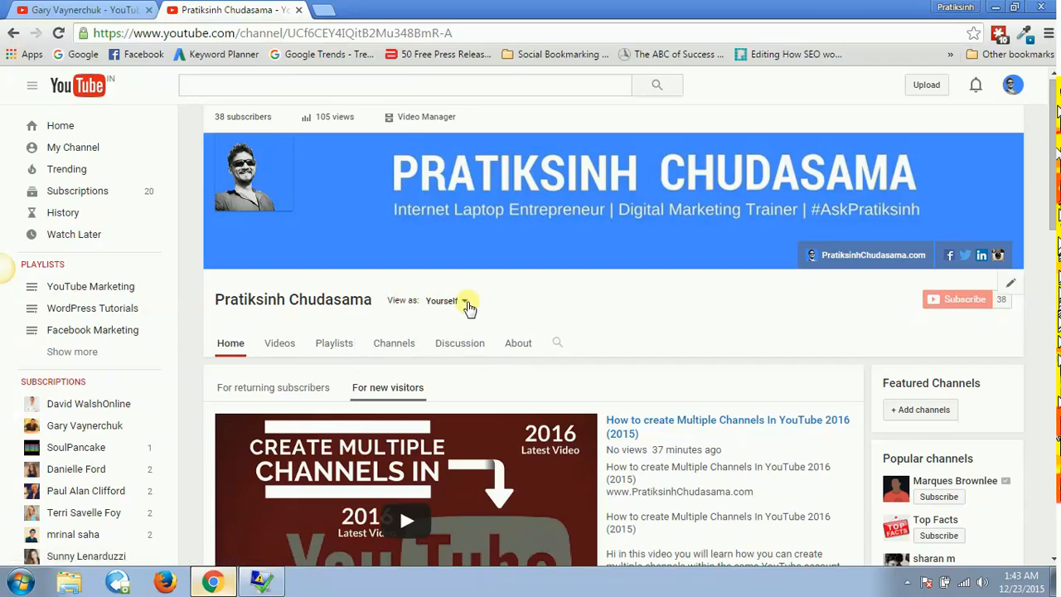
{"action": "left_click", "coordinate": [393, 342]}
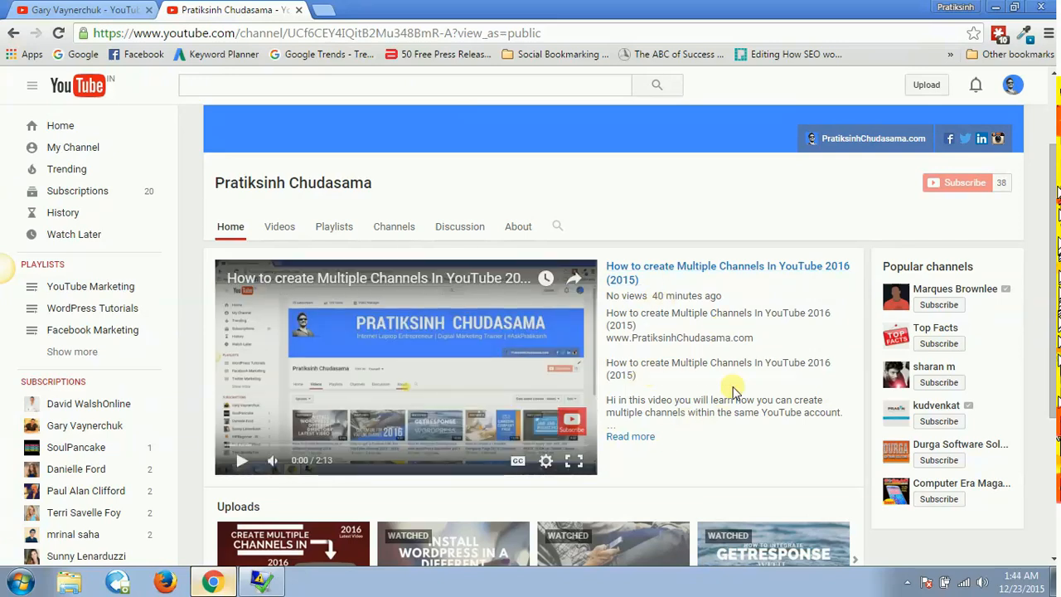
{"action": "scroll", "scroll_direction": "down", "scroll_amount": 3}
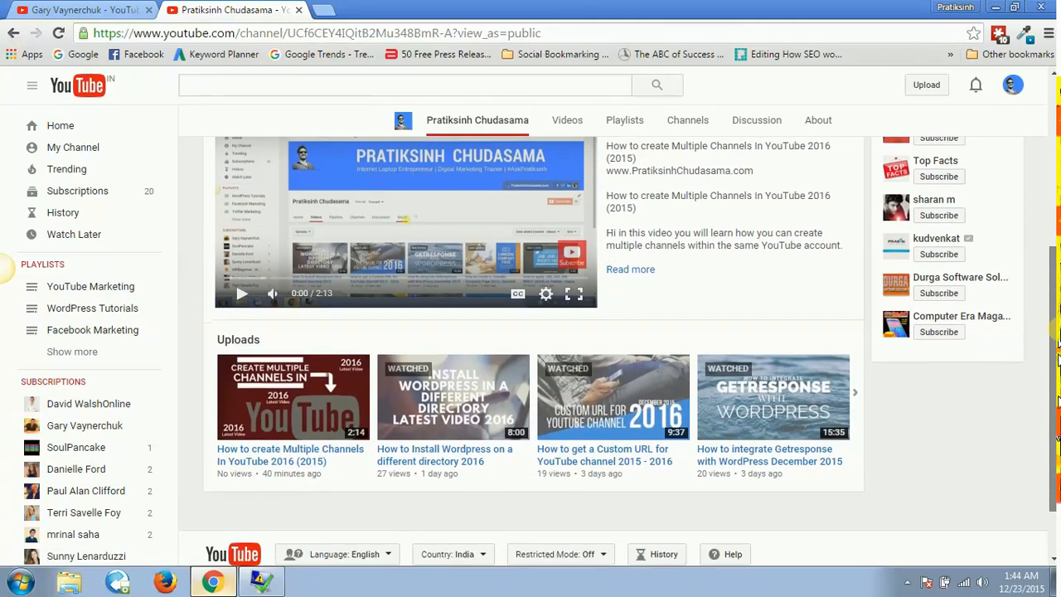
{"action": "scroll", "scroll_direction": "down", "scroll_amount": 3}
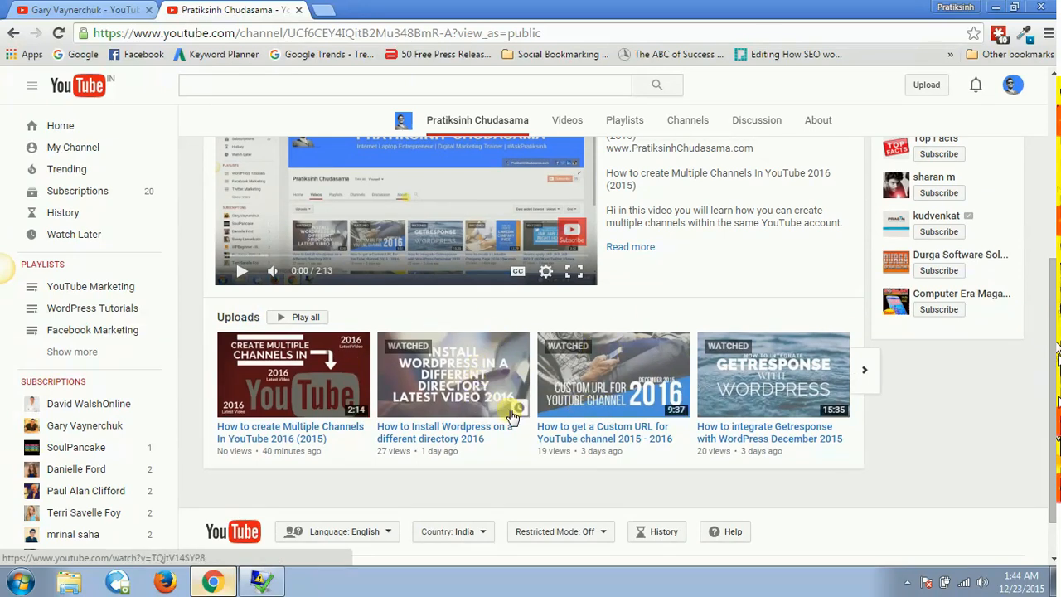
{"action": "mouse_move", "coordinate": [1039, 363]}
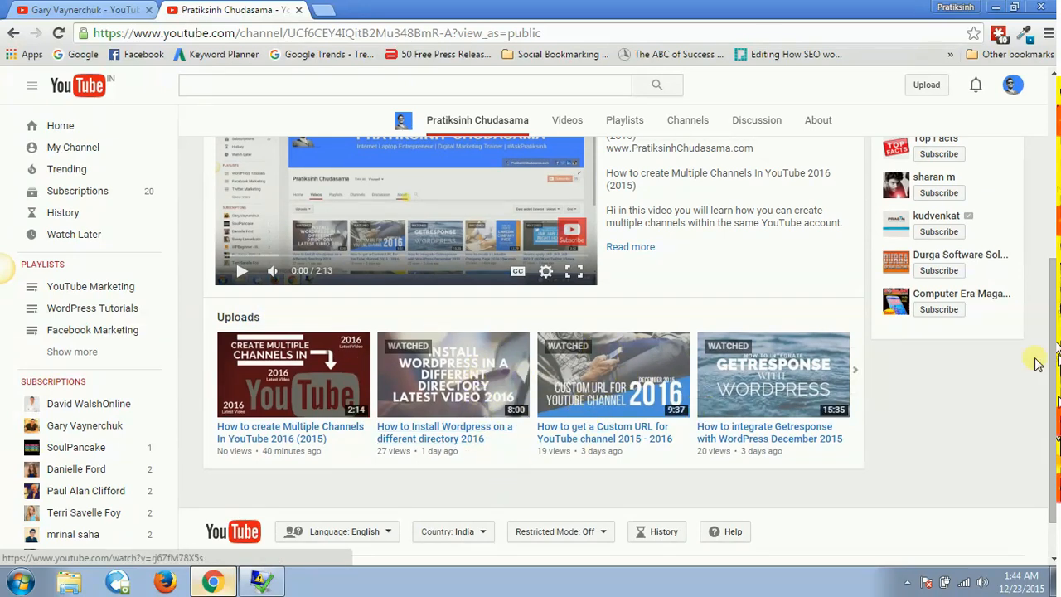
{"action": "scroll", "scroll_direction": "up", "scroll_amount": 3}
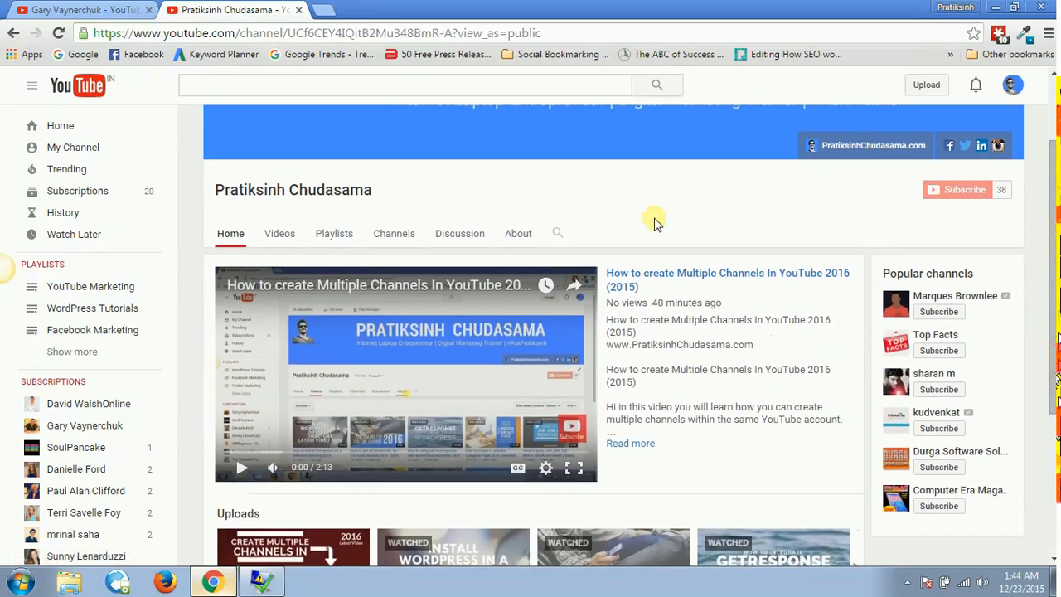
{"action": "scroll", "scroll_direction": "up", "scroll_amount": 3}
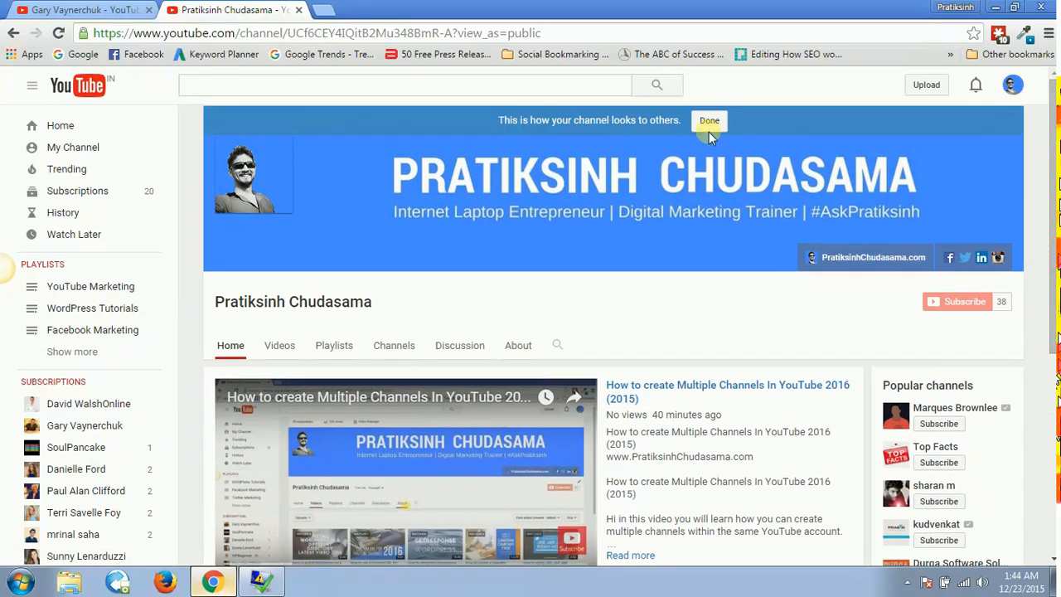
- Switch the preview to Returning subscriber, scroll through it, then exit the preview
{"action": "left_click", "coordinate": [709, 120]}
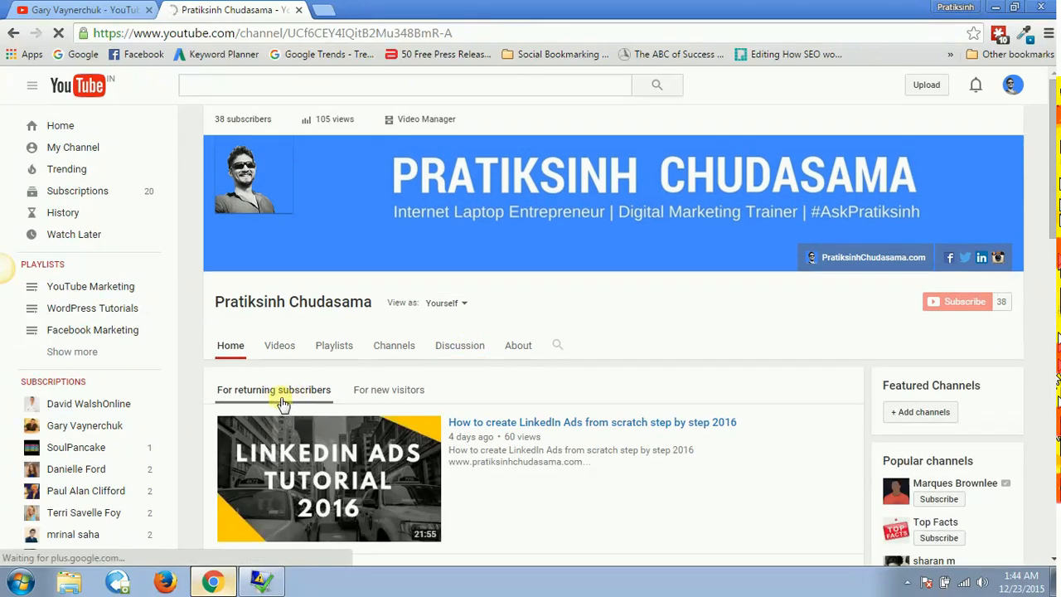
{"action": "left_click", "coordinate": [445, 303]}
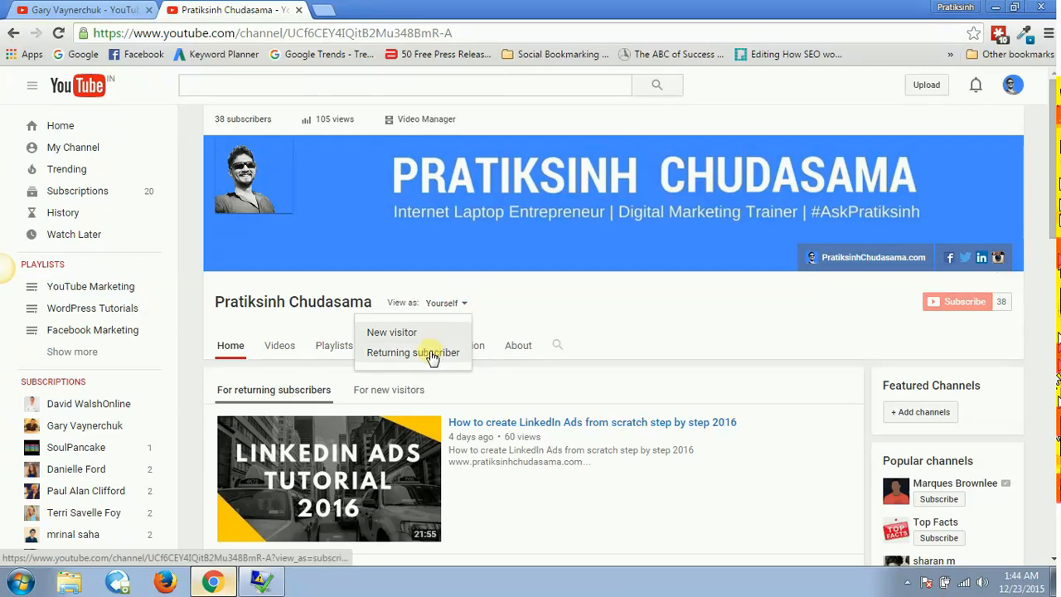
{"action": "left_click", "coordinate": [413, 352]}
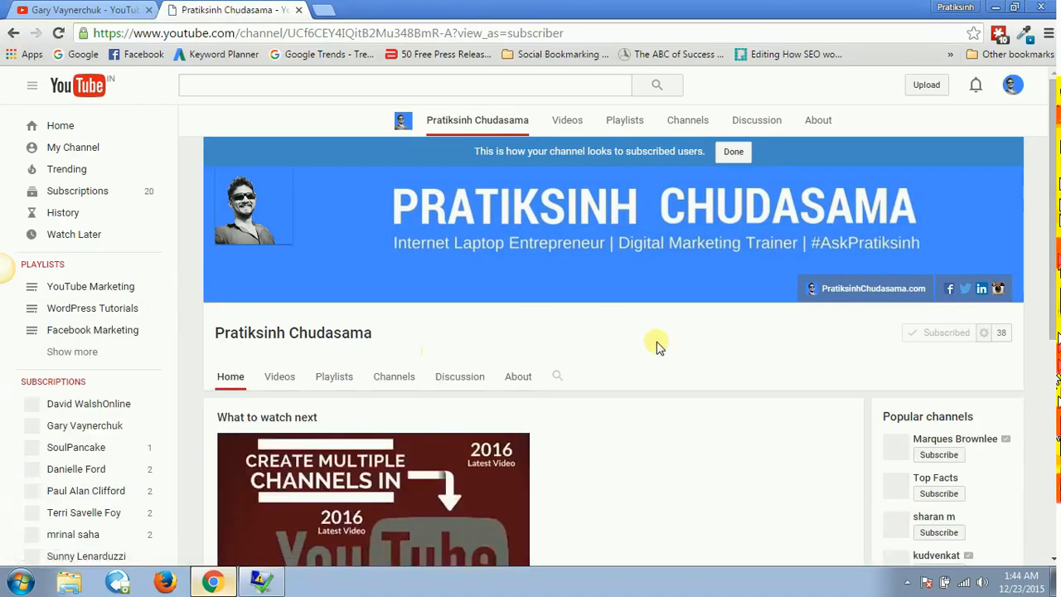
{"action": "scroll", "scroll_direction": "down", "scroll_amount": 3}
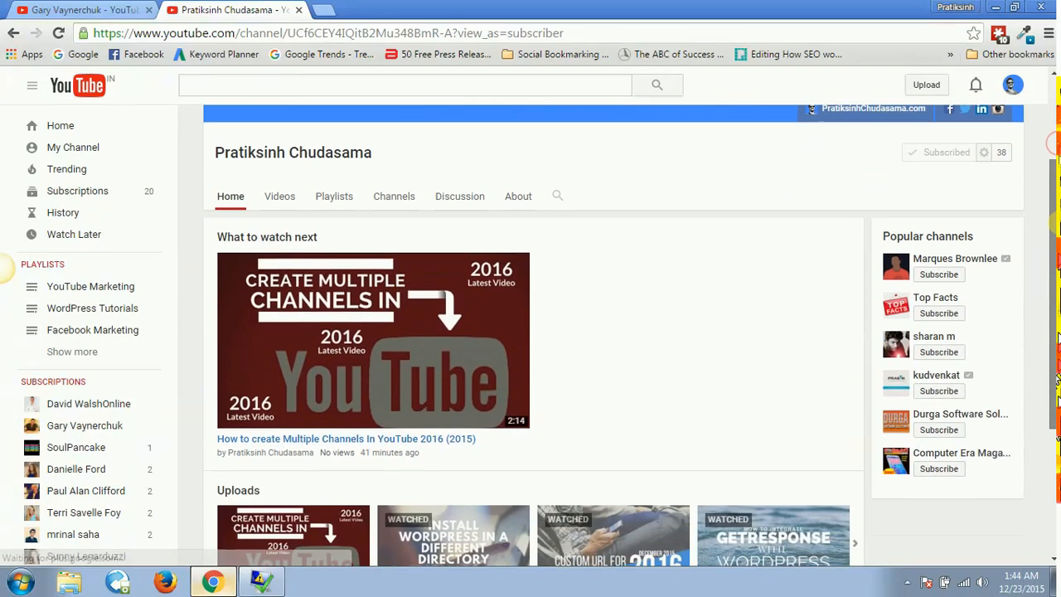
{"action": "scroll", "scroll_direction": "down", "scroll_amount": 3}
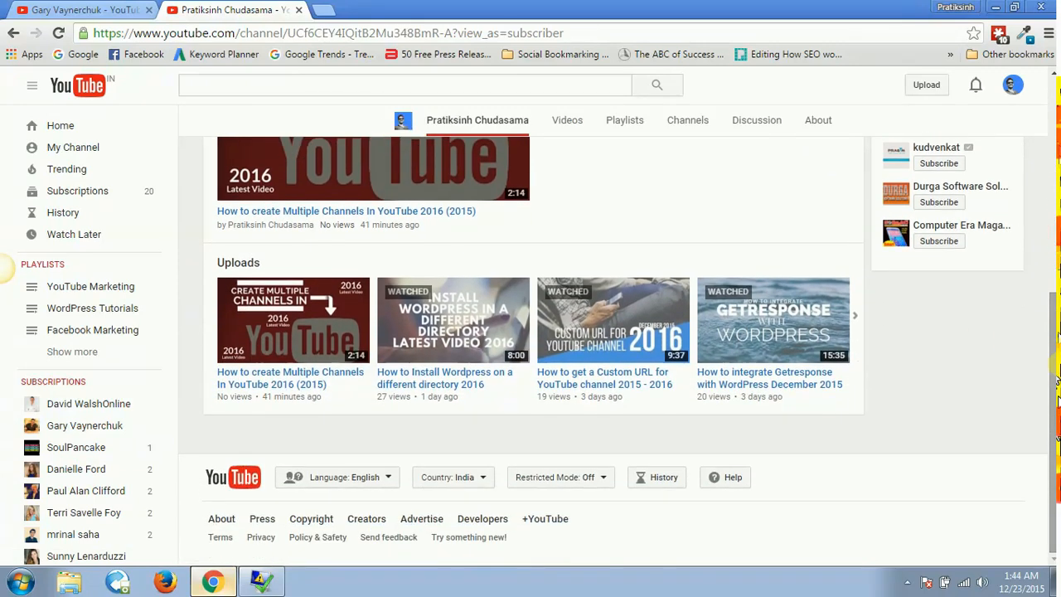
{"action": "mouse_move", "coordinate": [733, 365]}
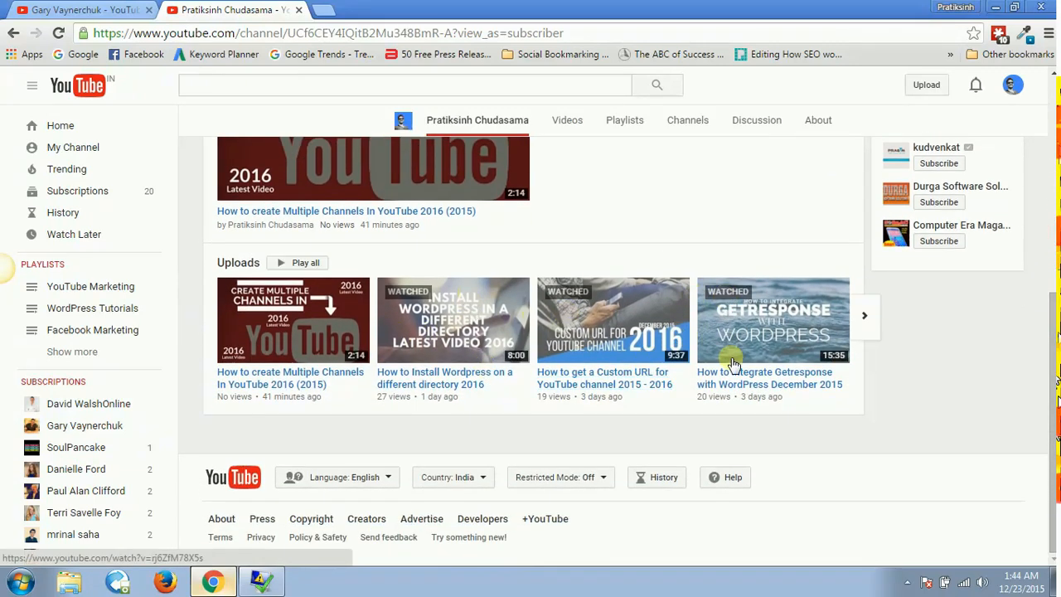
{"action": "scroll", "scroll_direction": "up", "scroll_amount": 3}
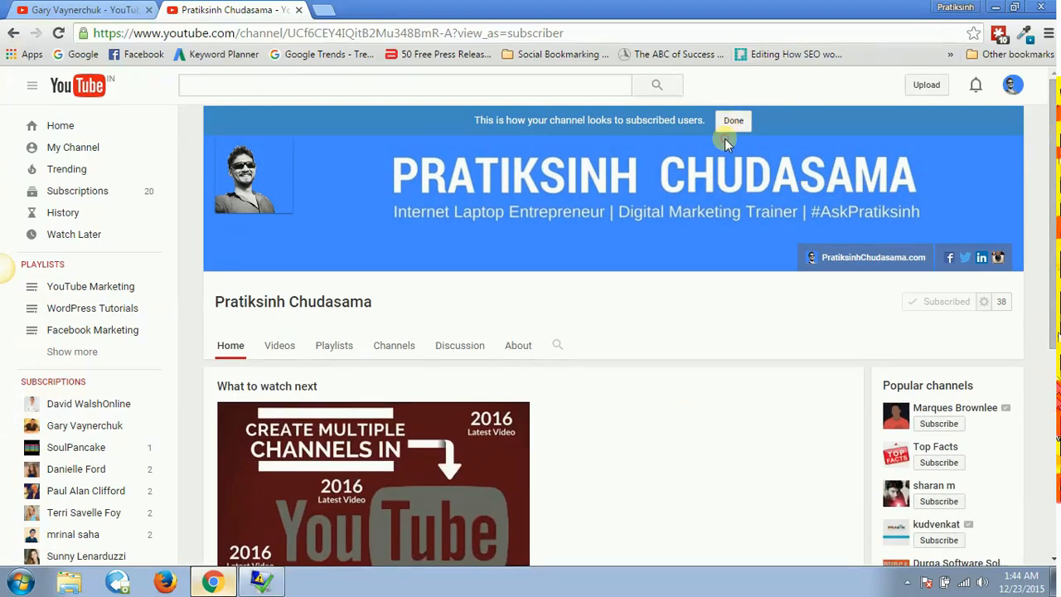
{"action": "left_click", "coordinate": [733, 121]}
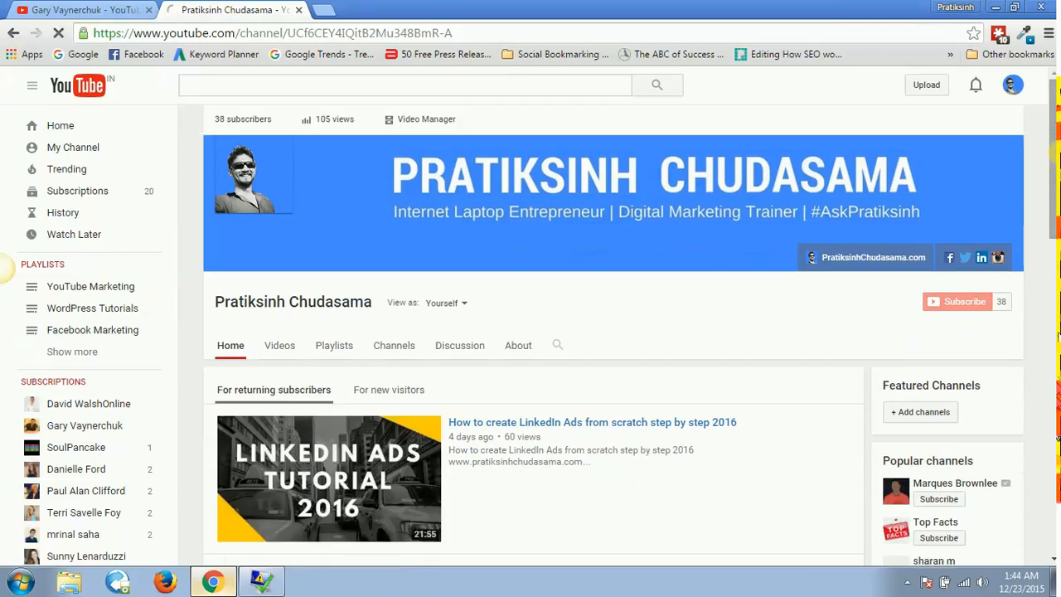
- Set the For returning subscribers section's default content to Latest upload
{"action": "scroll", "scroll_direction": "down", "scroll_amount": 3}
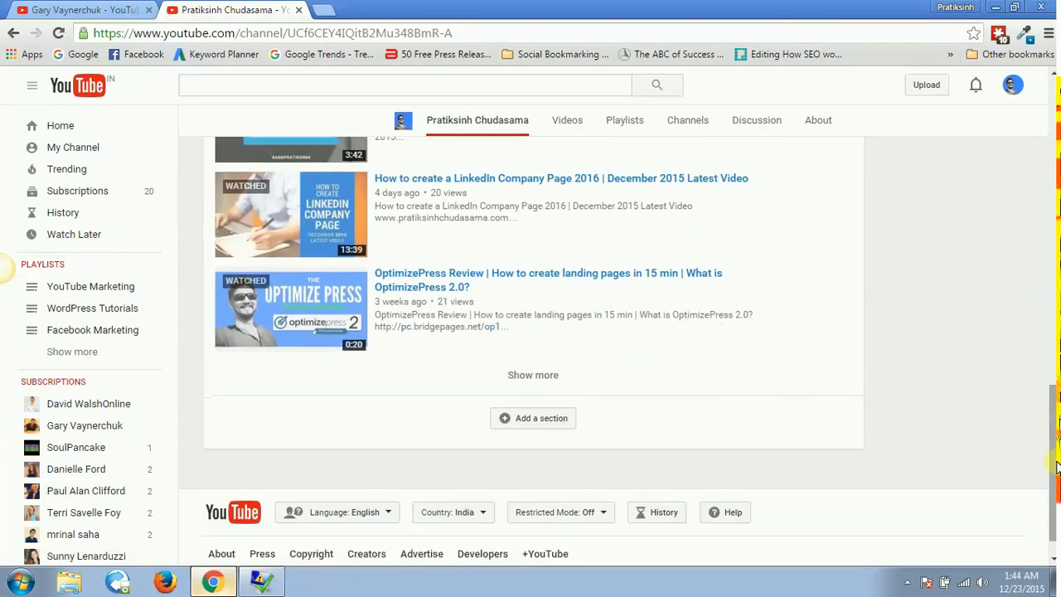
{"action": "scroll", "scroll_direction": "up", "scroll_amount": 3}
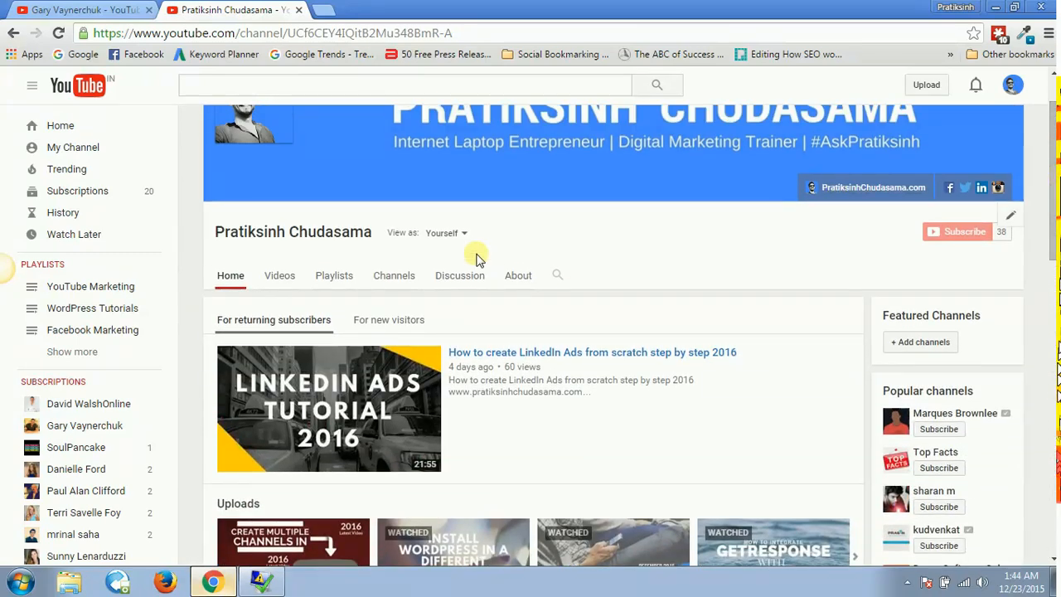
{"action": "mouse_move", "coordinate": [352, 331]}
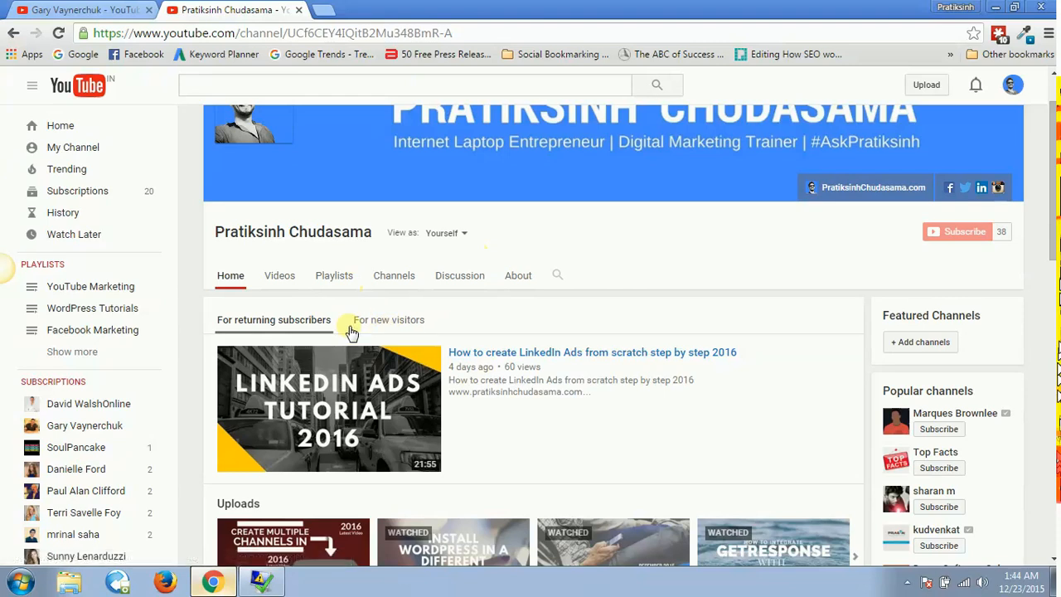
{"action": "mouse_move", "coordinate": [841, 365]}
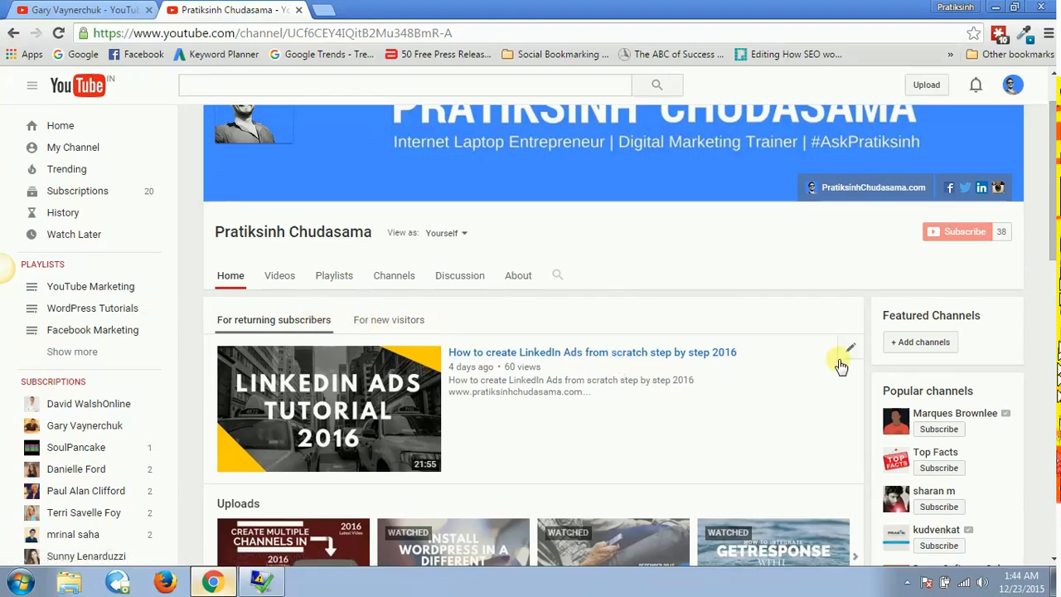
{"action": "left_click", "coordinate": [850, 348]}
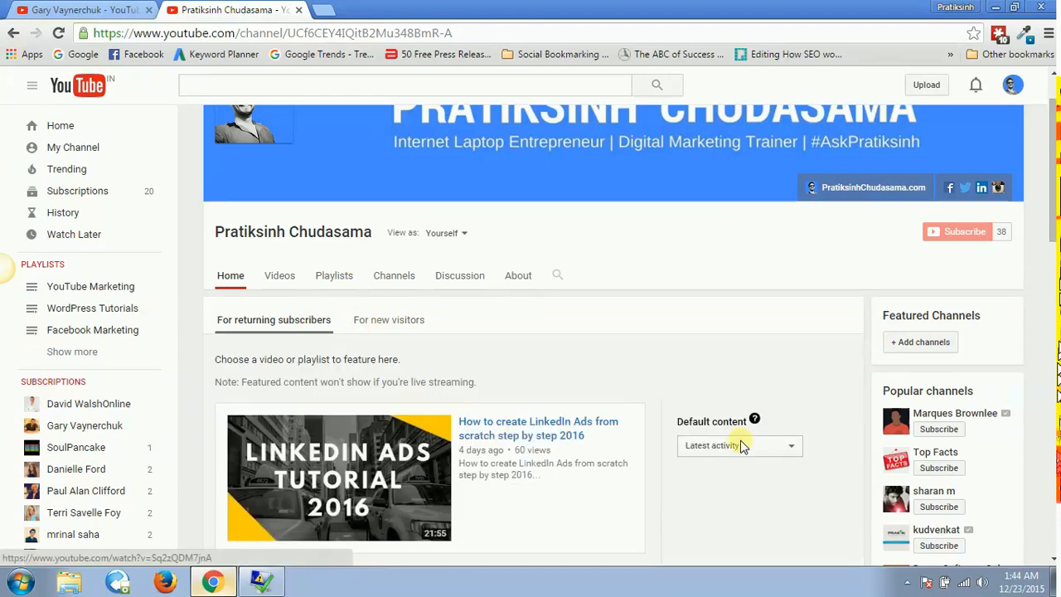
{"action": "left_click", "coordinate": [737, 445]}
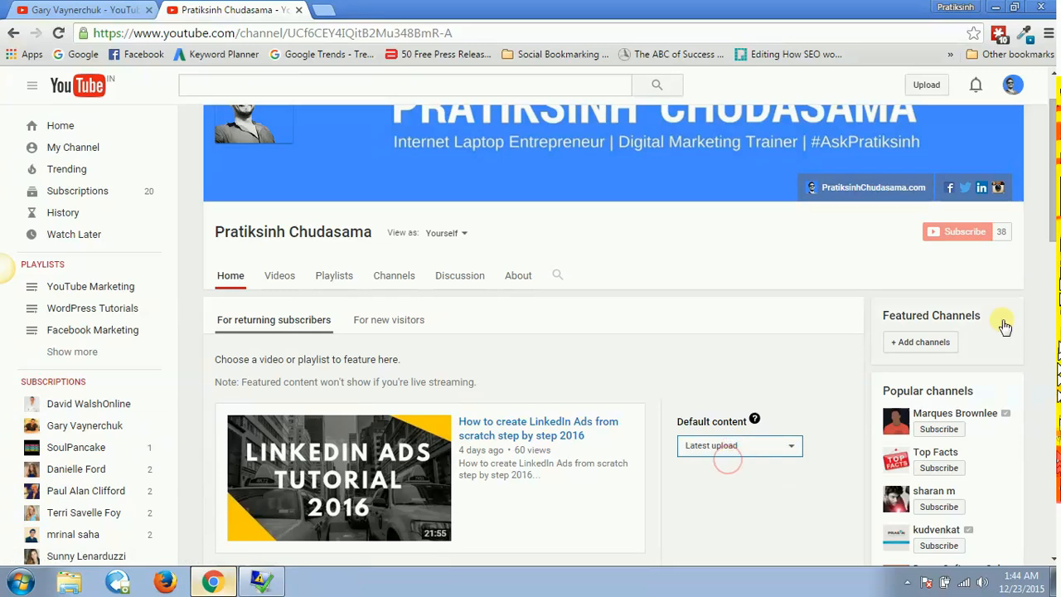
{"action": "scroll", "scroll_direction": "down", "scroll_amount": 3}
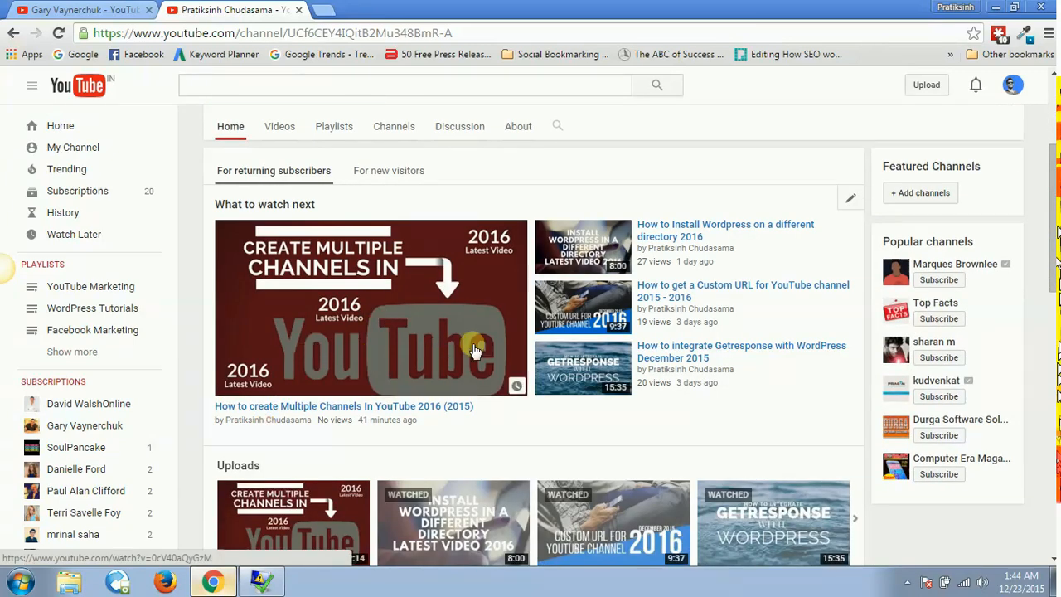
{"action": "mouse_move", "coordinate": [551, 335]}
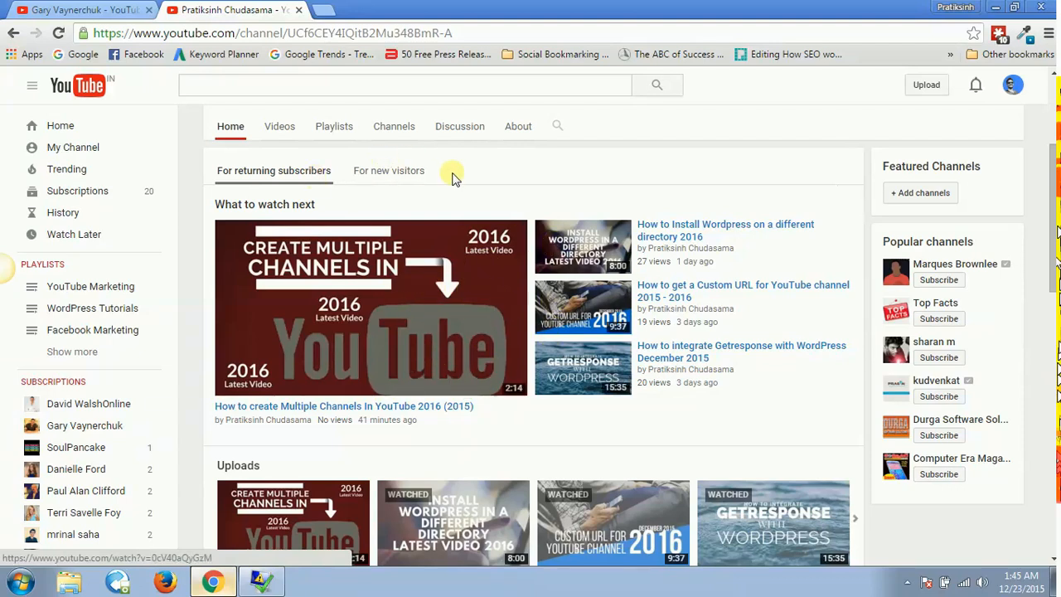
{"action": "scroll", "scroll_direction": "down", "scroll_amount": 3}
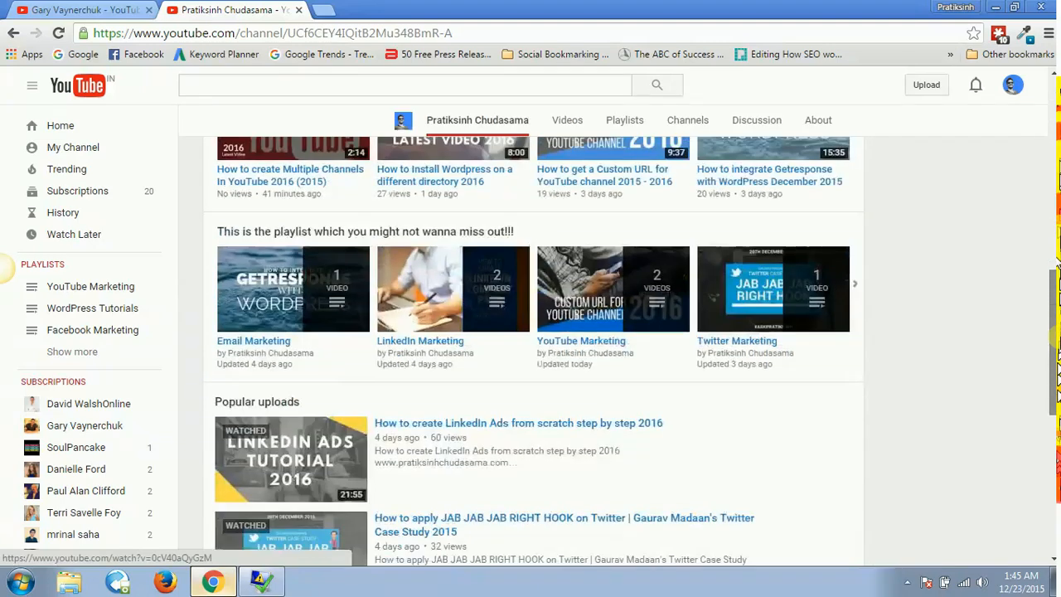
{"action": "scroll", "scroll_direction": "up", "scroll_amount": 3}
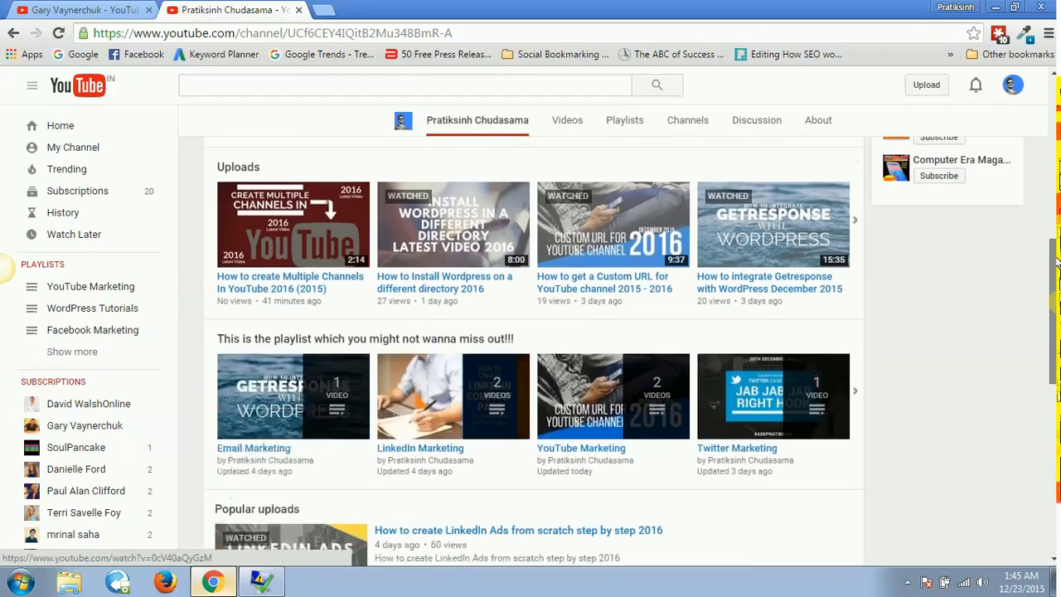
{"action": "scroll", "scroll_direction": "up", "scroll_amount": 3}
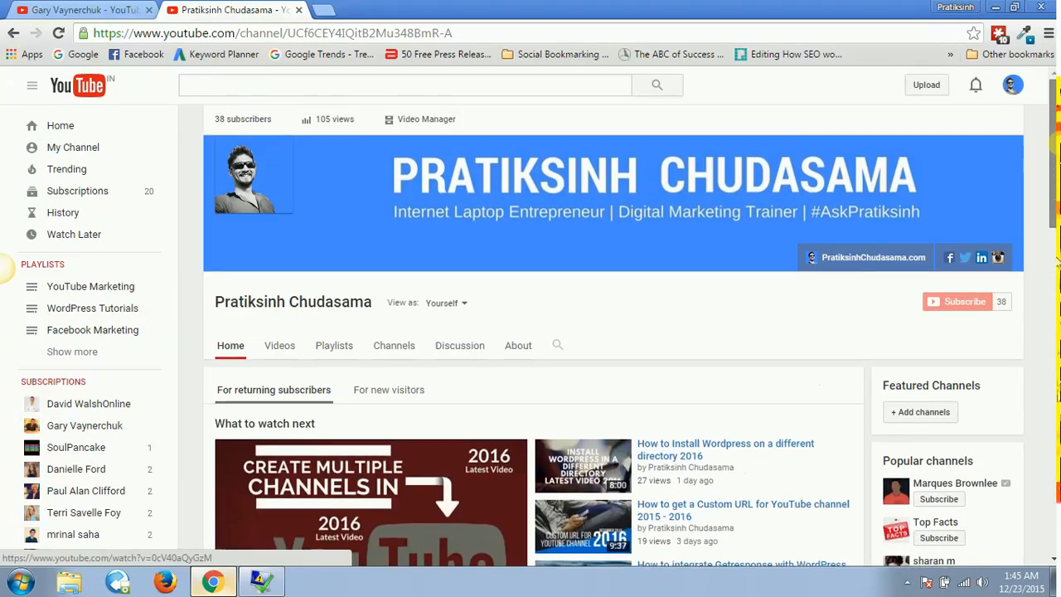